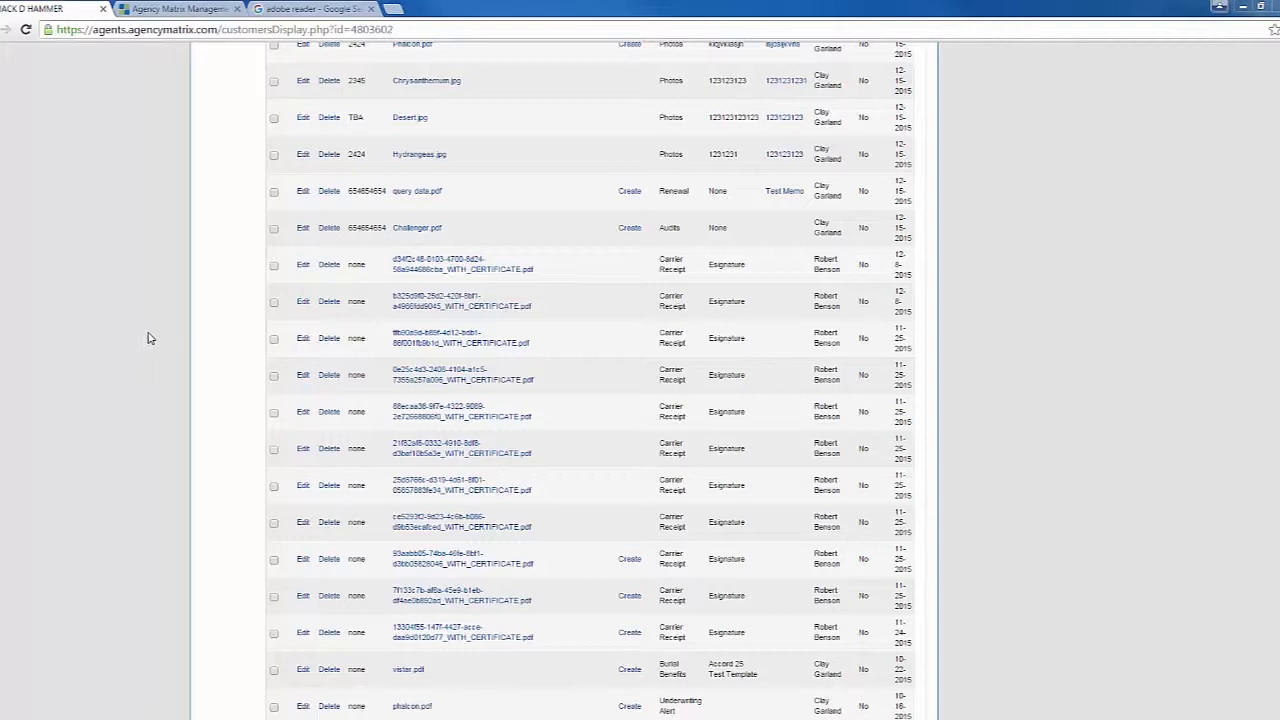
mouse_move(124, 332)
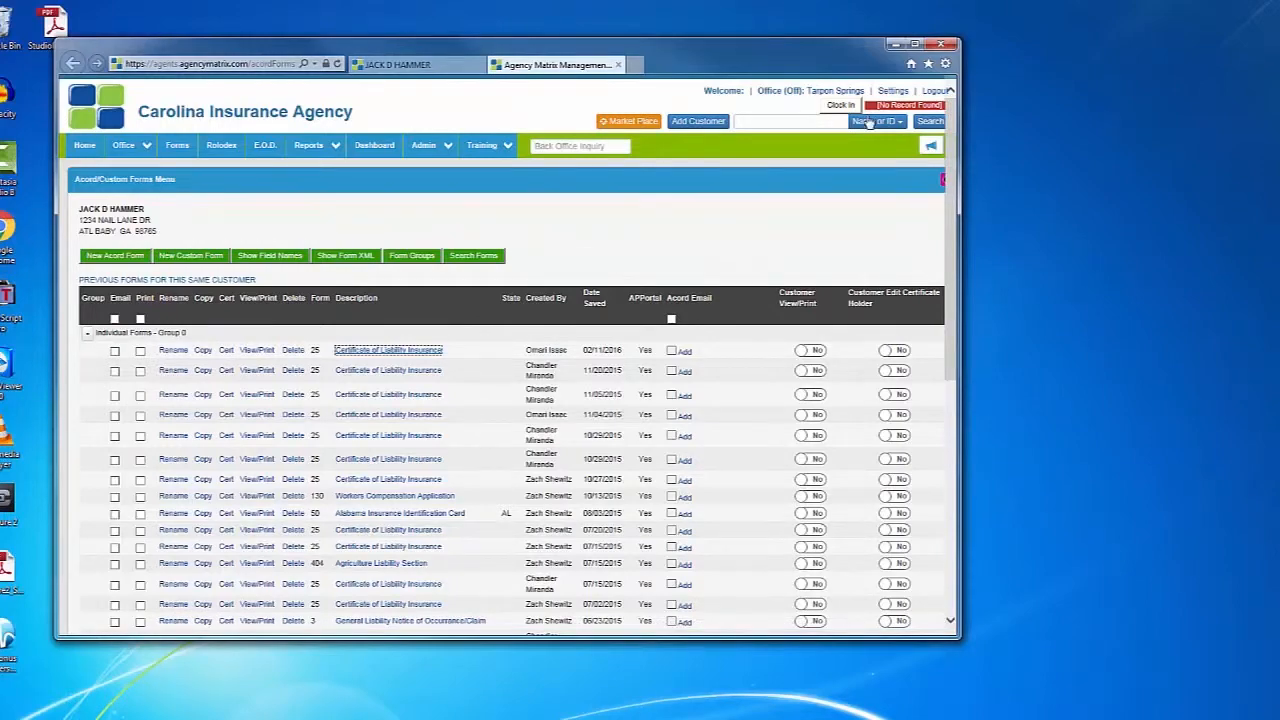
Step: Switch to the Internet Explorer window with the customer's Acord/Custom Forms Menu
click(926, 44)
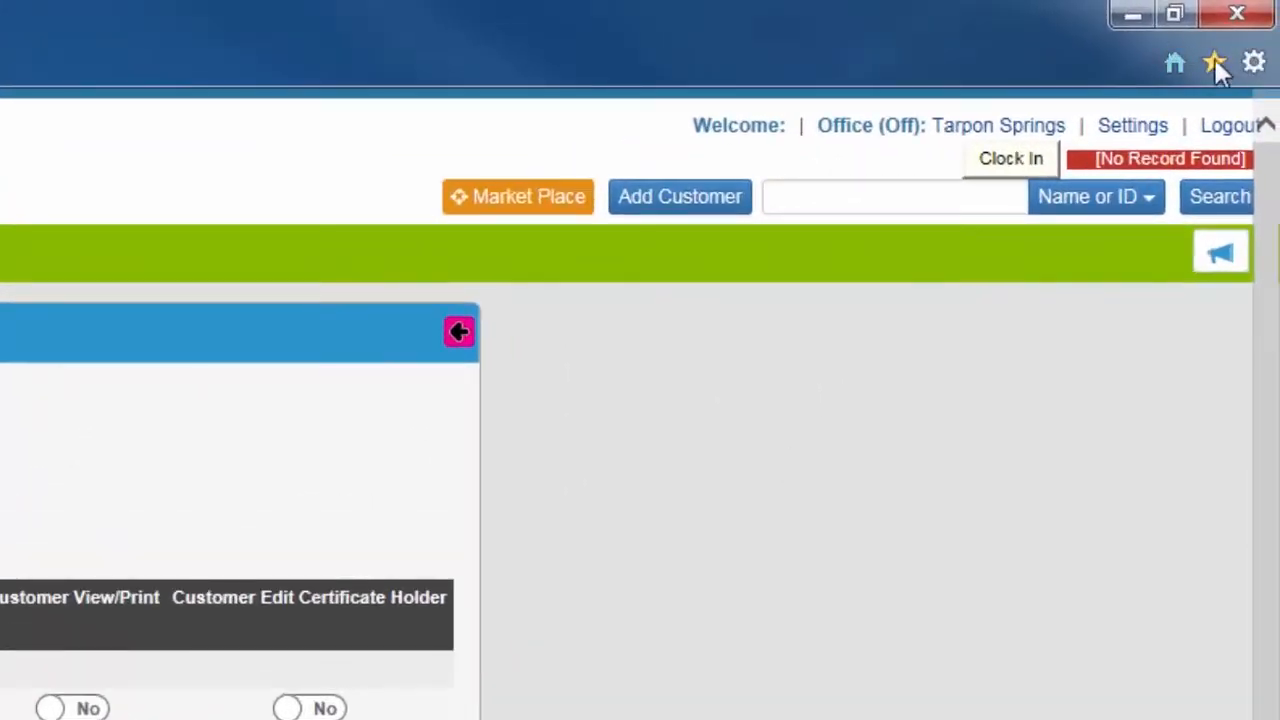
click(1252, 62)
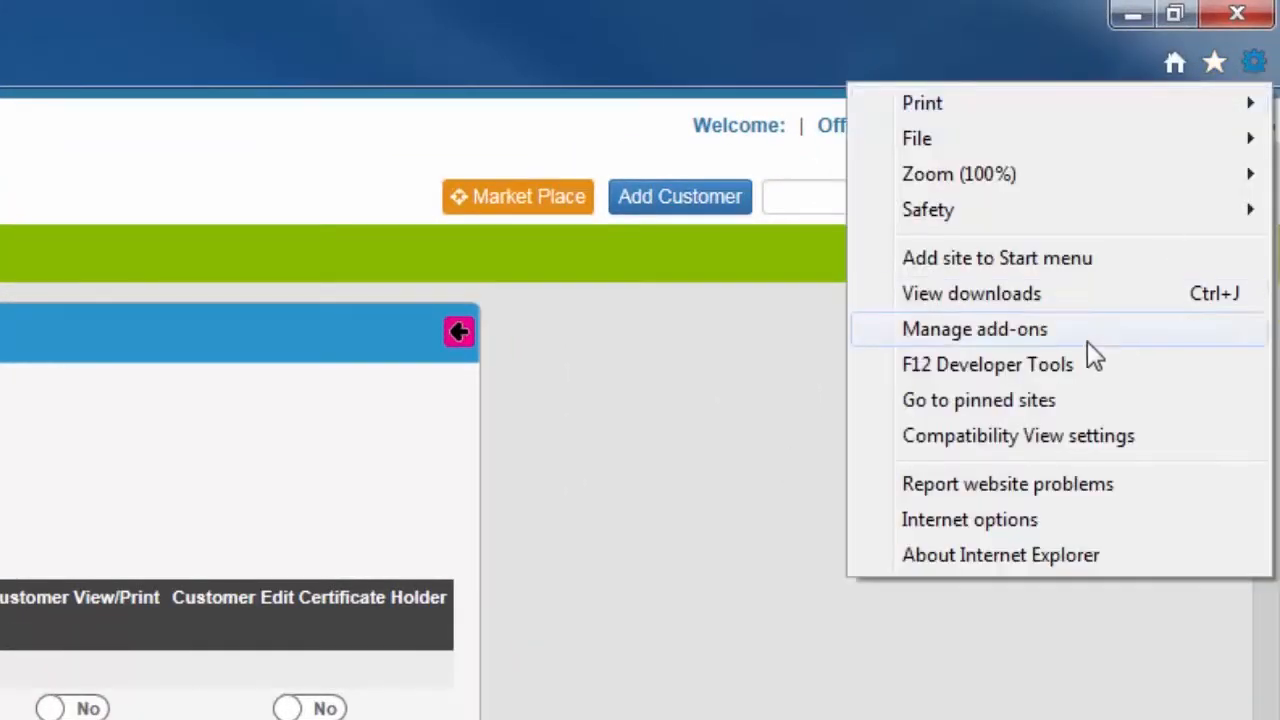
click(1000, 554)
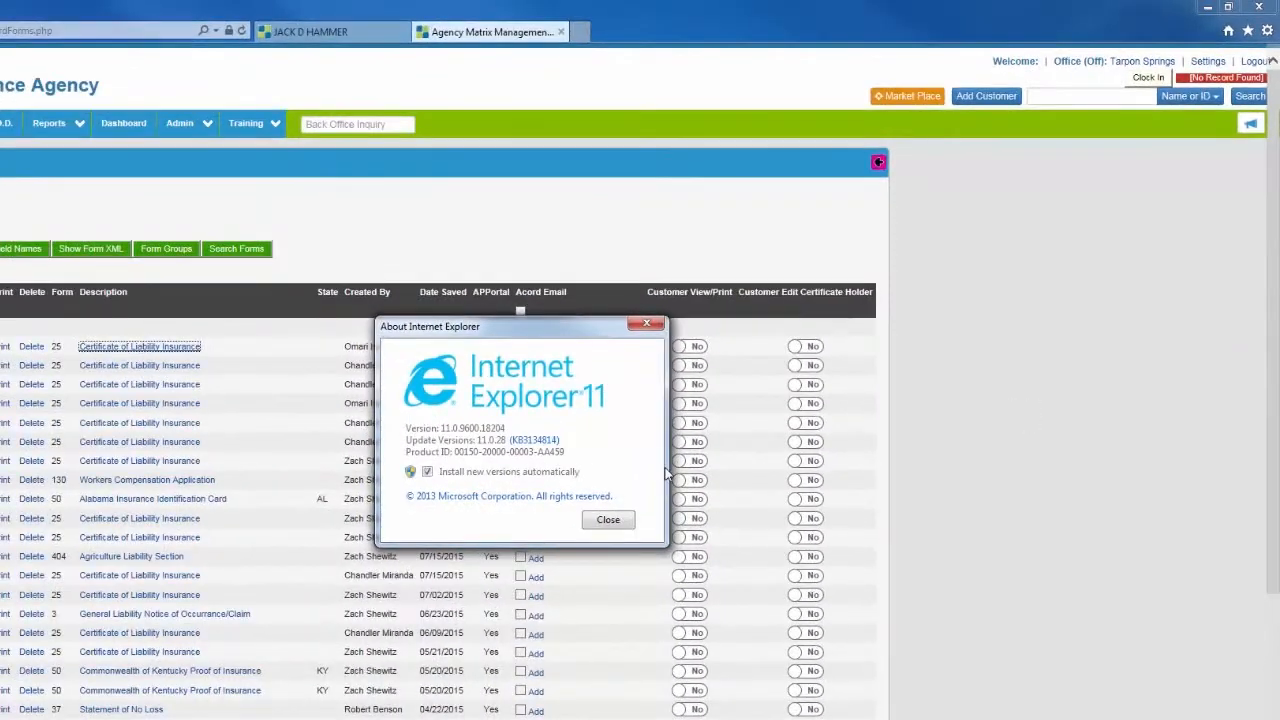
mouse_move(584, 404)
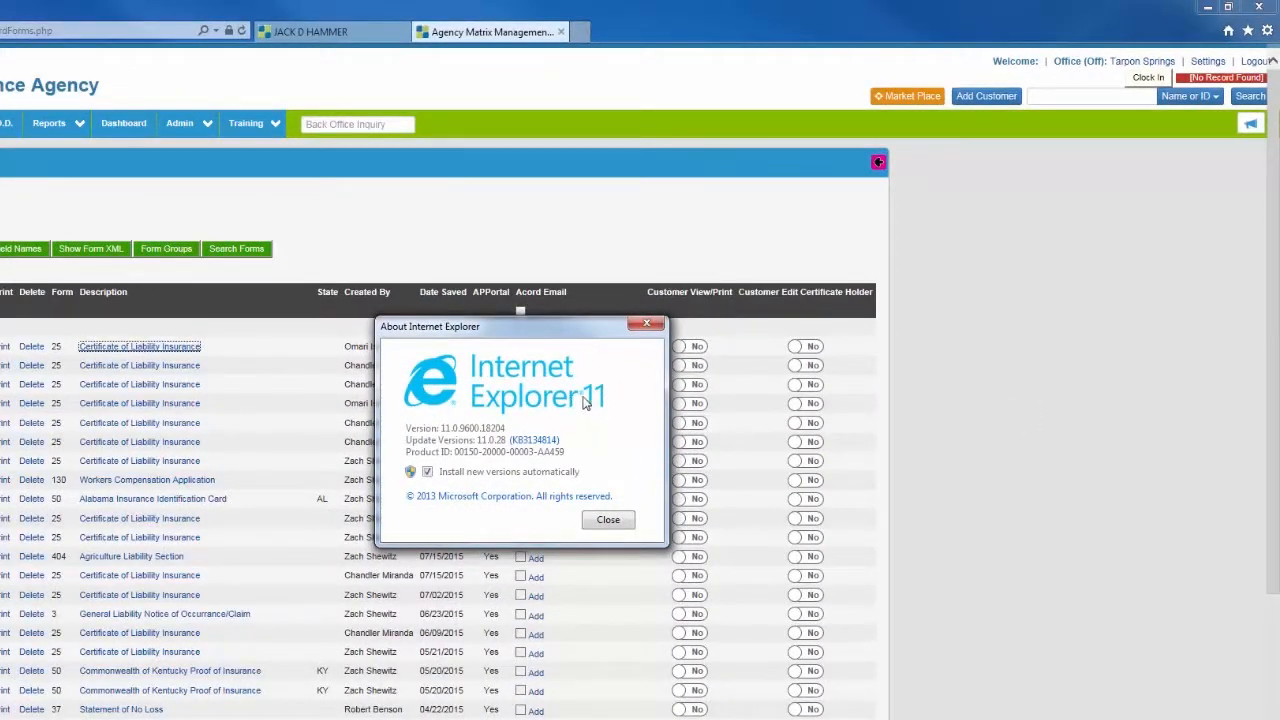
mouse_move(584, 392)
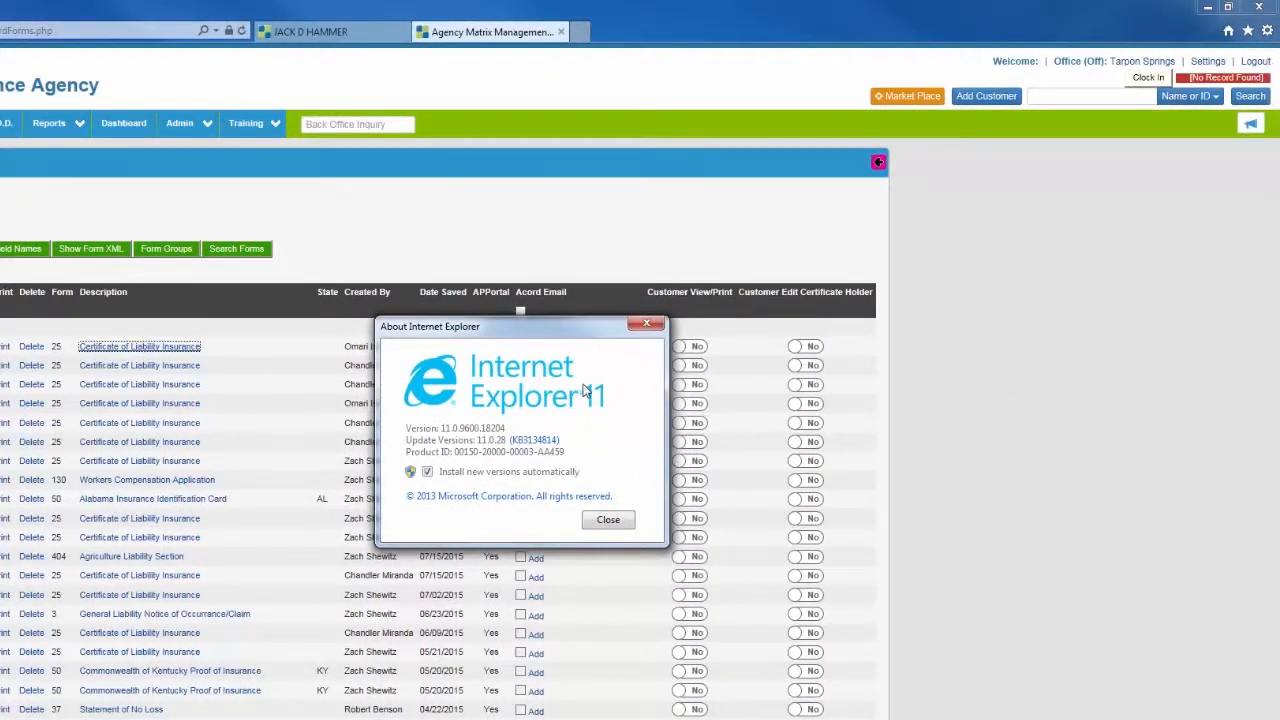
mouse_move(590, 392)
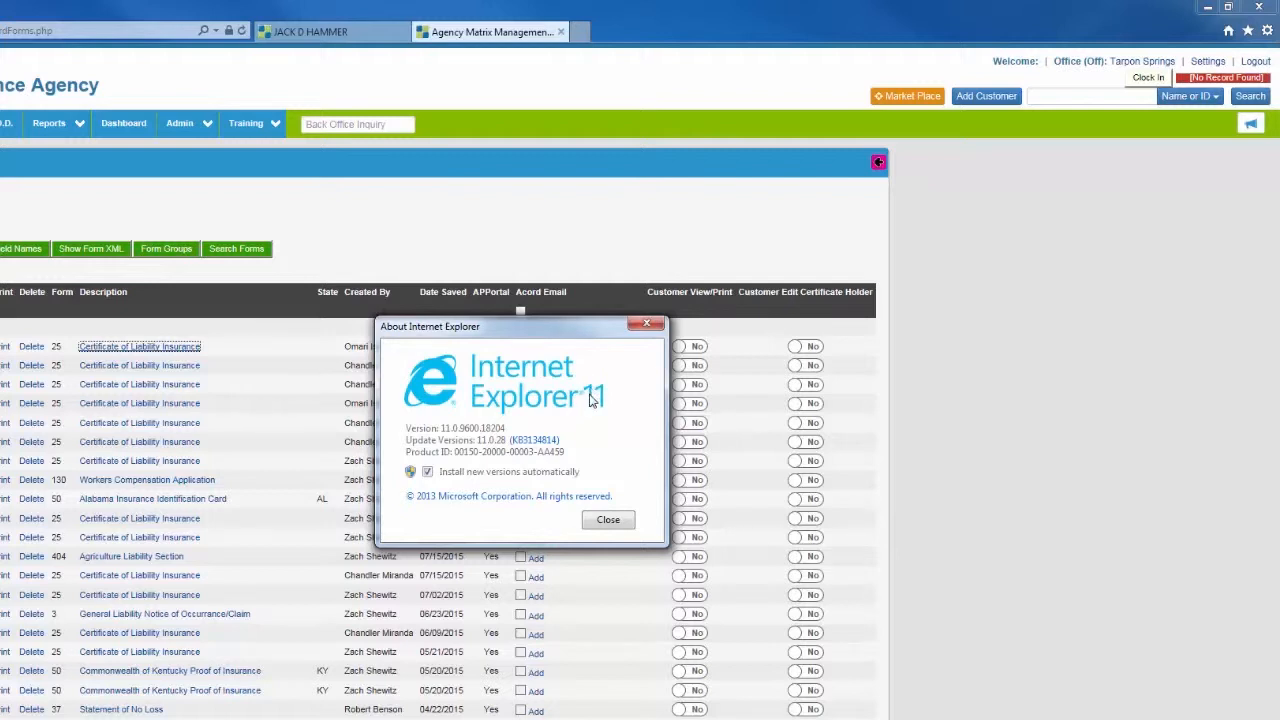
mouse_move(578, 382)
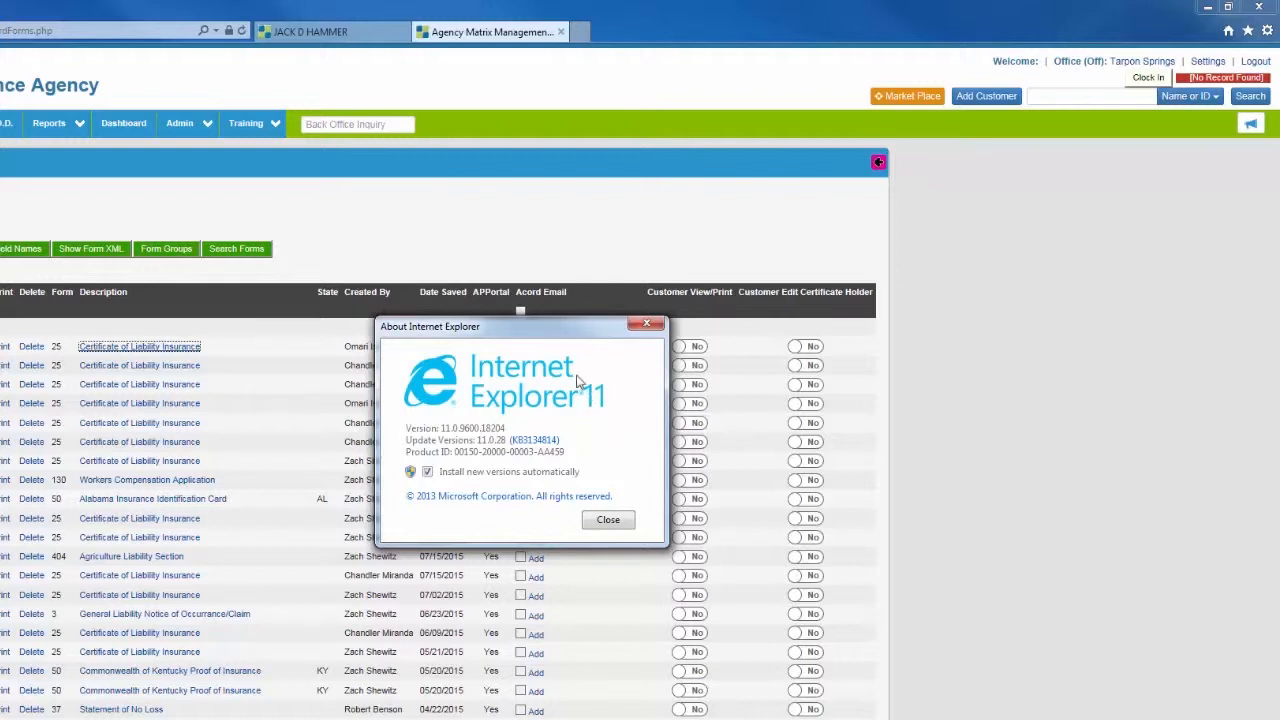
mouse_move(596, 392)
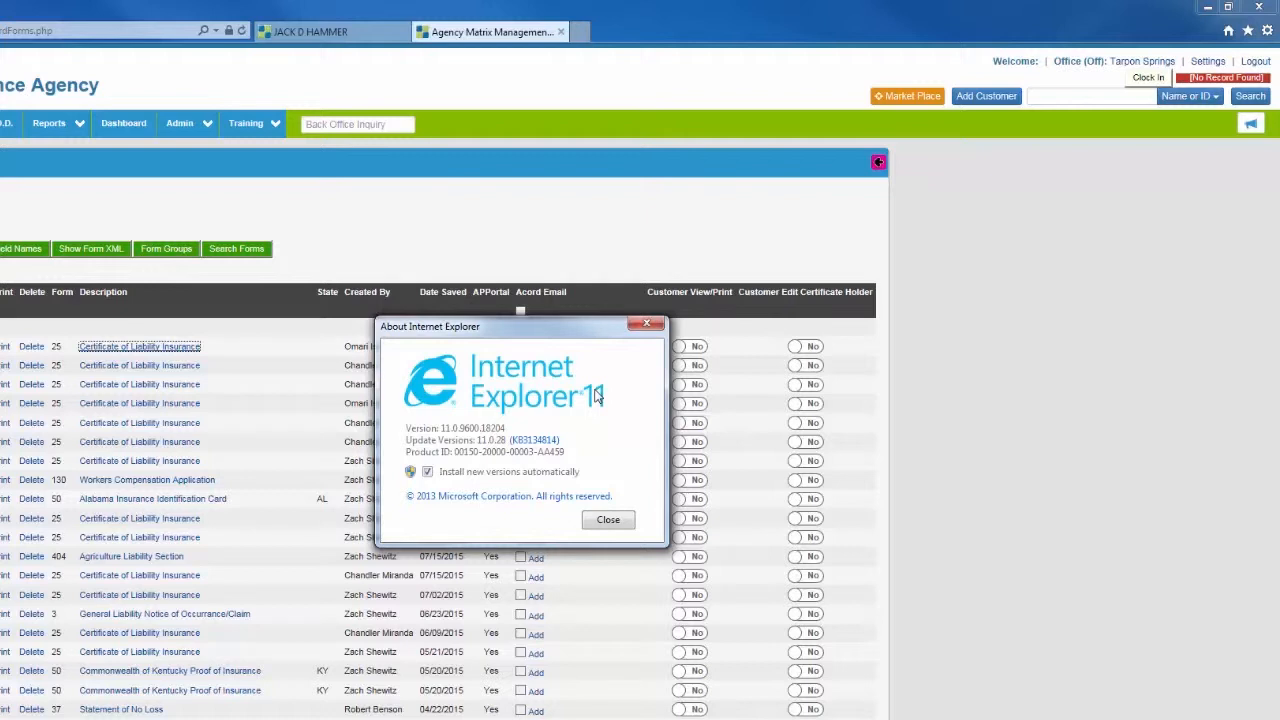
mouse_move(598, 388)
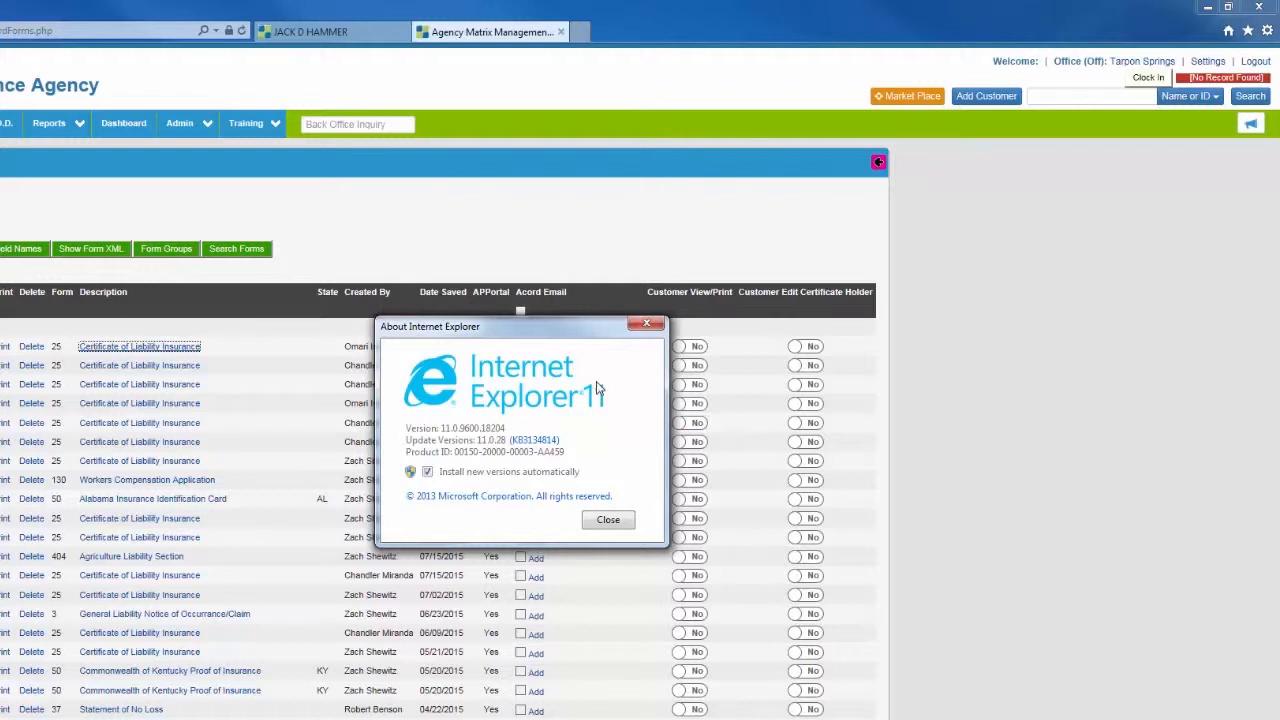
mouse_move(584, 364)
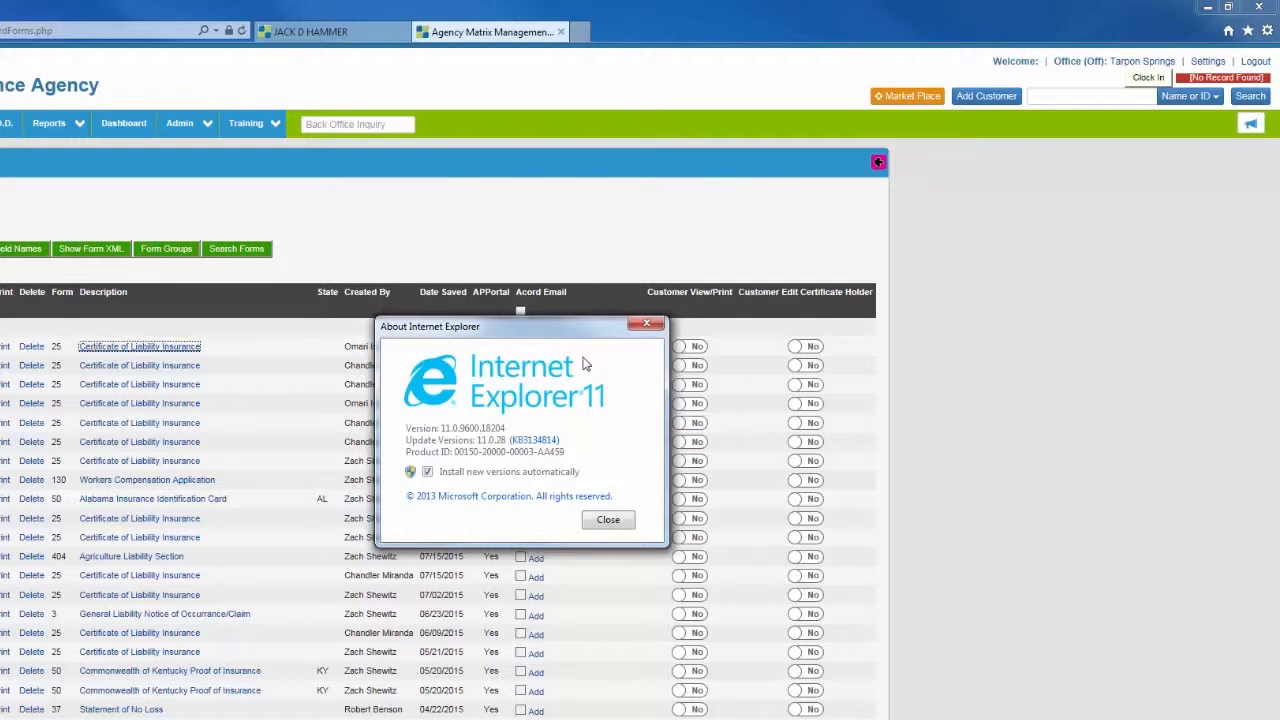
mouse_move(620, 384)
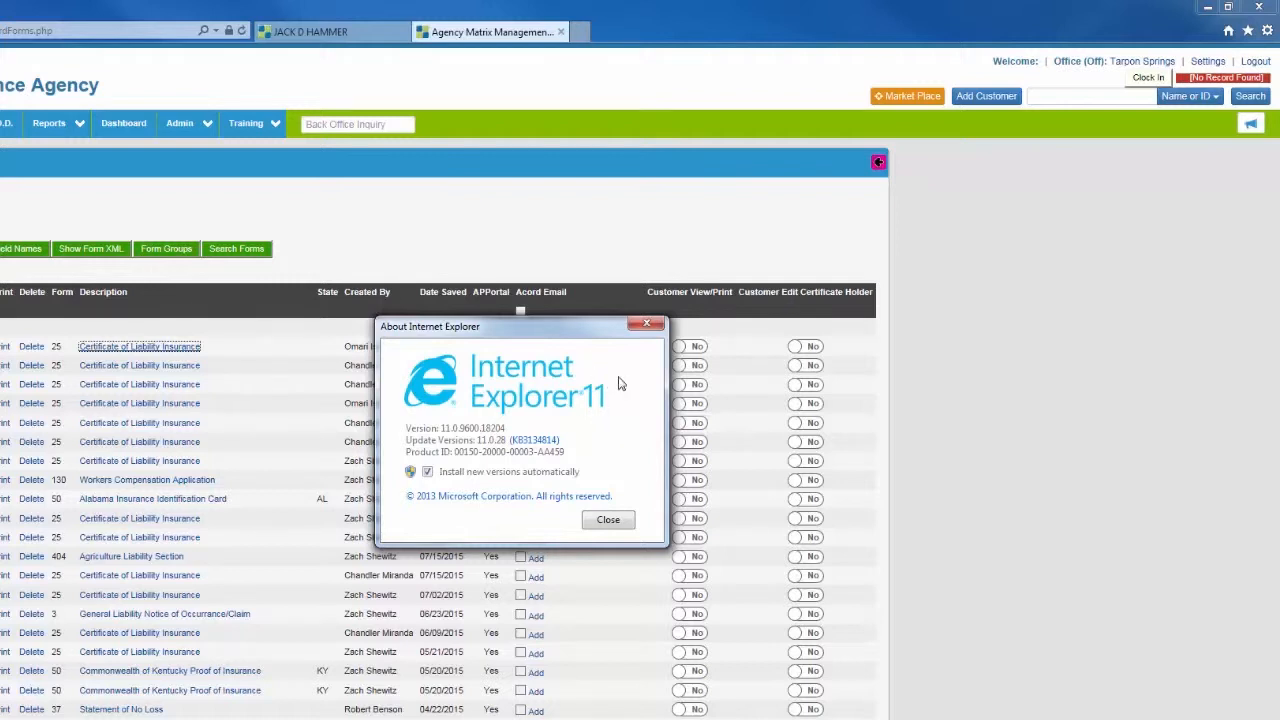
click(608, 520)
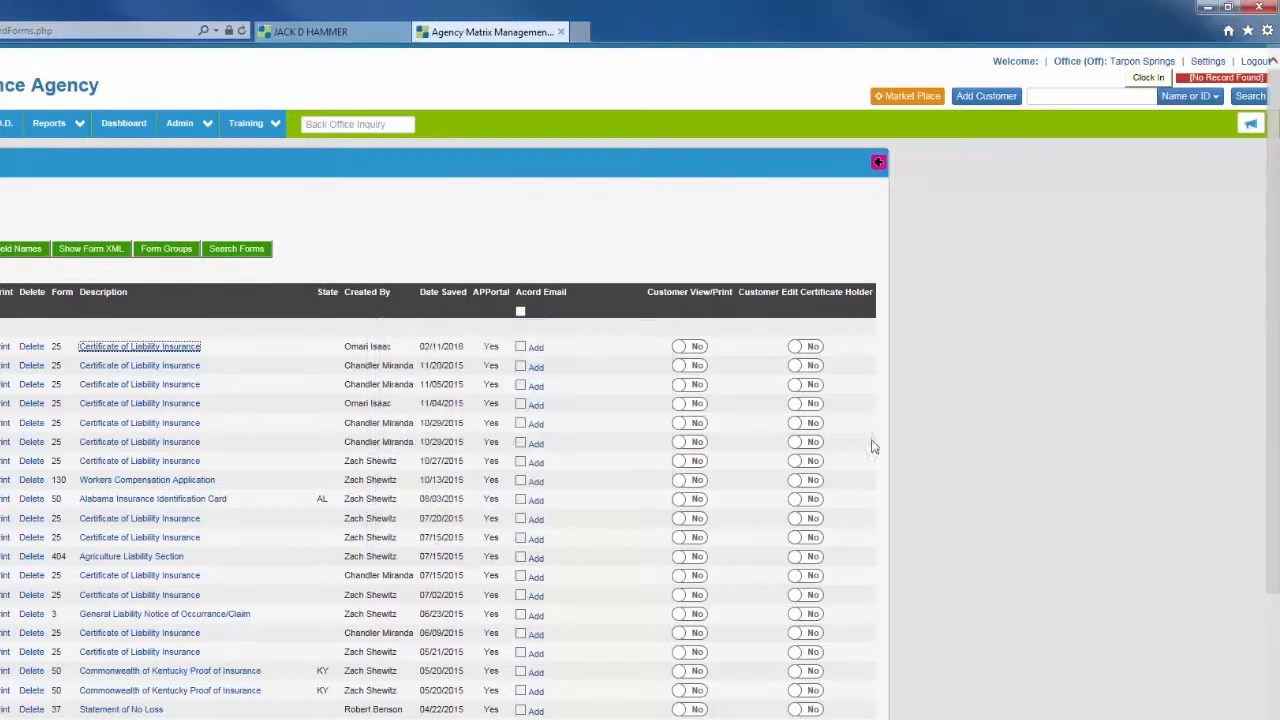
mouse_move(970, 344)
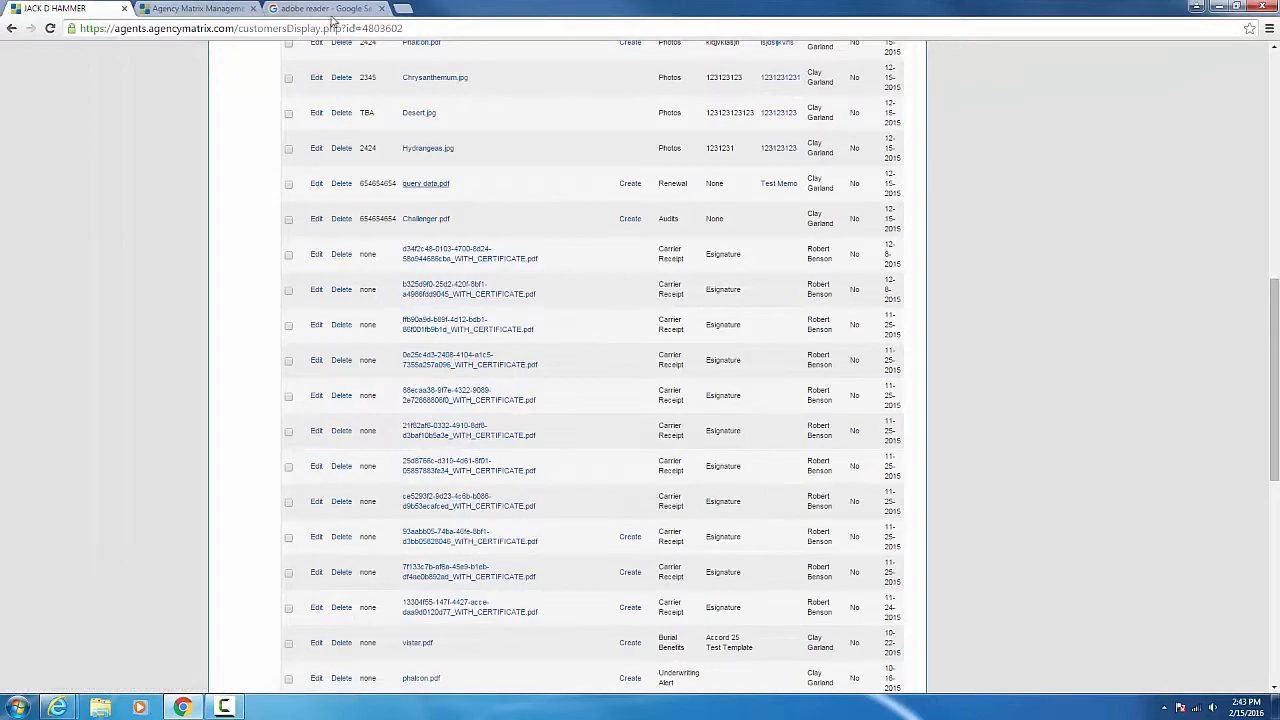
Step: Switch to the Chrome tab with the 'adobe reader' Google results
click(324, 8)
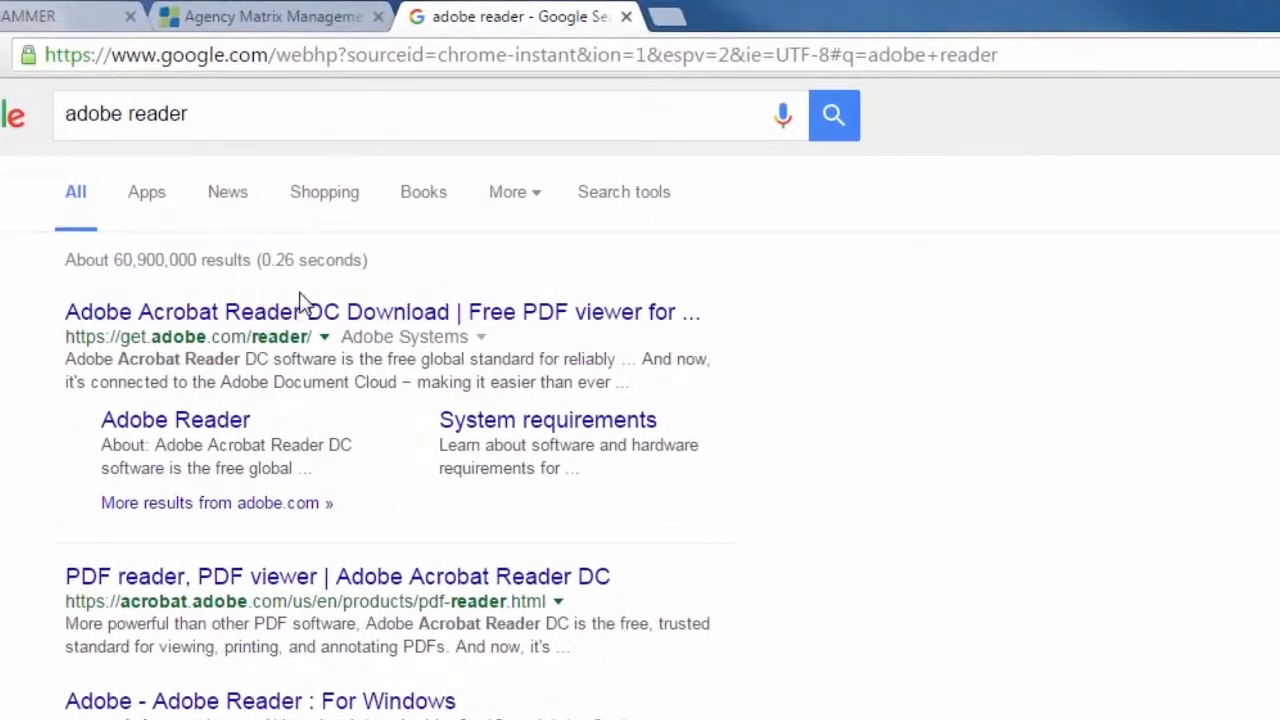
mouse_move(88, 340)
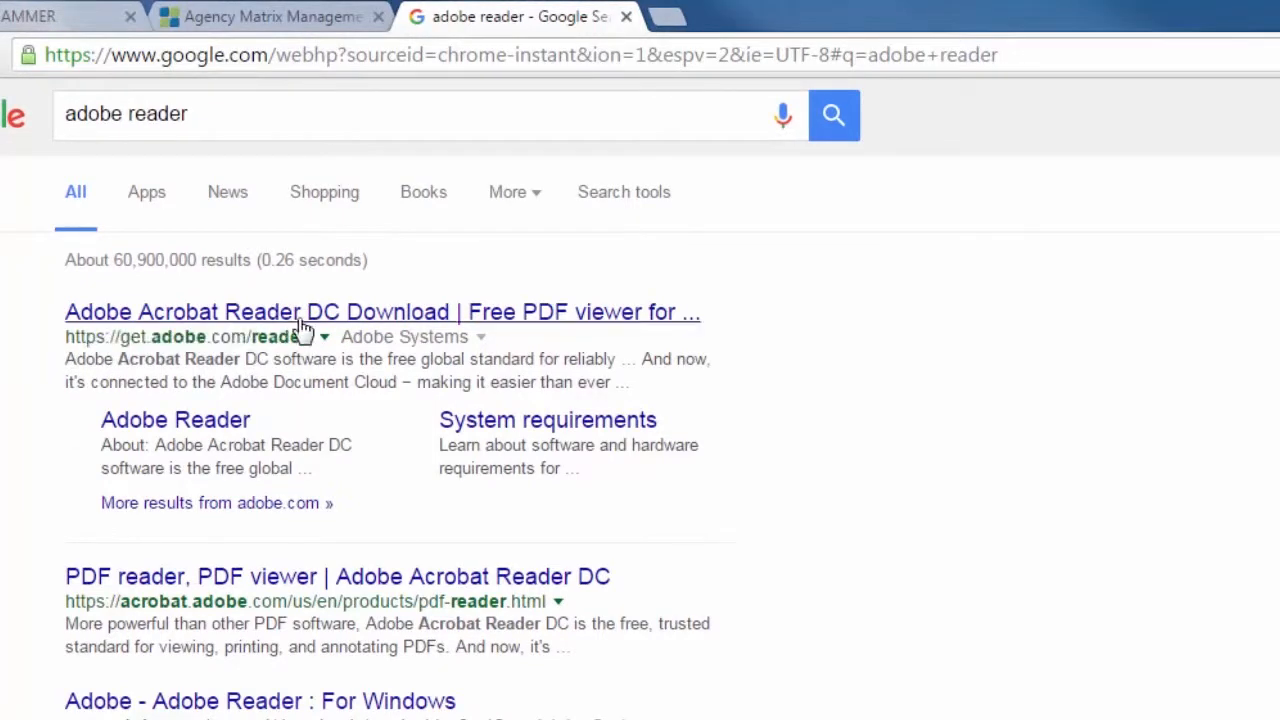
Step: Go to the Acrobat Reader DC download page and untick the McAfee Security Scan Plus offer
click(300, 312)
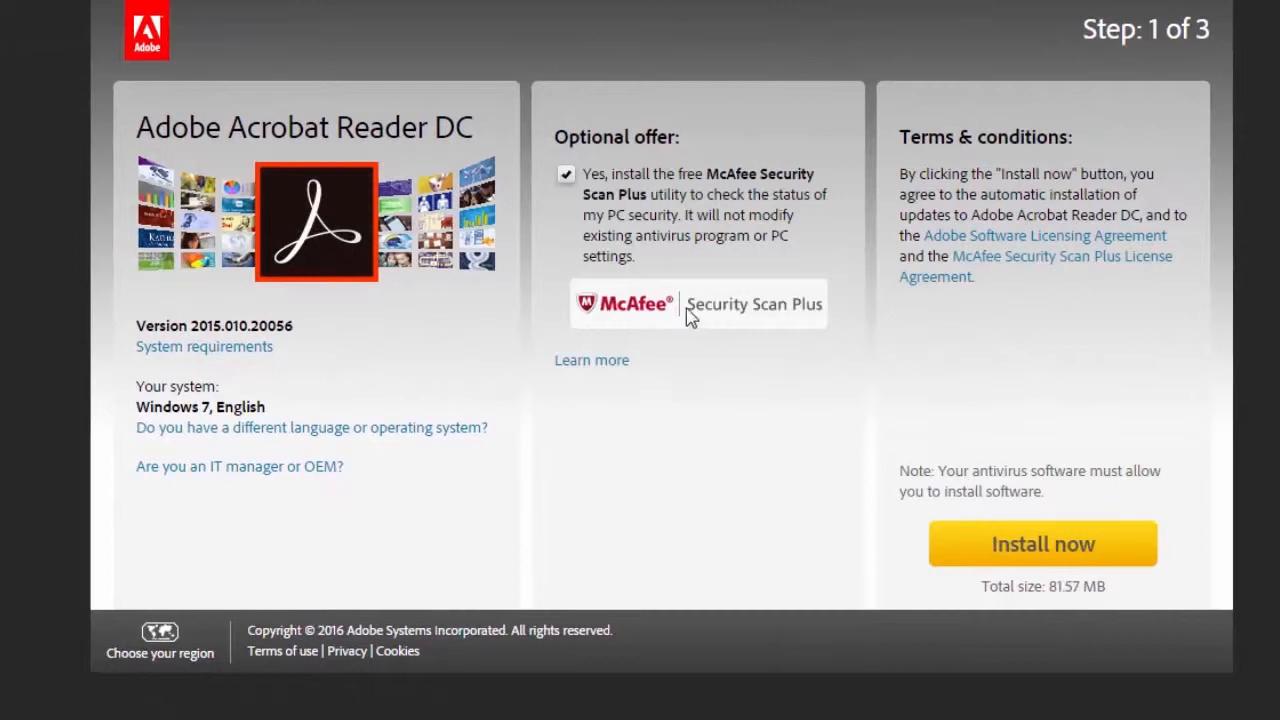
click(566, 174)
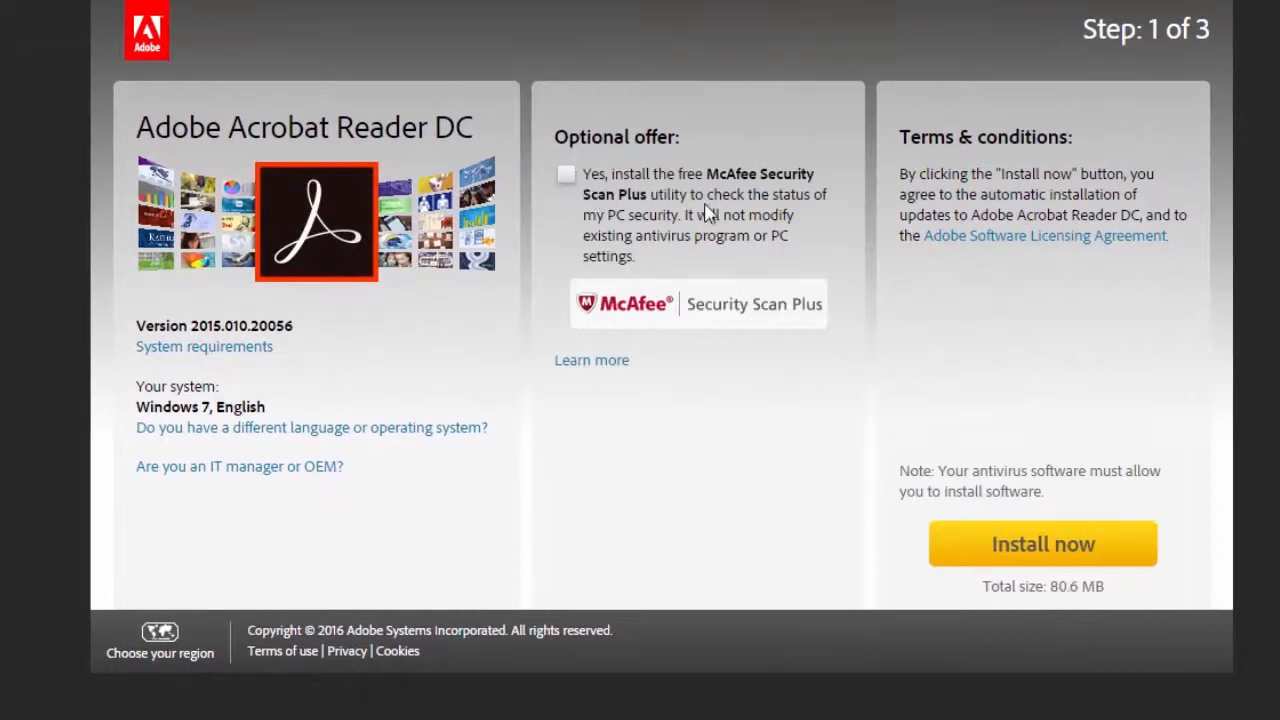
mouse_move(680, 270)
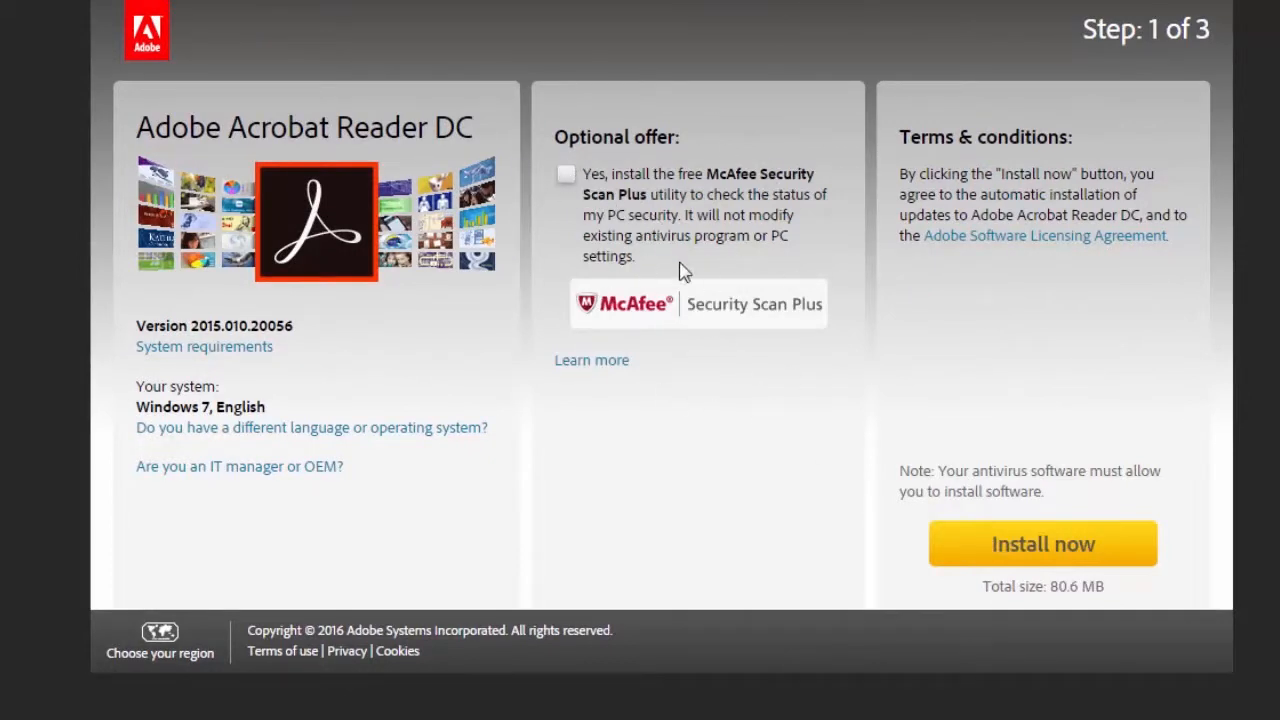
mouse_move(688, 316)
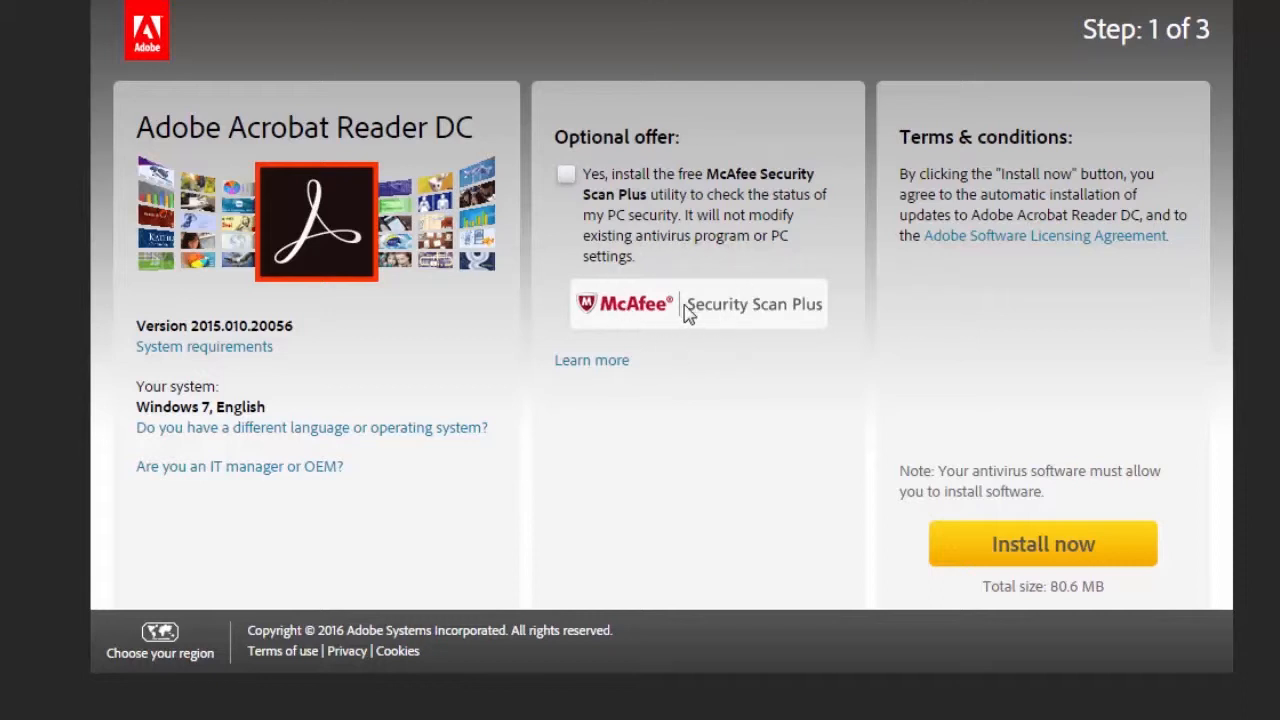
mouse_move(772, 262)
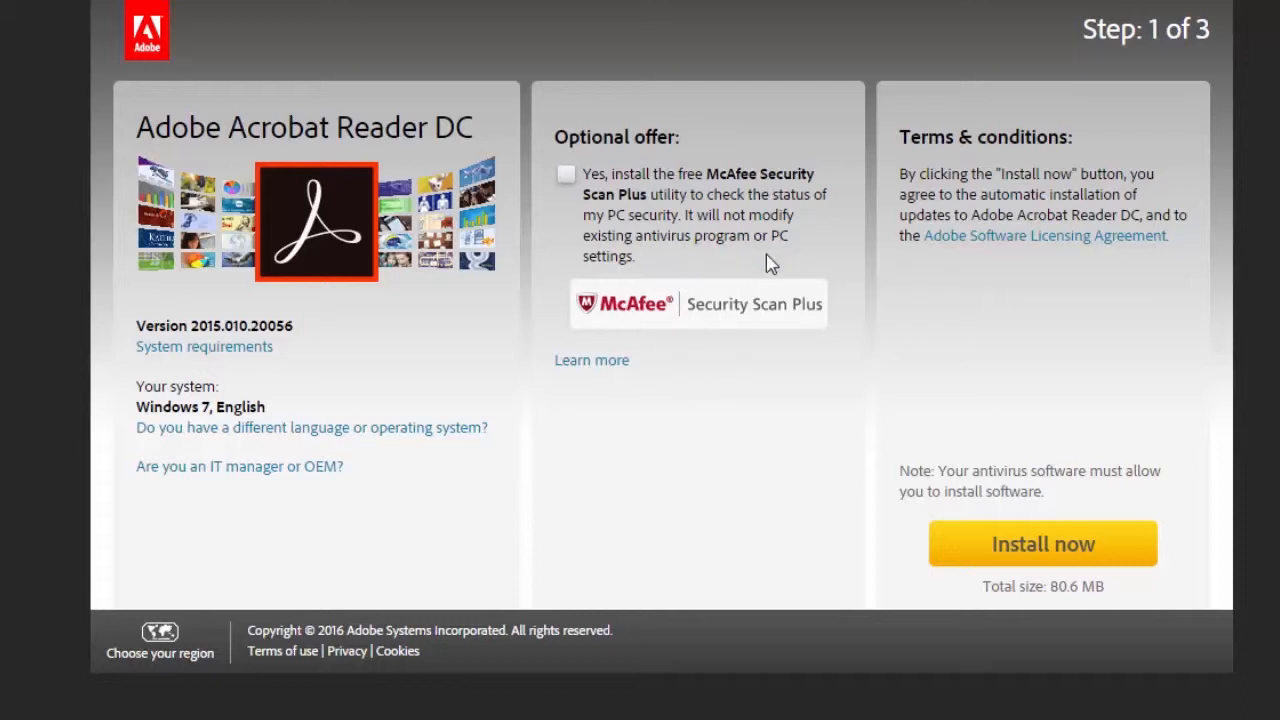
mouse_move(610, 204)
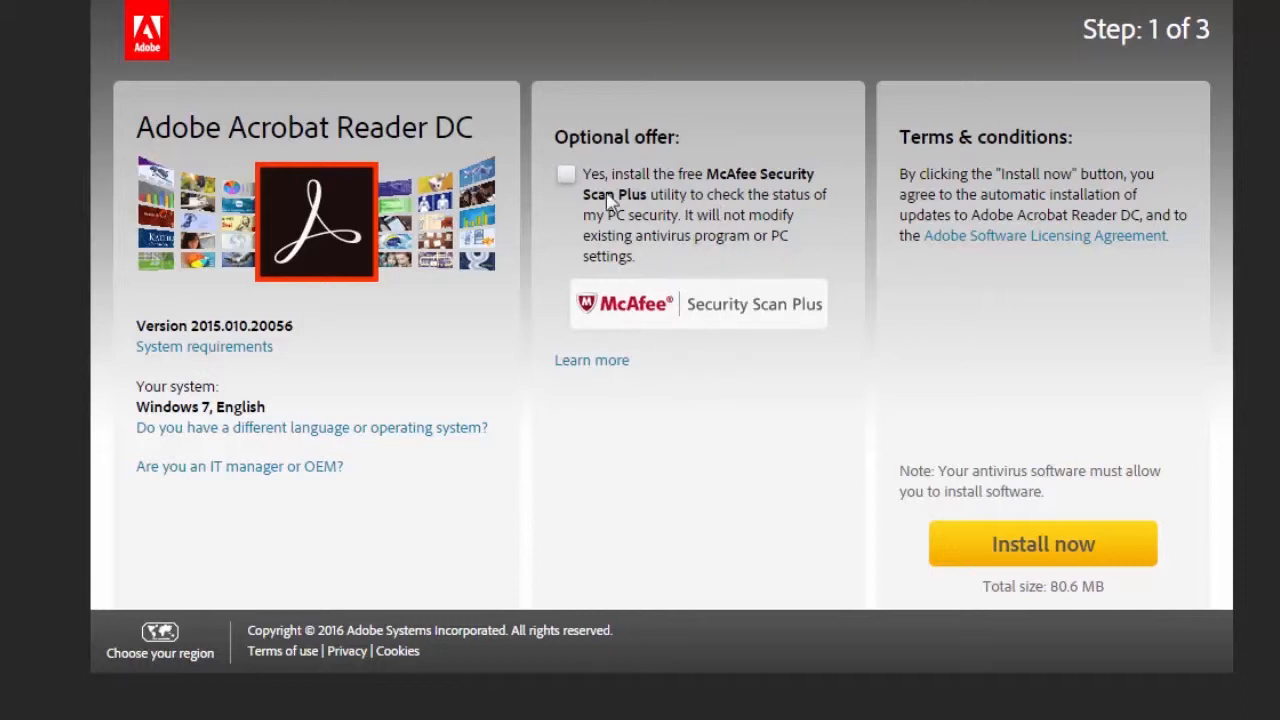
mouse_move(1050, 564)
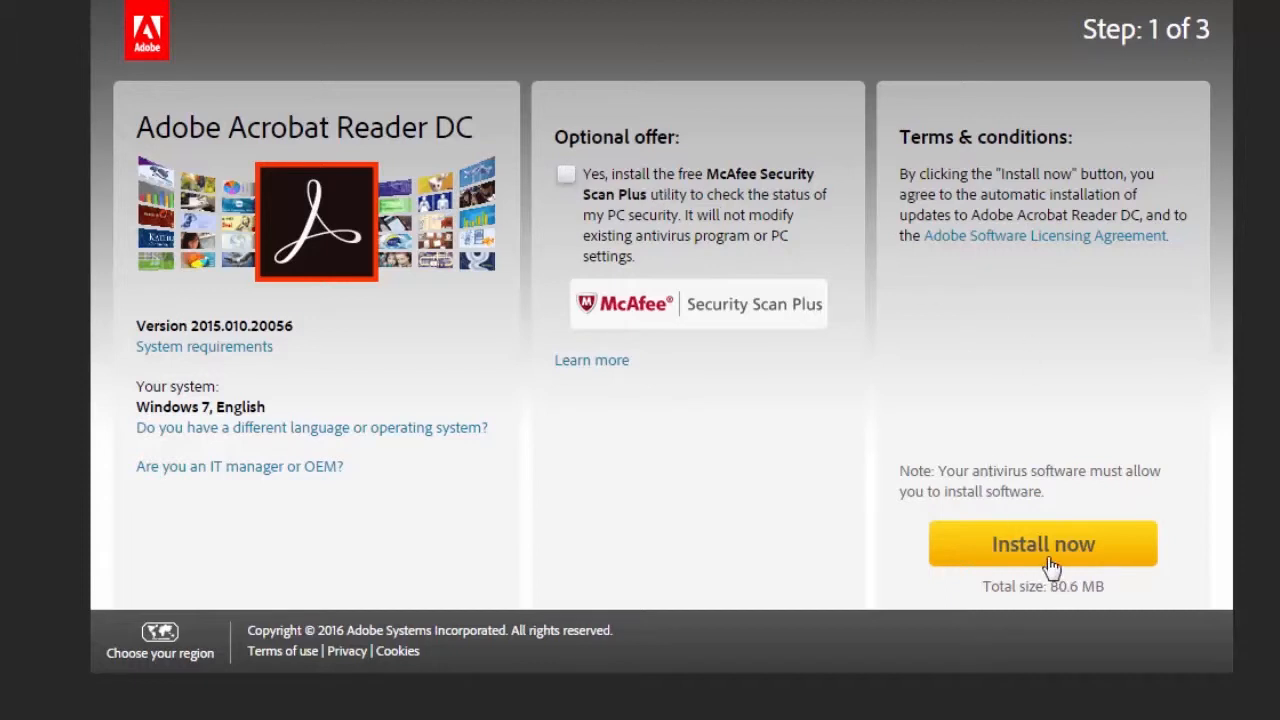
mouse_move(696, 560)
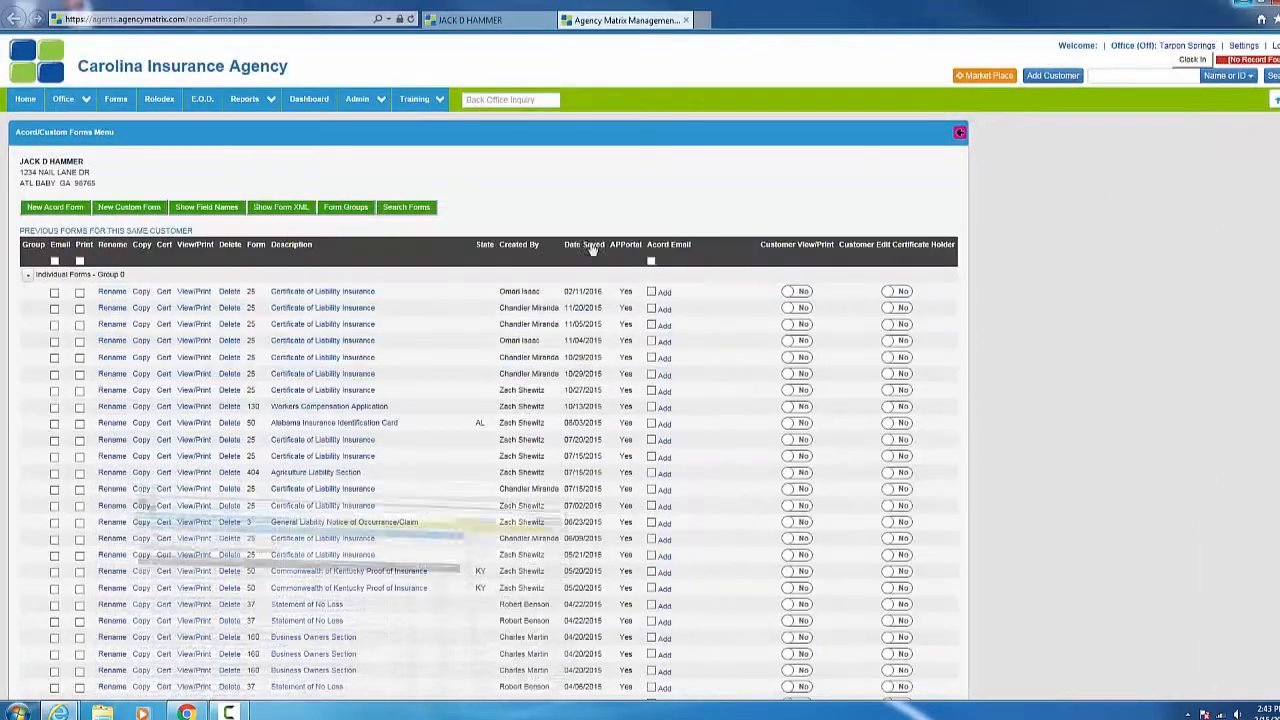
mouse_move(552, 174)
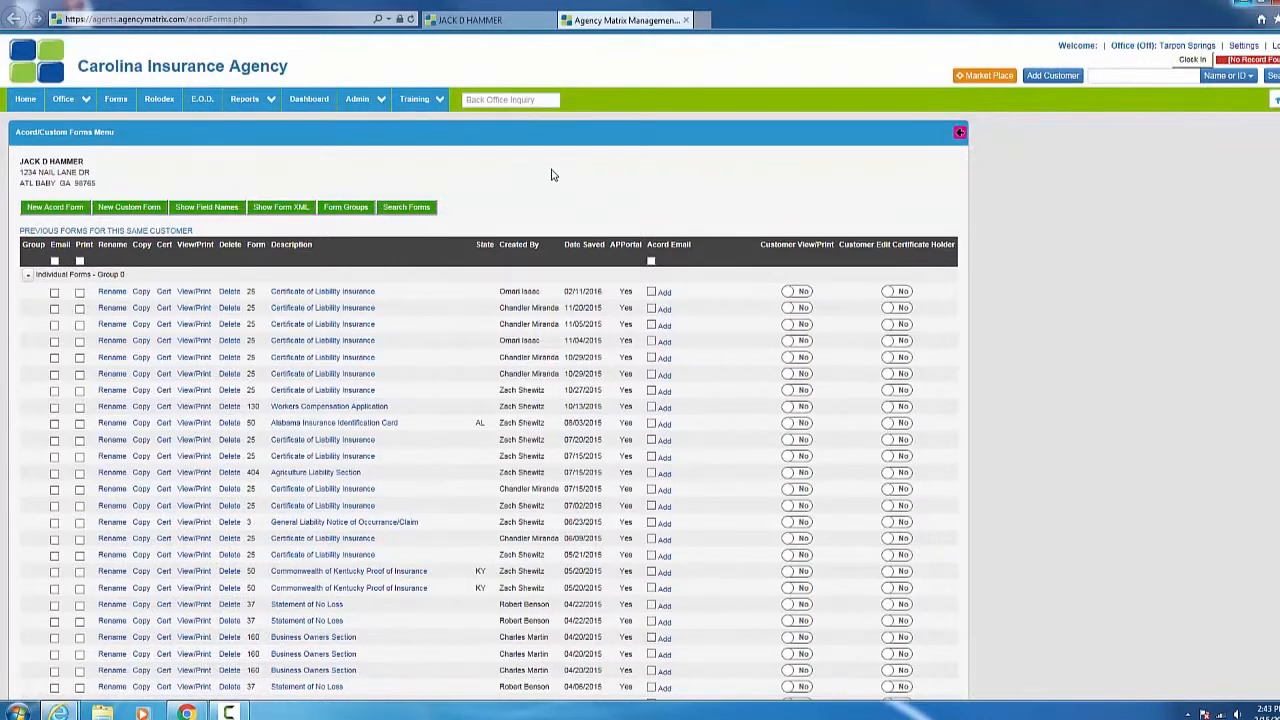
mouse_move(228, 324)
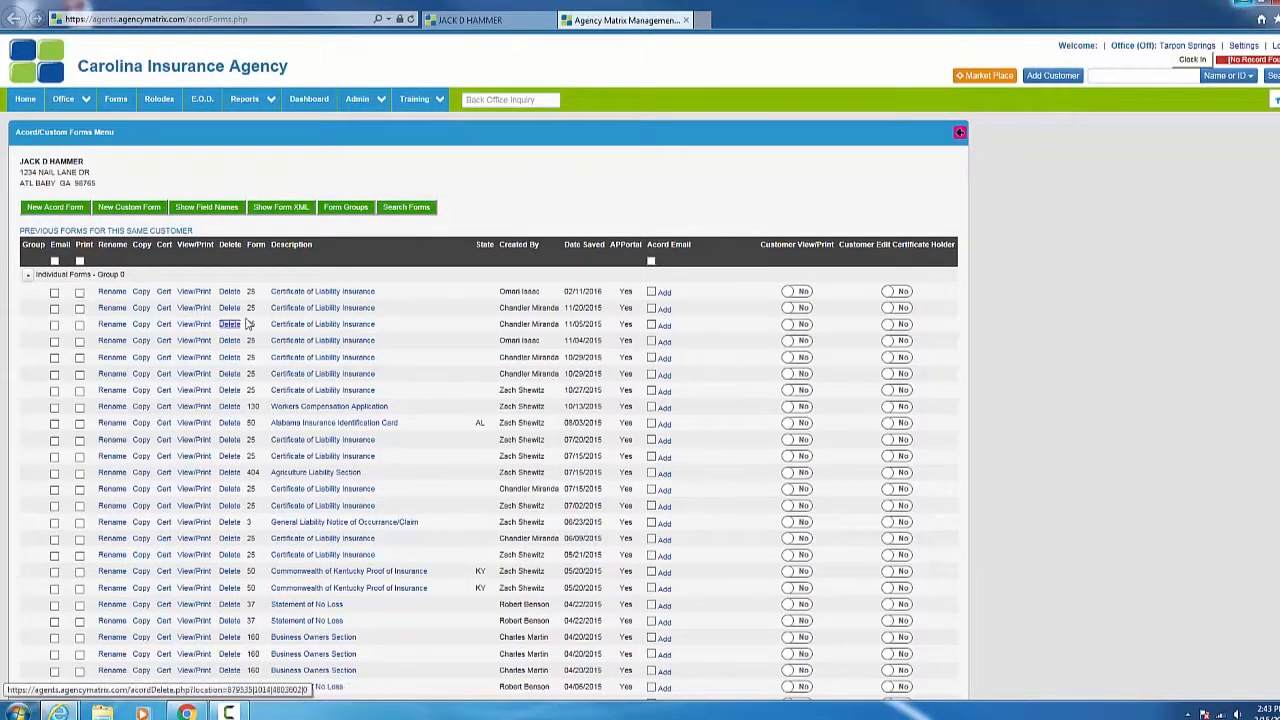
Step: View/Print the top Certificate of Liability Insurance row to load the ACORD PDF
click(194, 308)
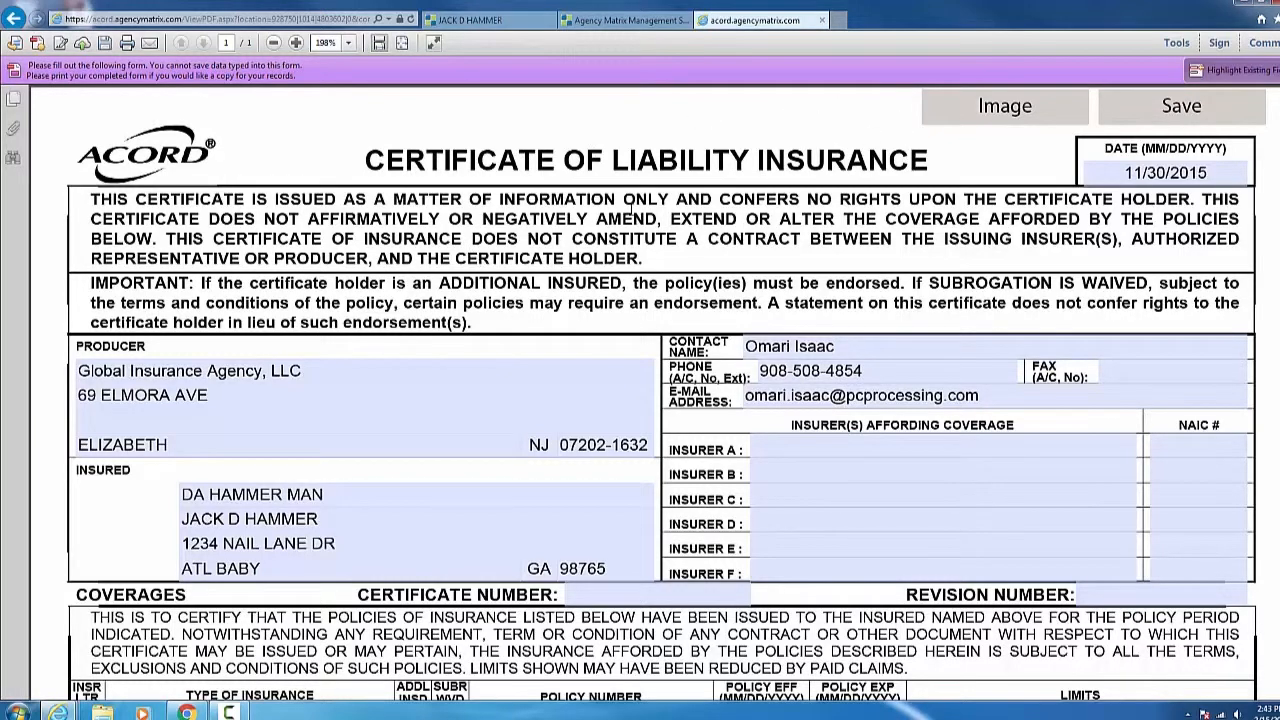
click(820, 346)
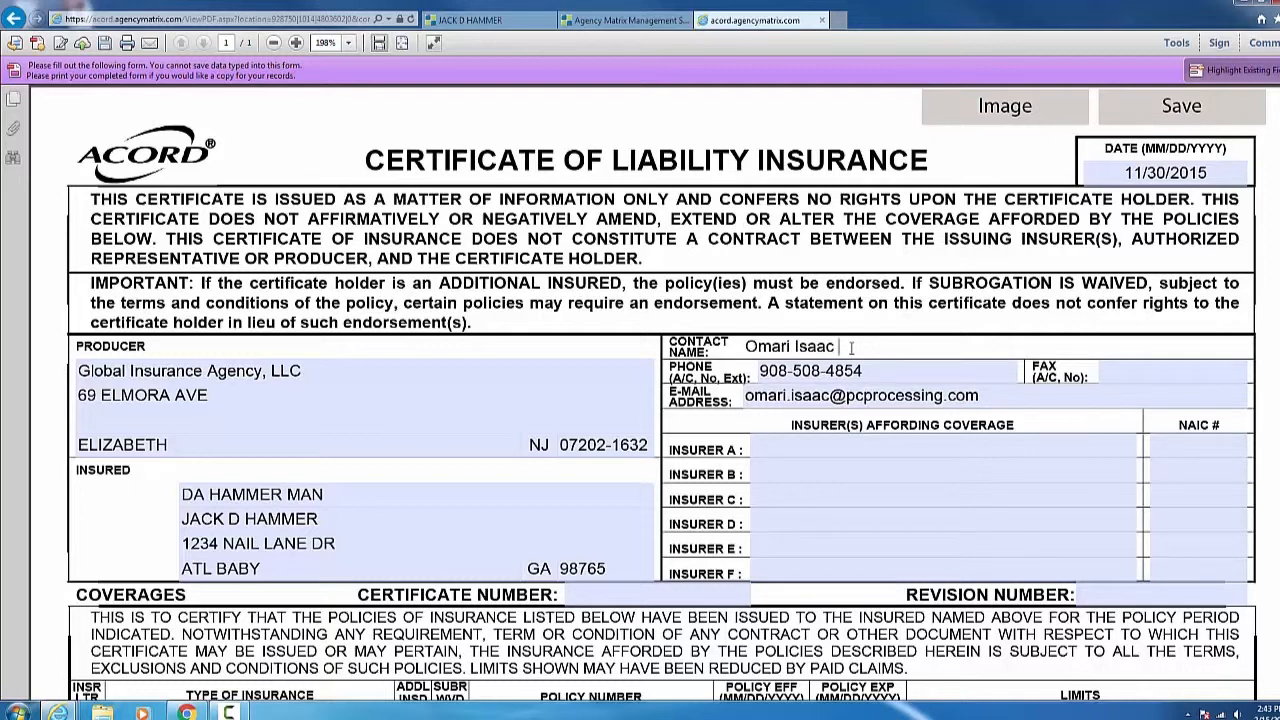
text(Bob)
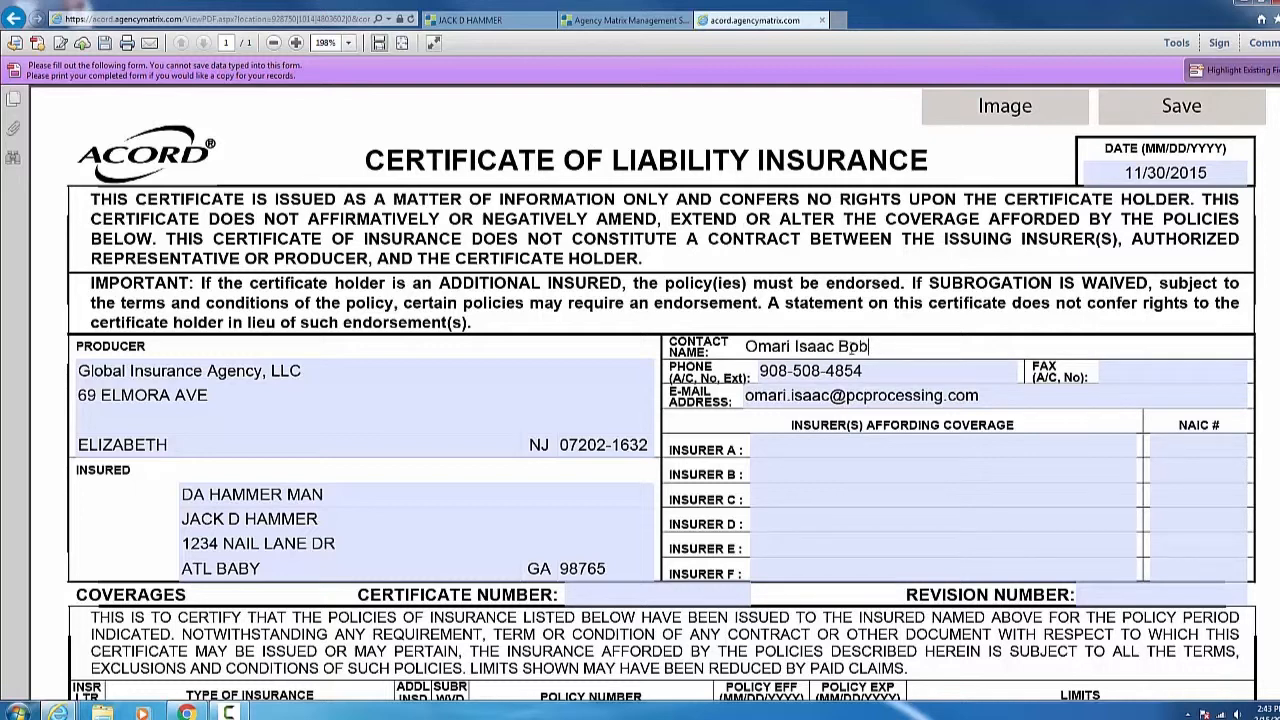
text(Jr)
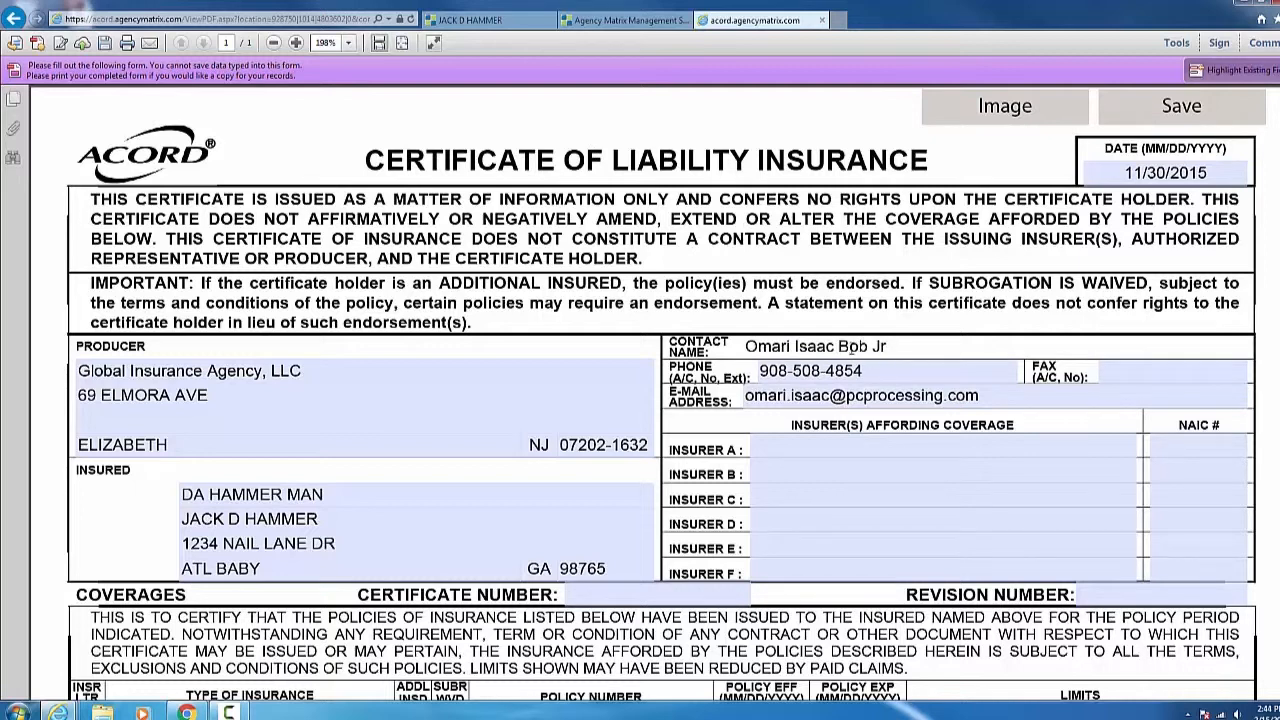
click(884, 370)
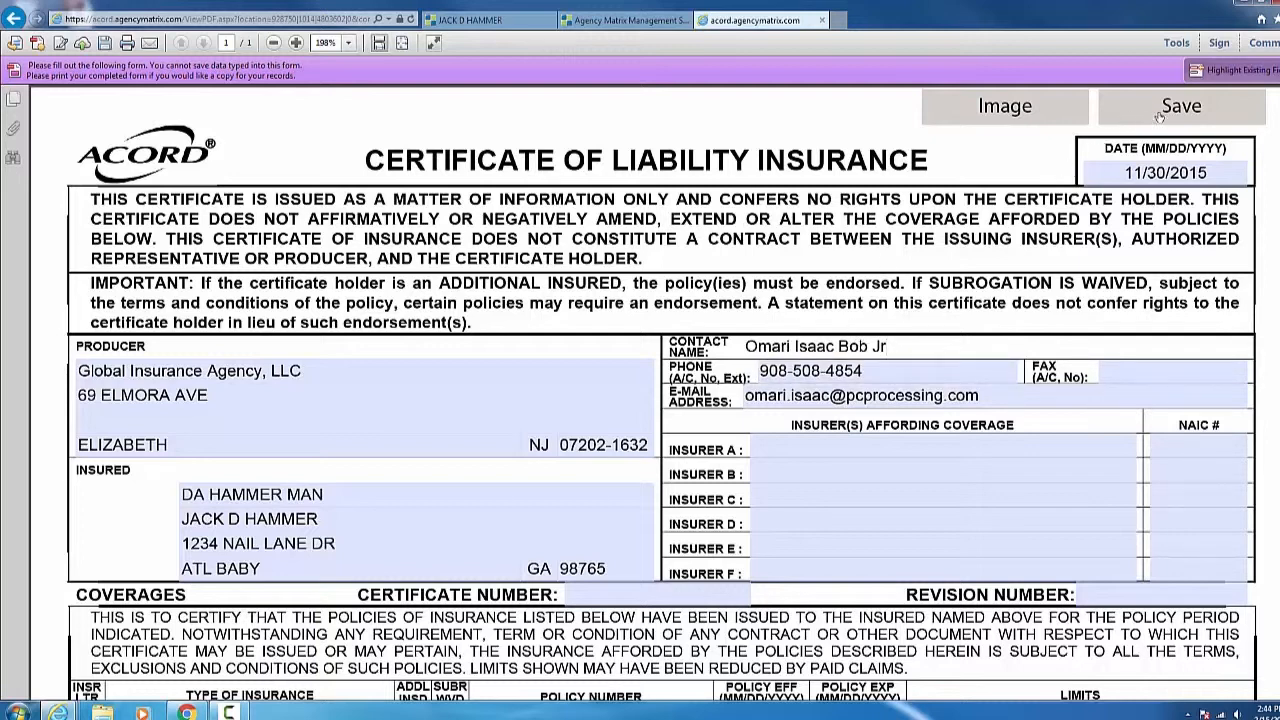
click(1180, 106)
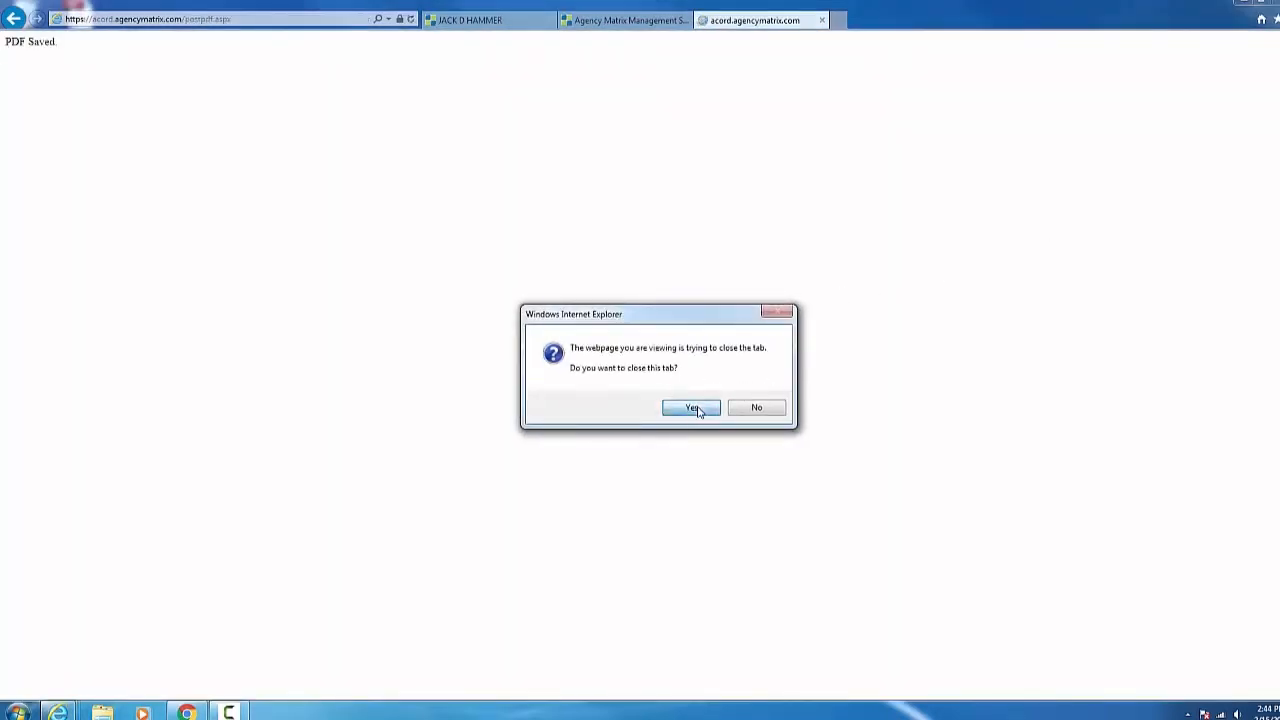
mouse_move(228, 136)
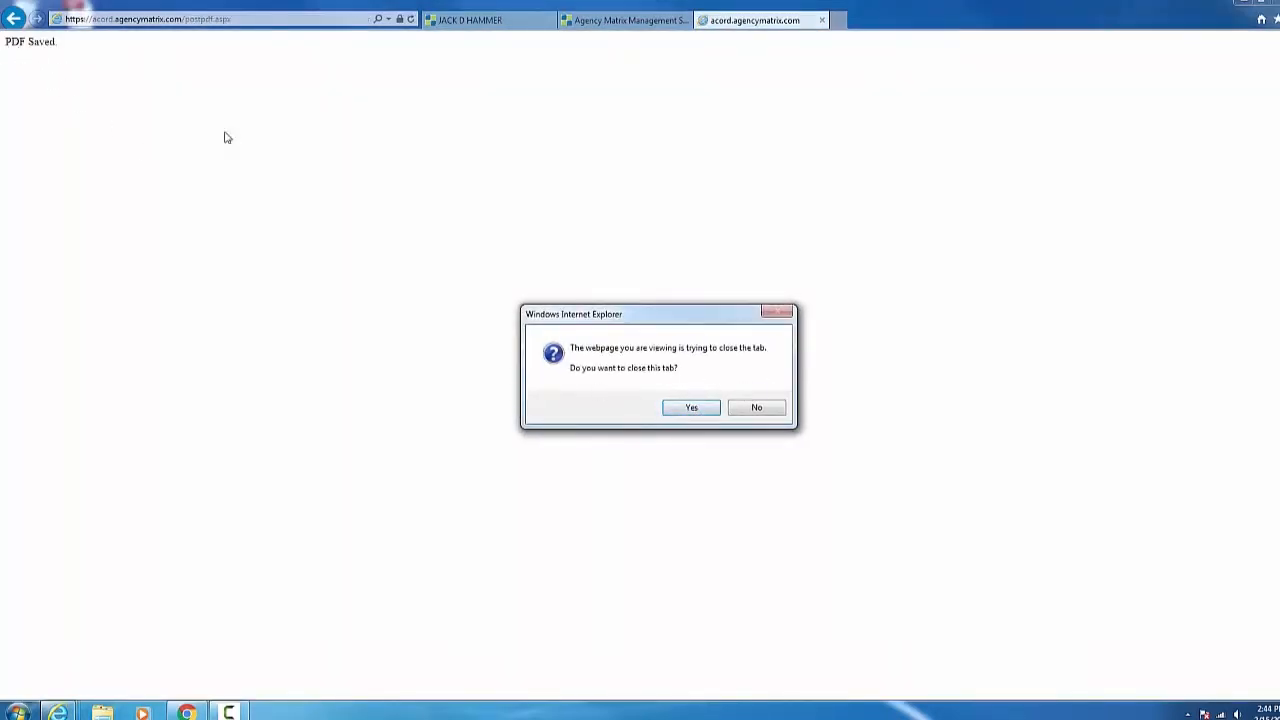
Step: Confirm Yes on the close-tab prompt to return to Jack D Hammer's saved forms list
click(692, 408)
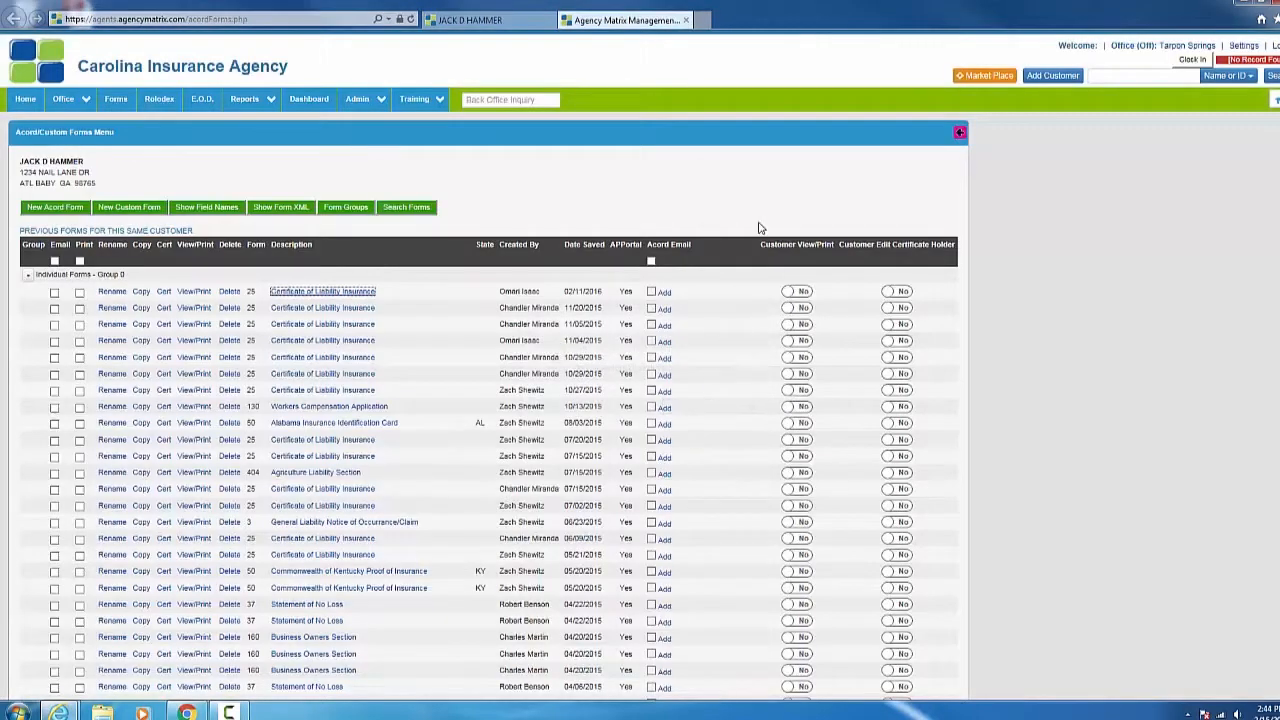
mouse_move(316, 292)
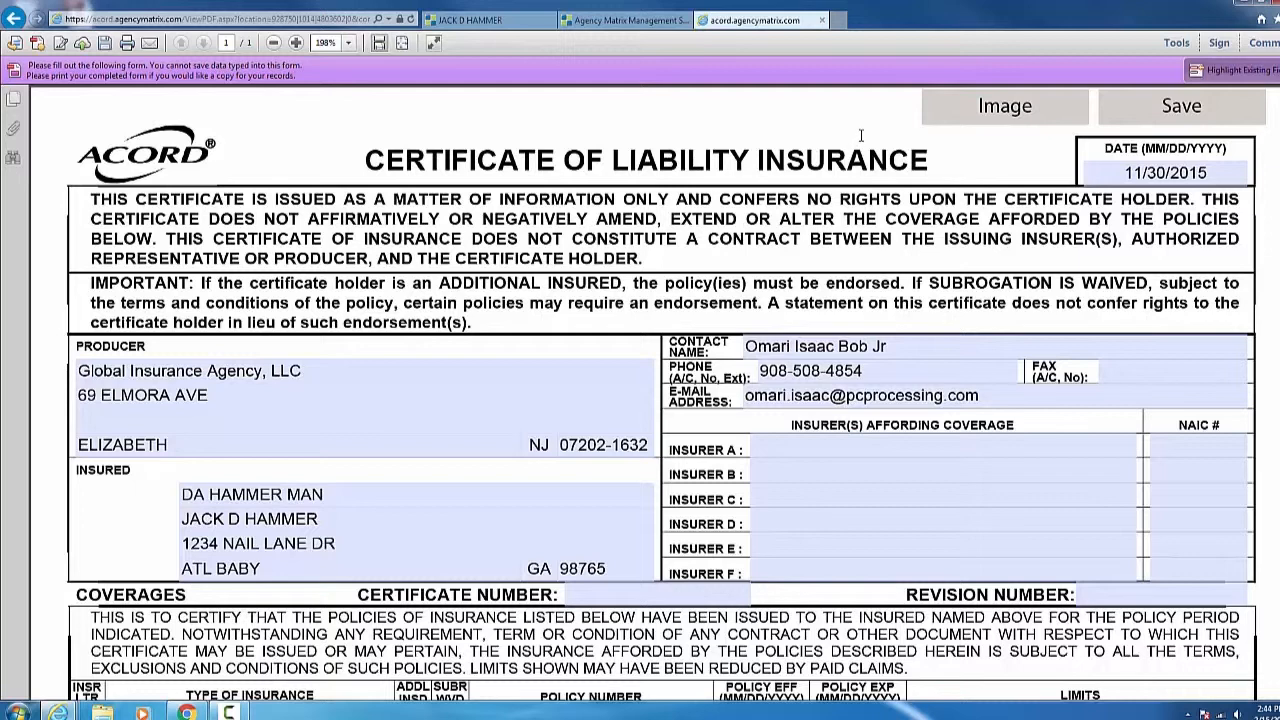
mouse_move(836, 134)
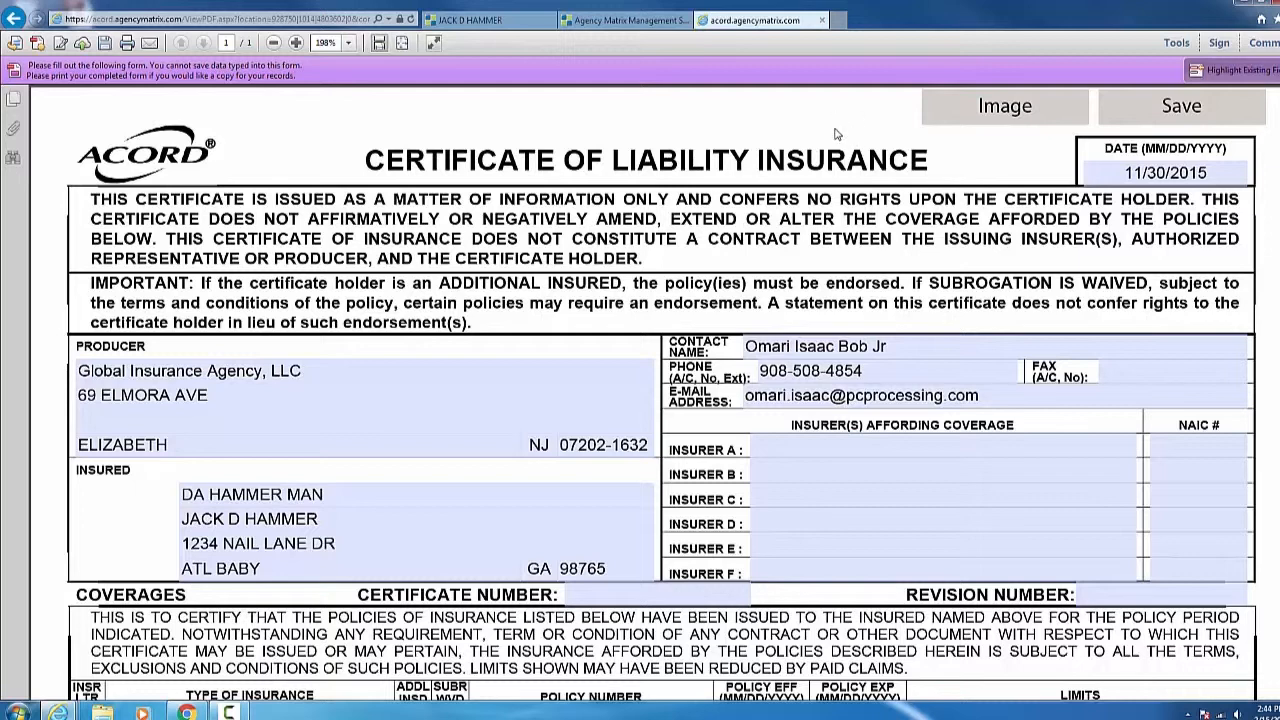
mouse_move(1232, 14)
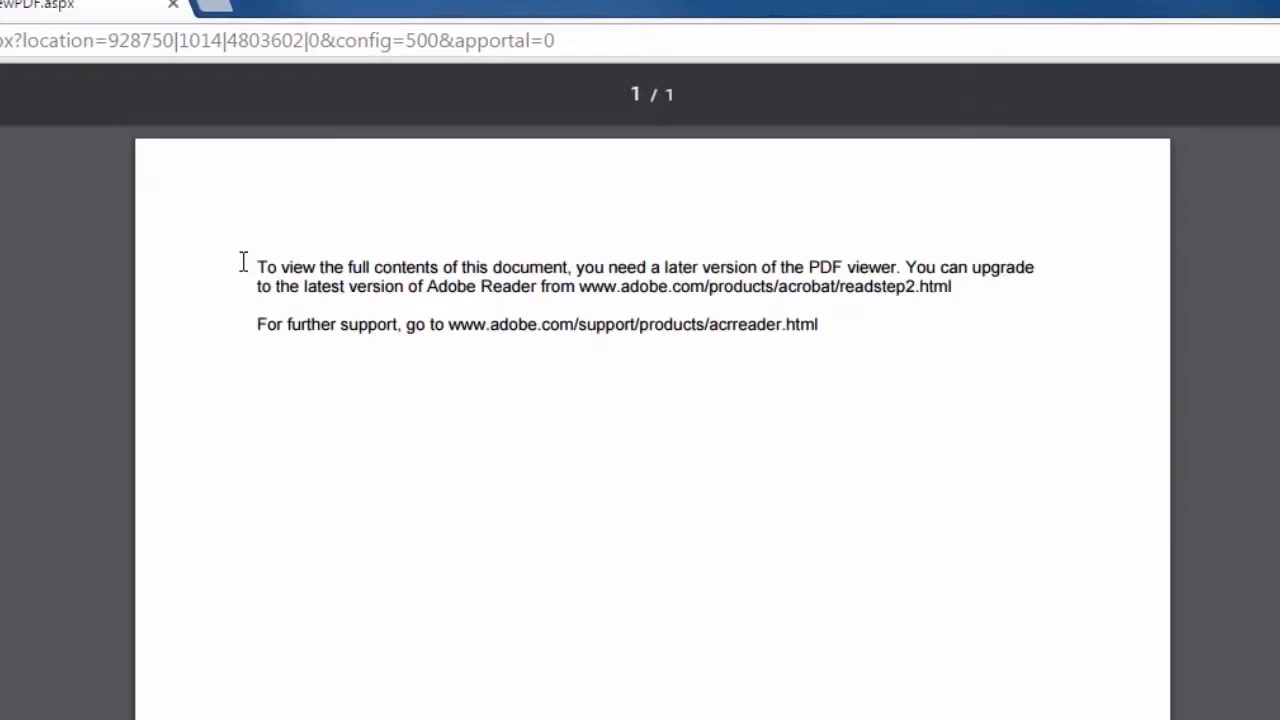
Step: Highlight the viewer's upgrade-your-PDF-viewer message text, then clear the selection
drag(256, 268, 816, 324)
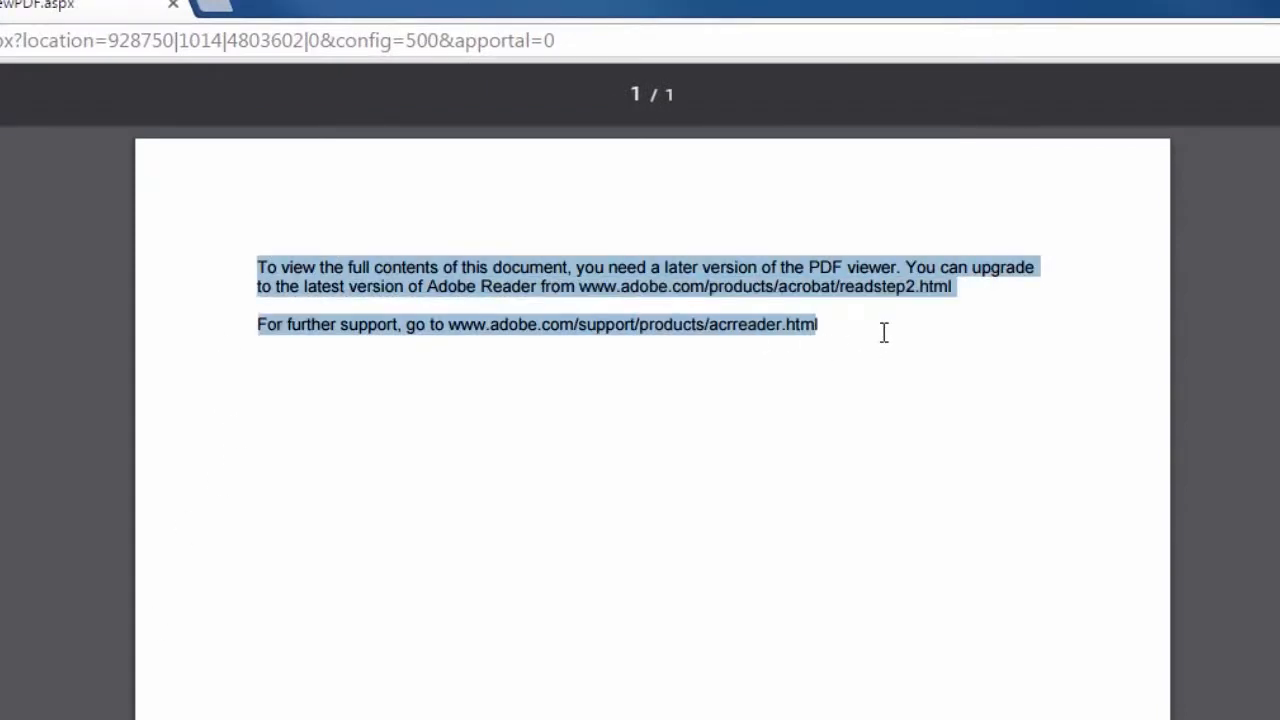
mouse_move(896, 370)
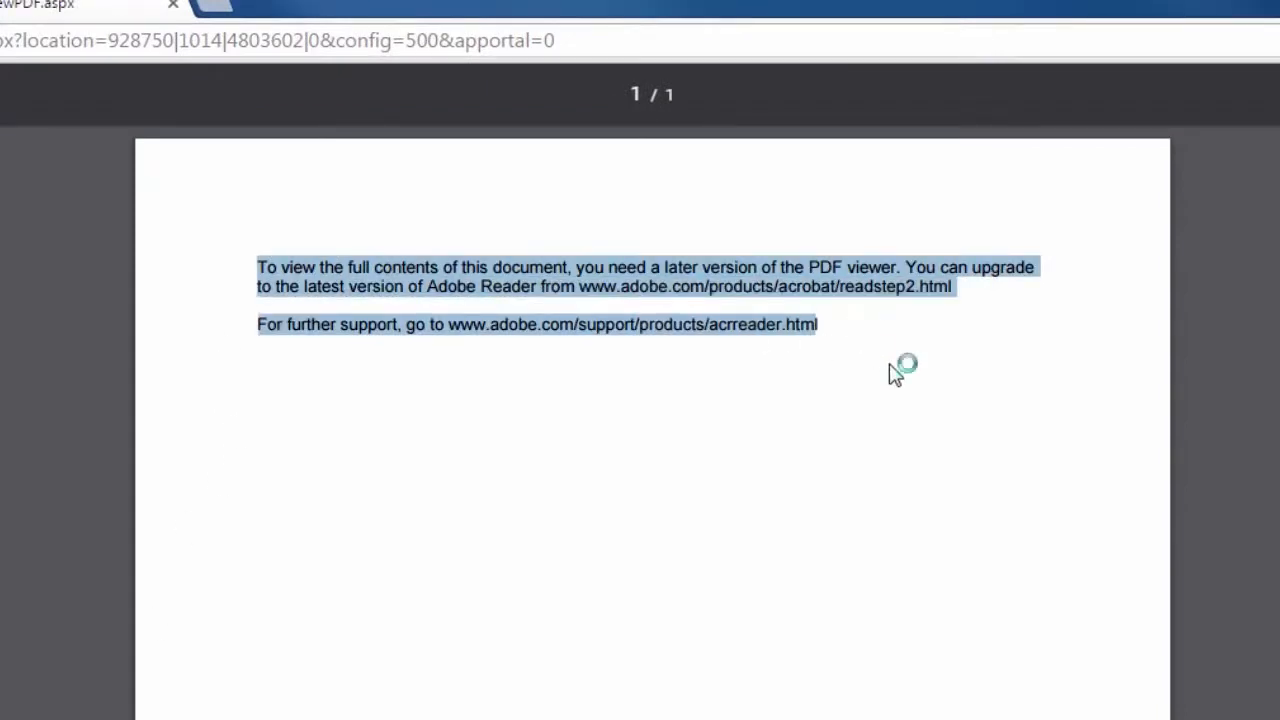
click(852, 358)
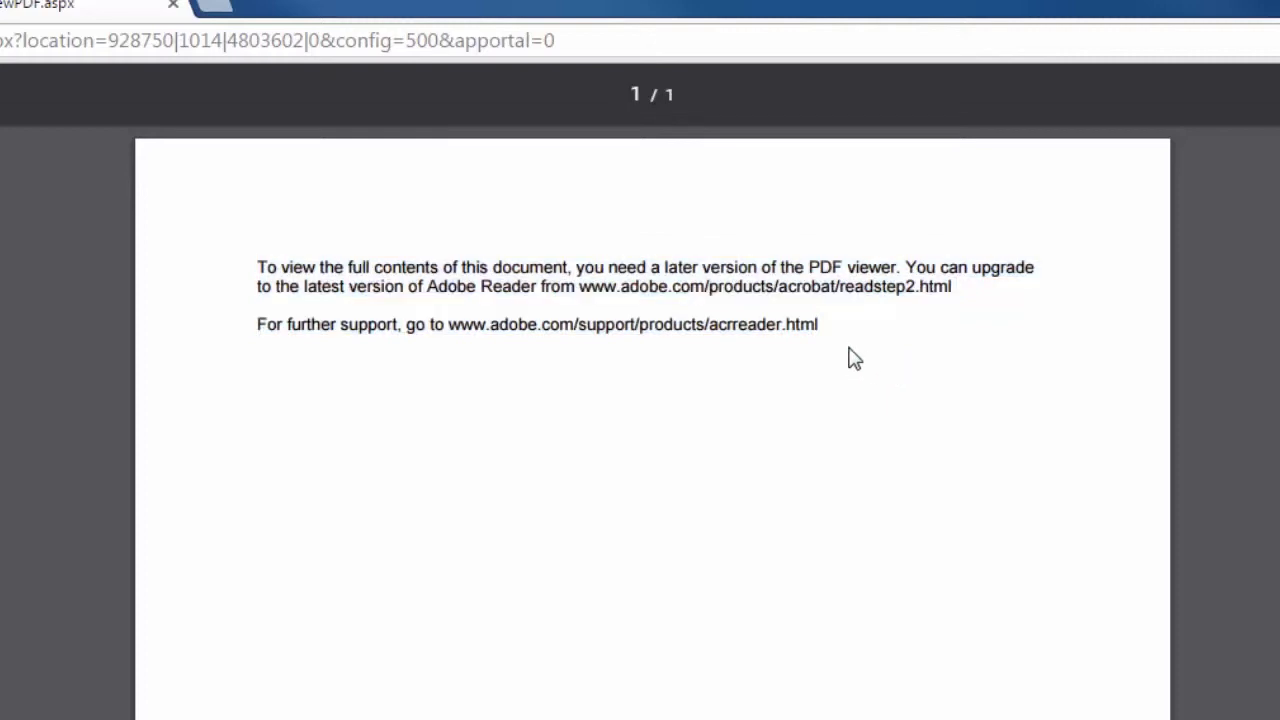
mouse_move(488, 384)
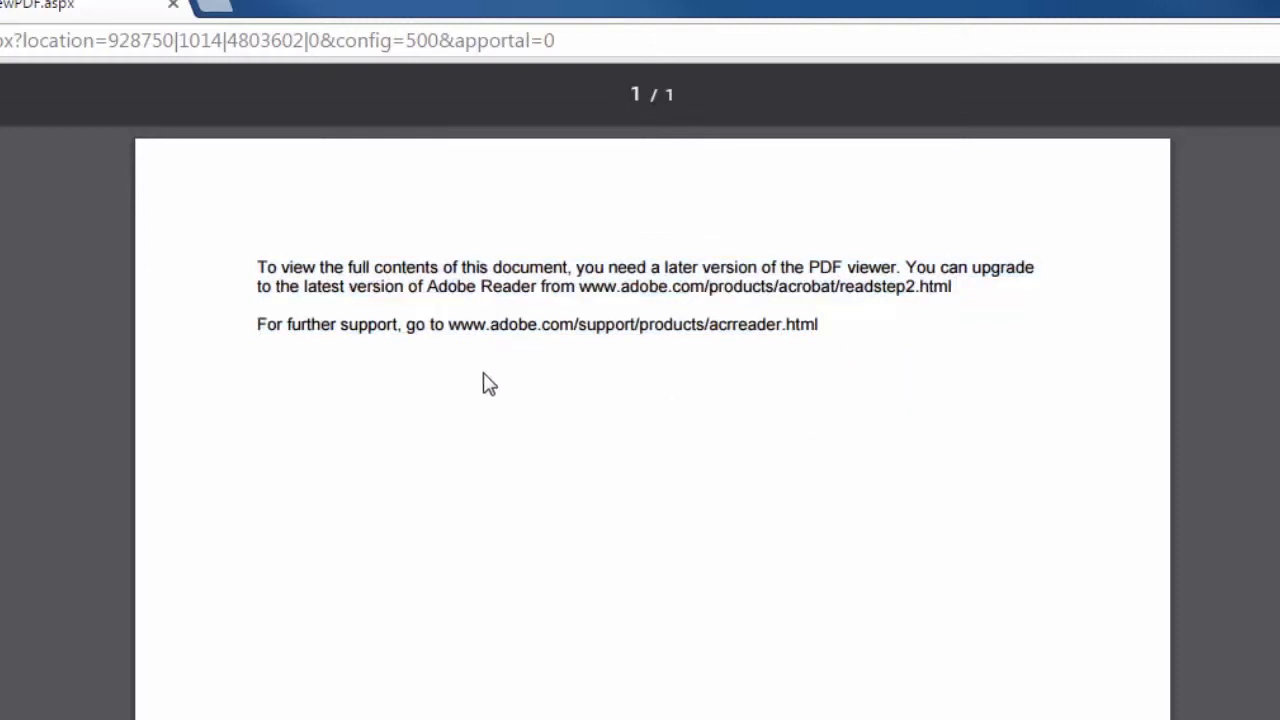
mouse_move(564, 324)
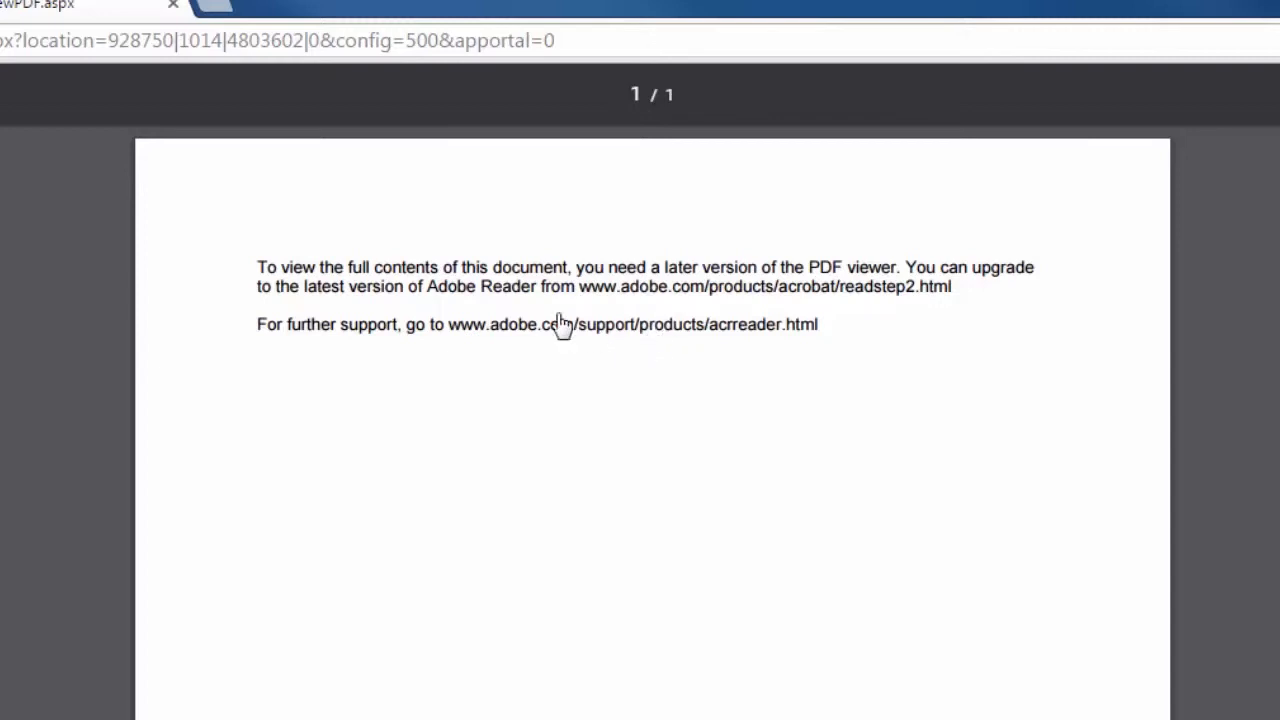
mouse_move(324, 206)
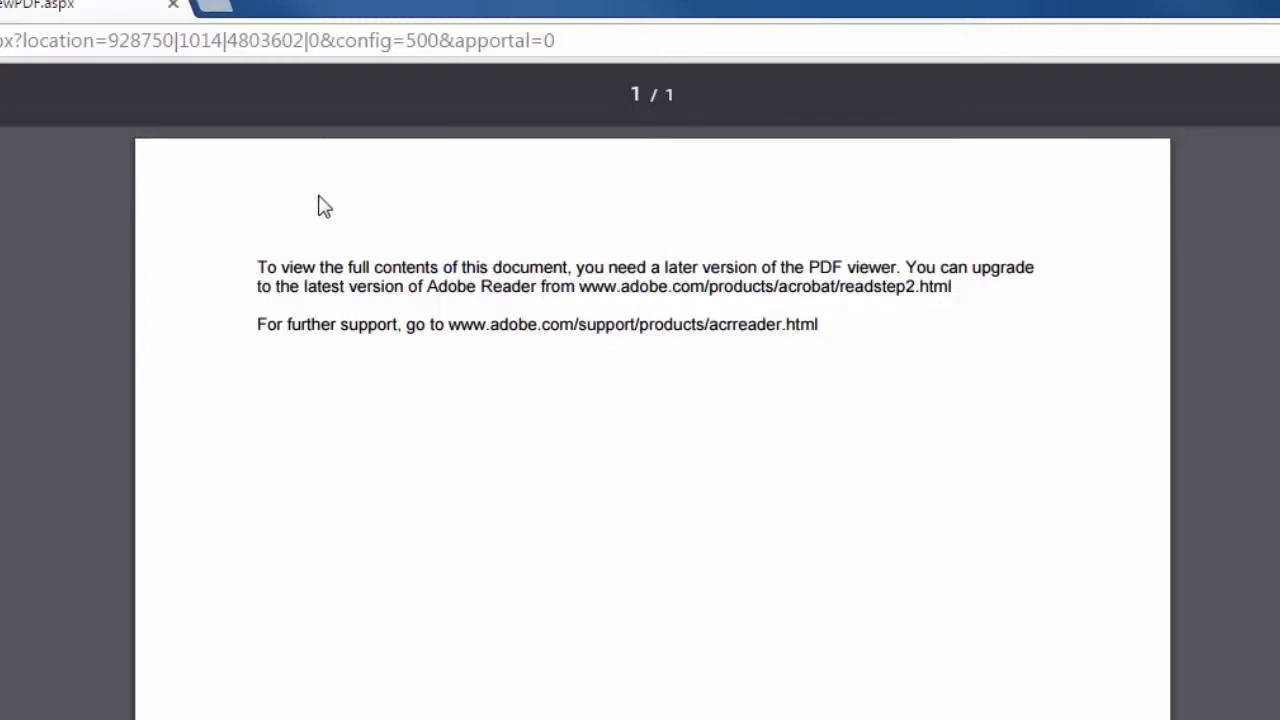
mouse_move(358, 252)
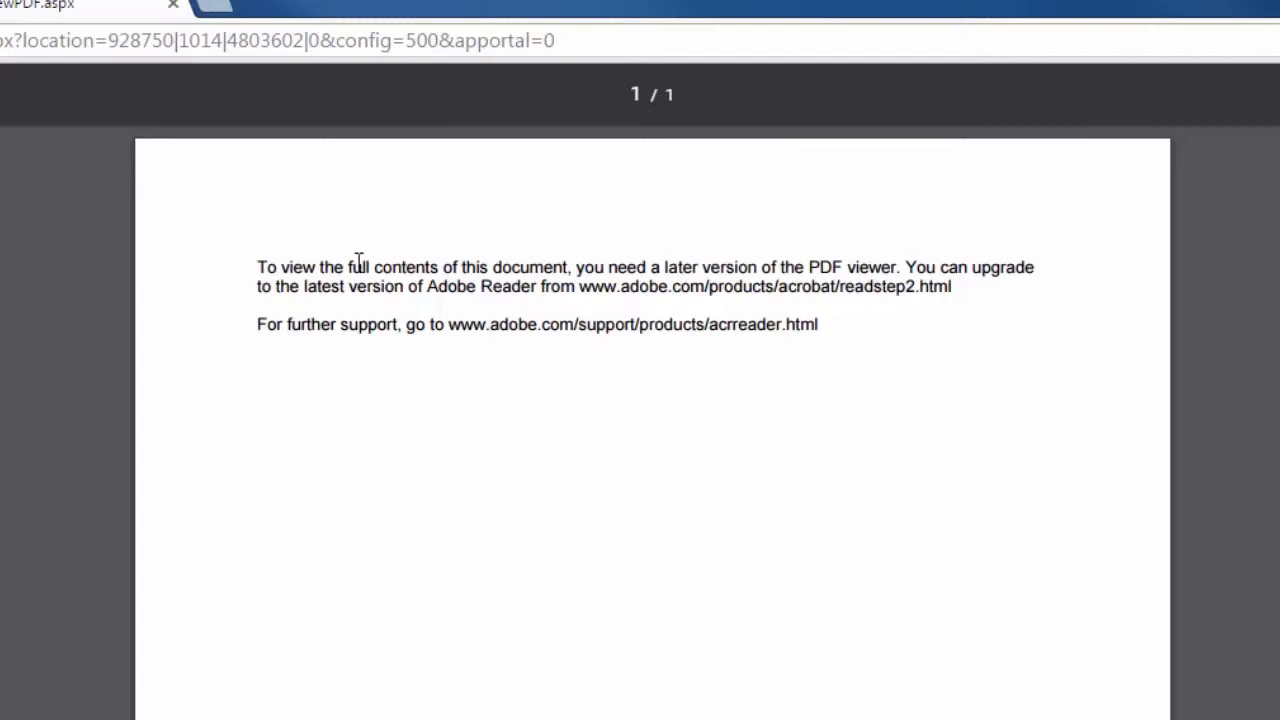
mouse_move(716, 284)
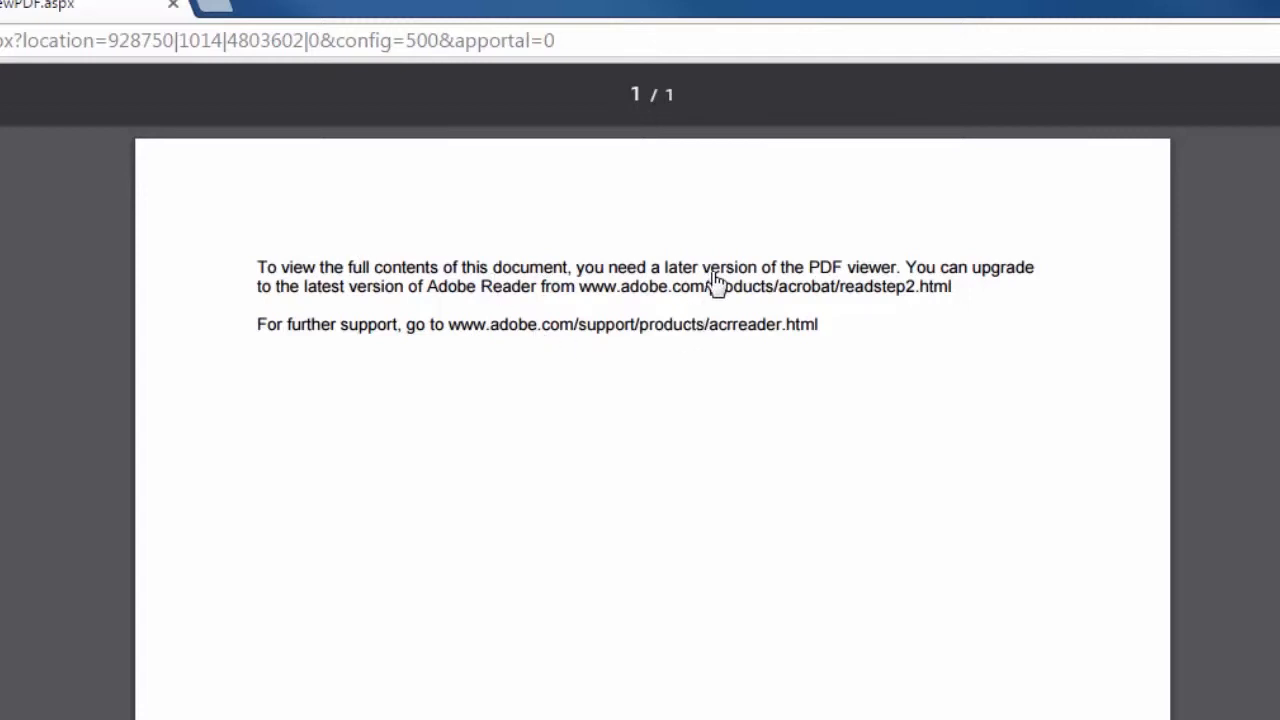
mouse_move(644, 384)
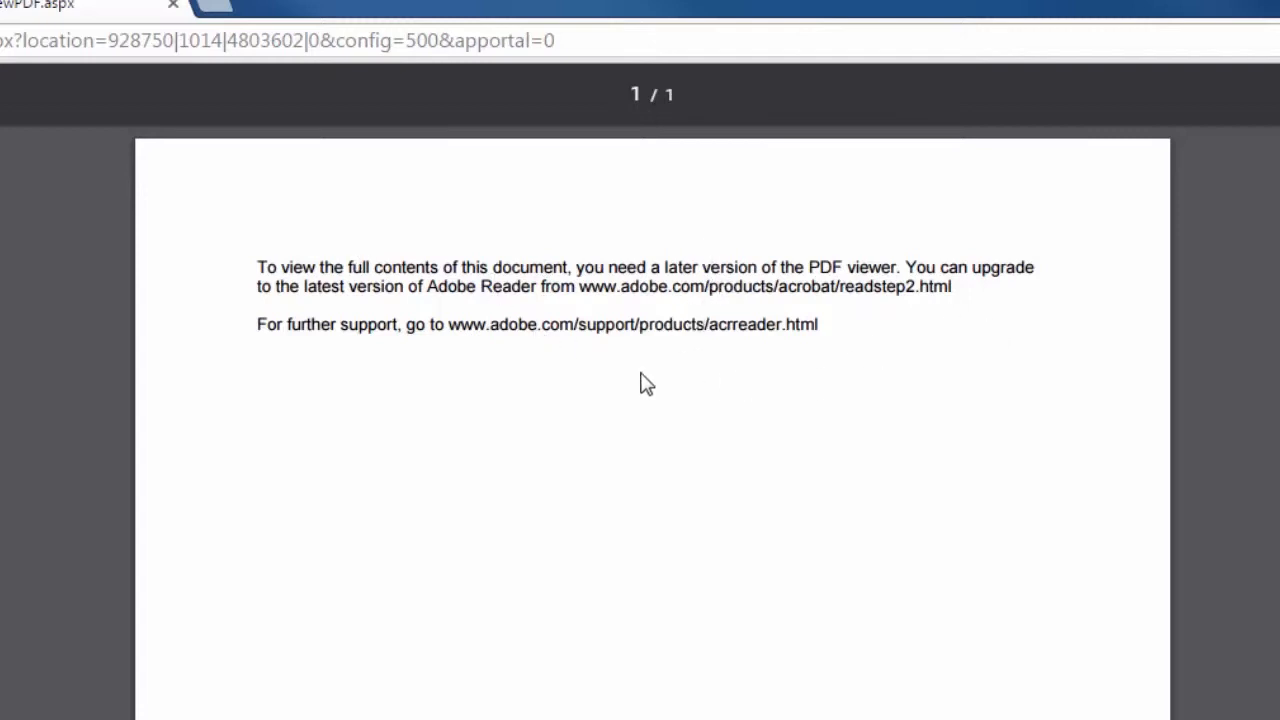
mouse_move(856, 300)
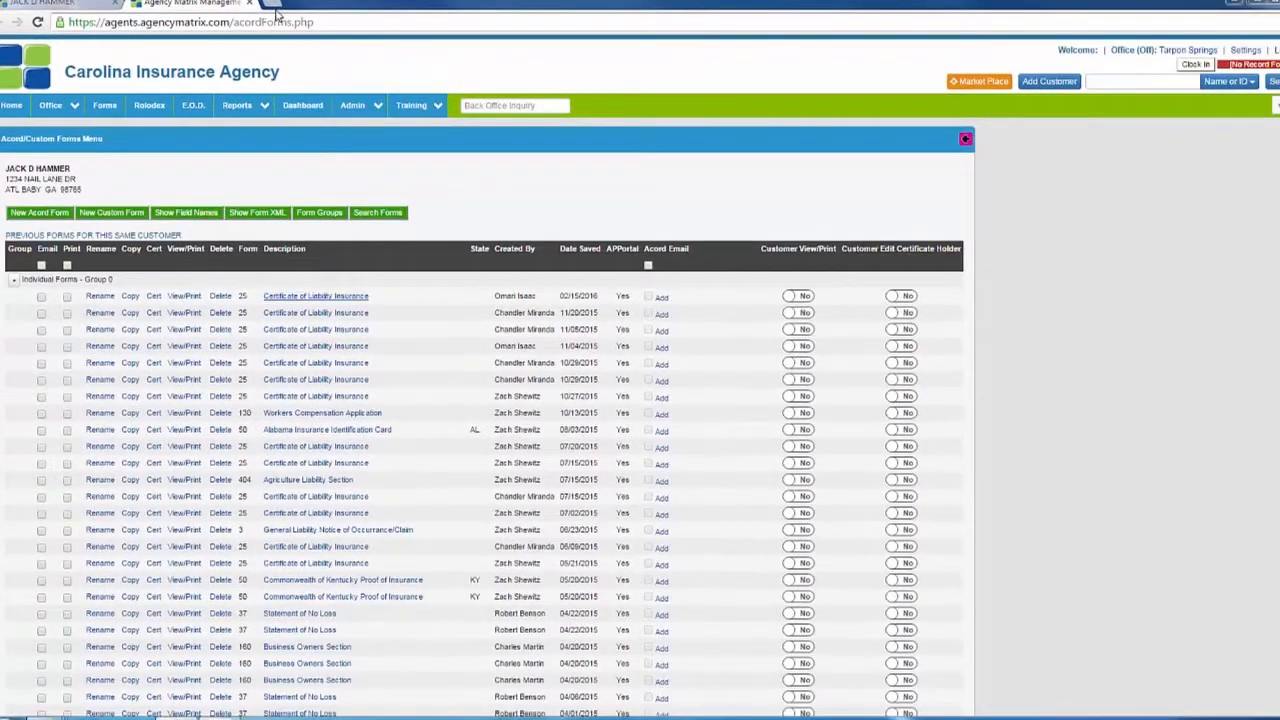
Step: Navigate a new tab to chrome://plugins
click(290, 4)
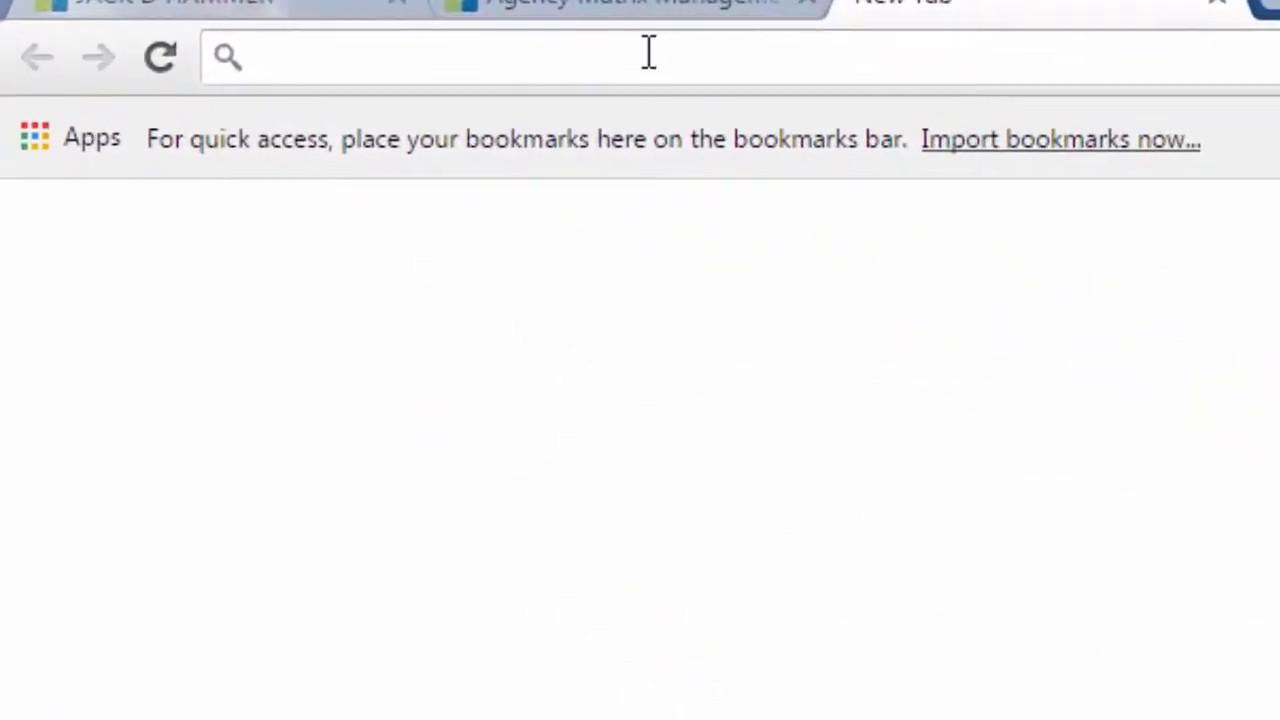
text(chrome:)
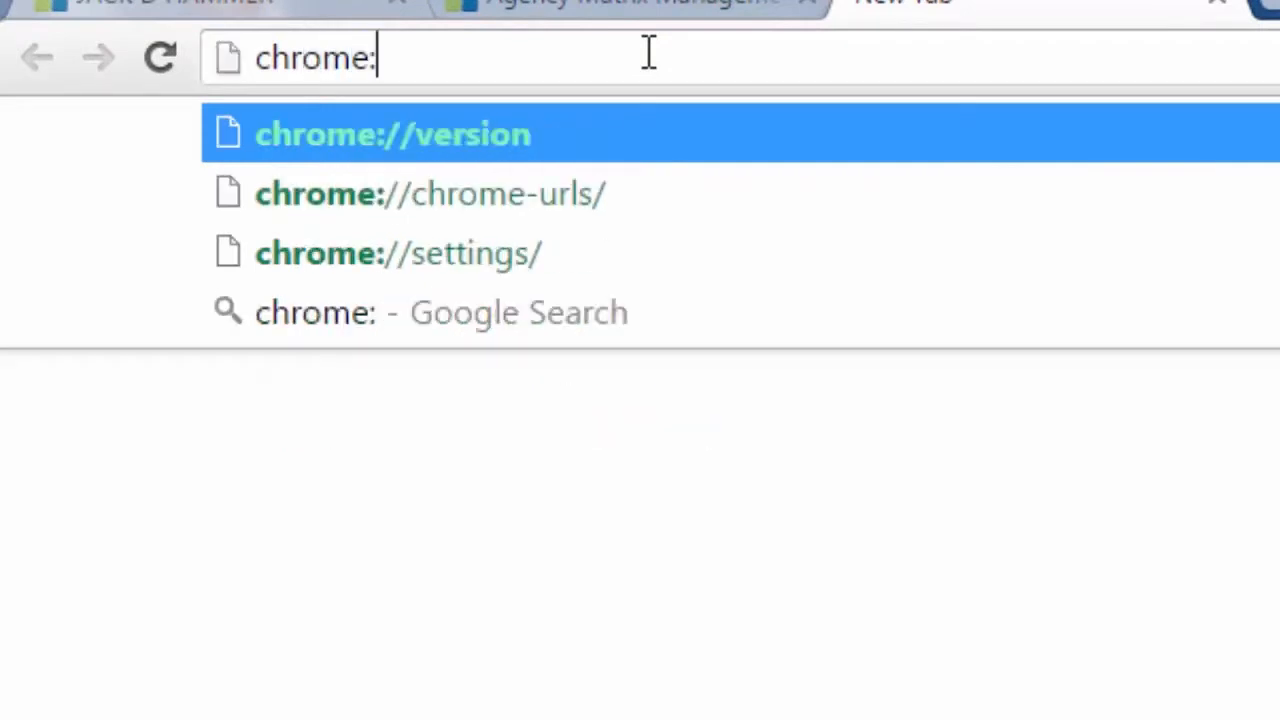
text(//)
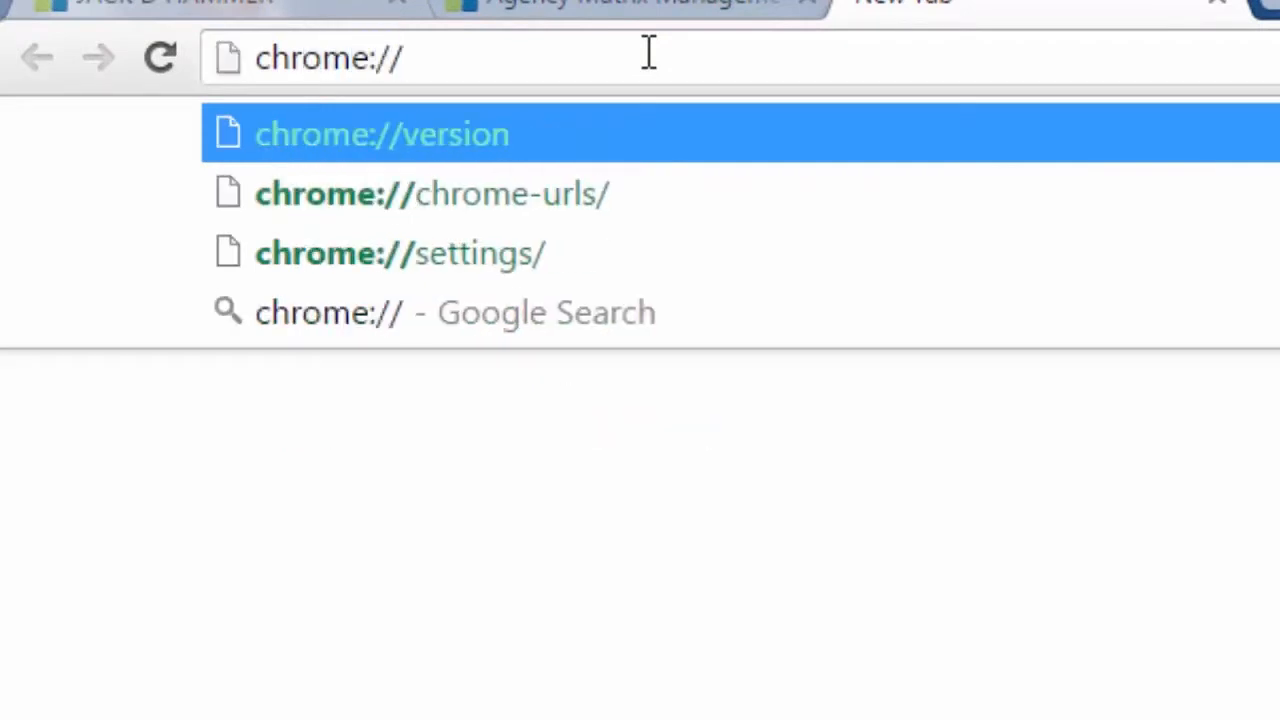
text(plugins)
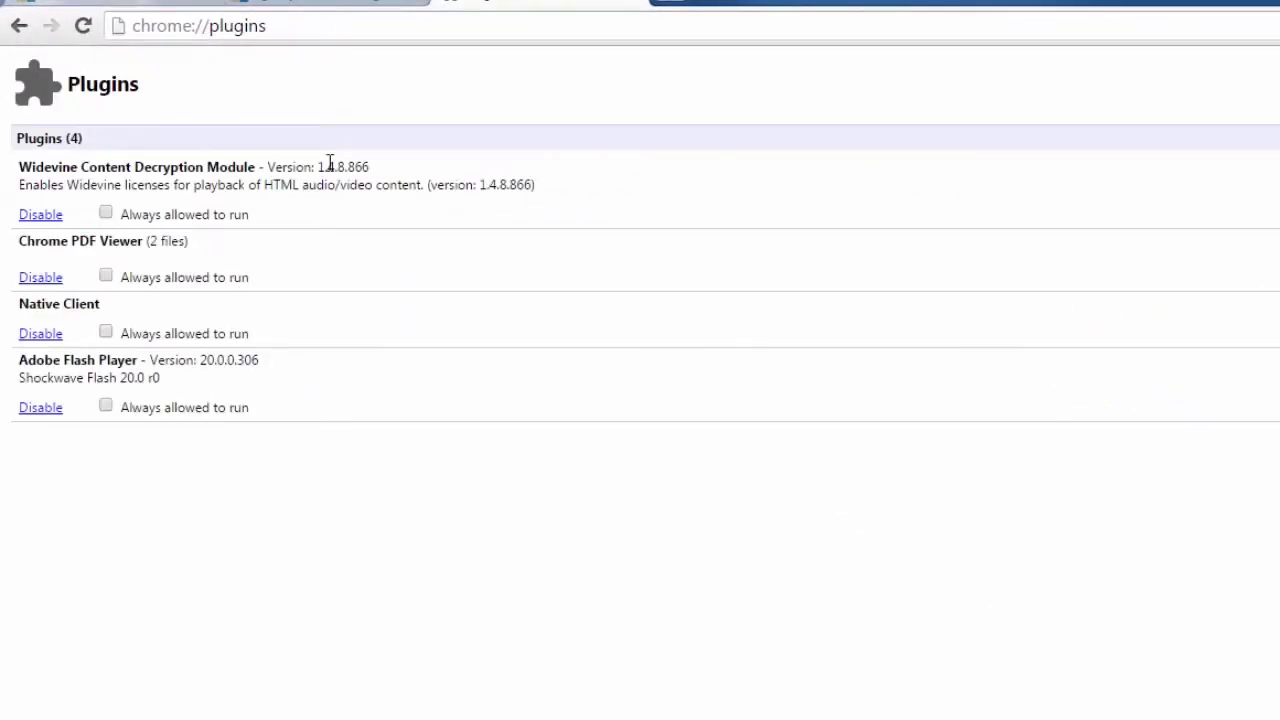
mouse_move(258, 180)
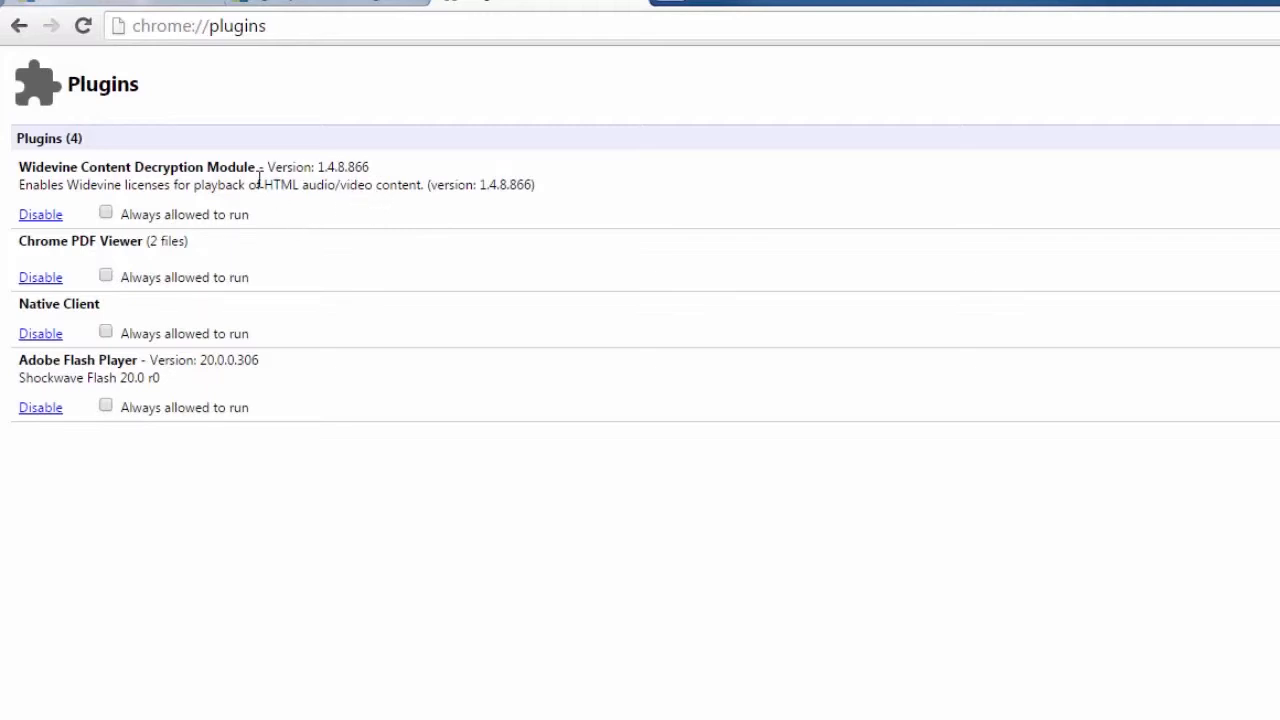
mouse_move(10, 256)
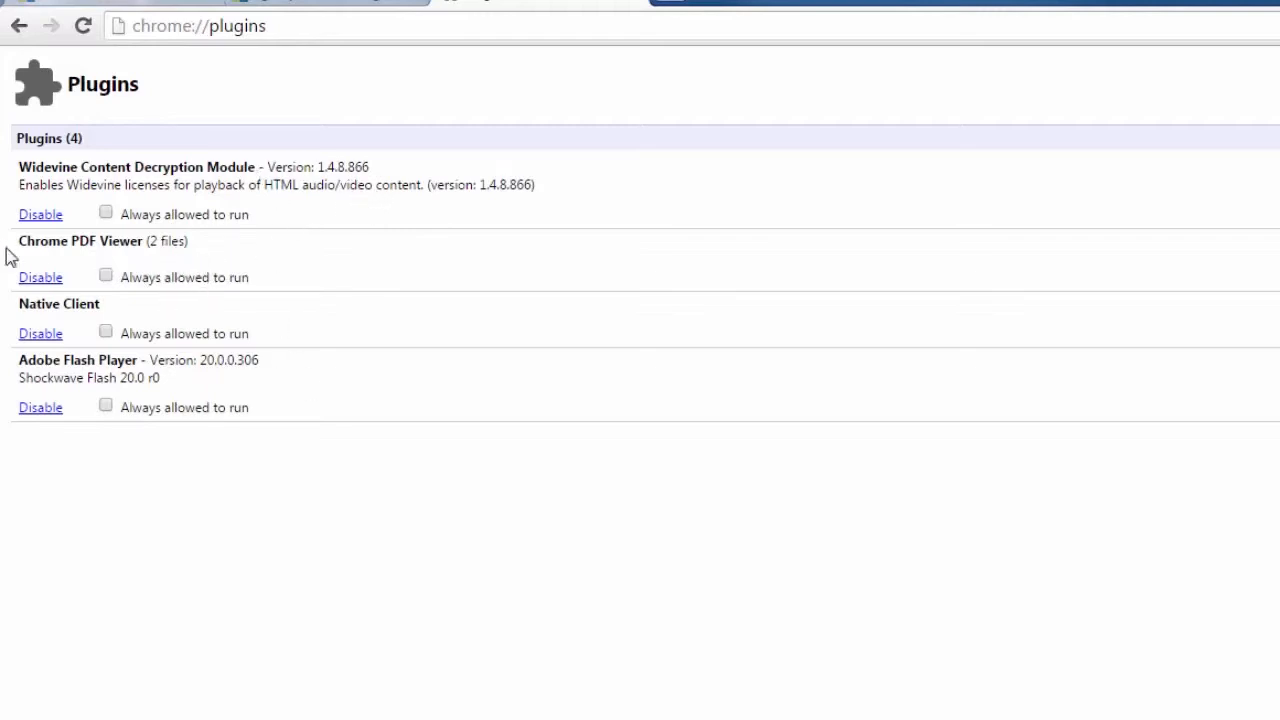
mouse_move(236, 266)
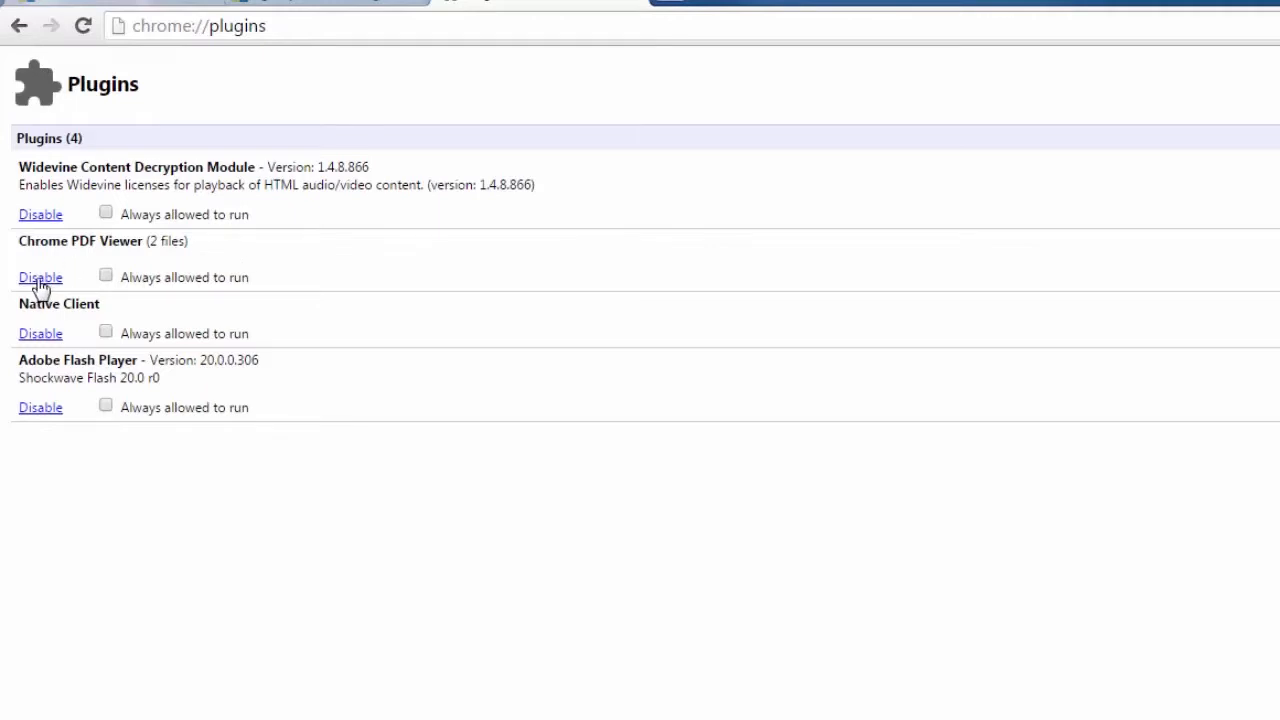
Step: Disable the Chrome PDF Viewer plugin, leaving the other plugins enabled
click(40, 276)
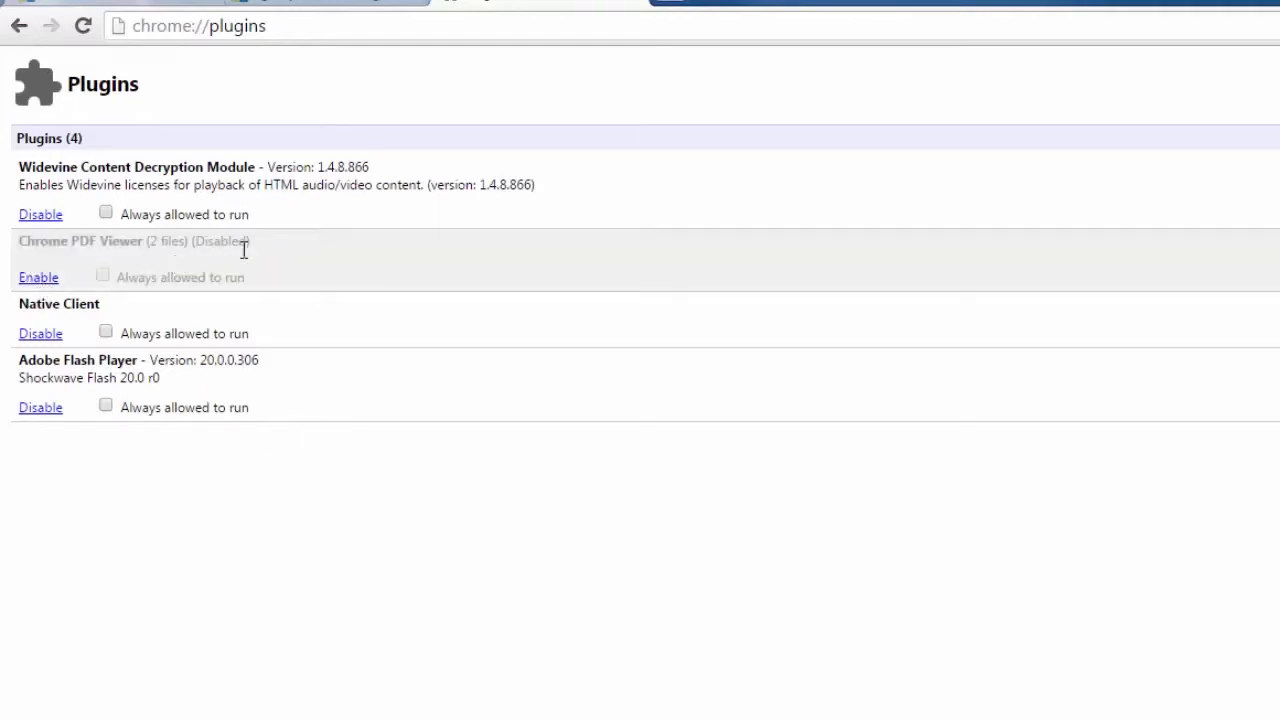
mouse_move(320, 256)
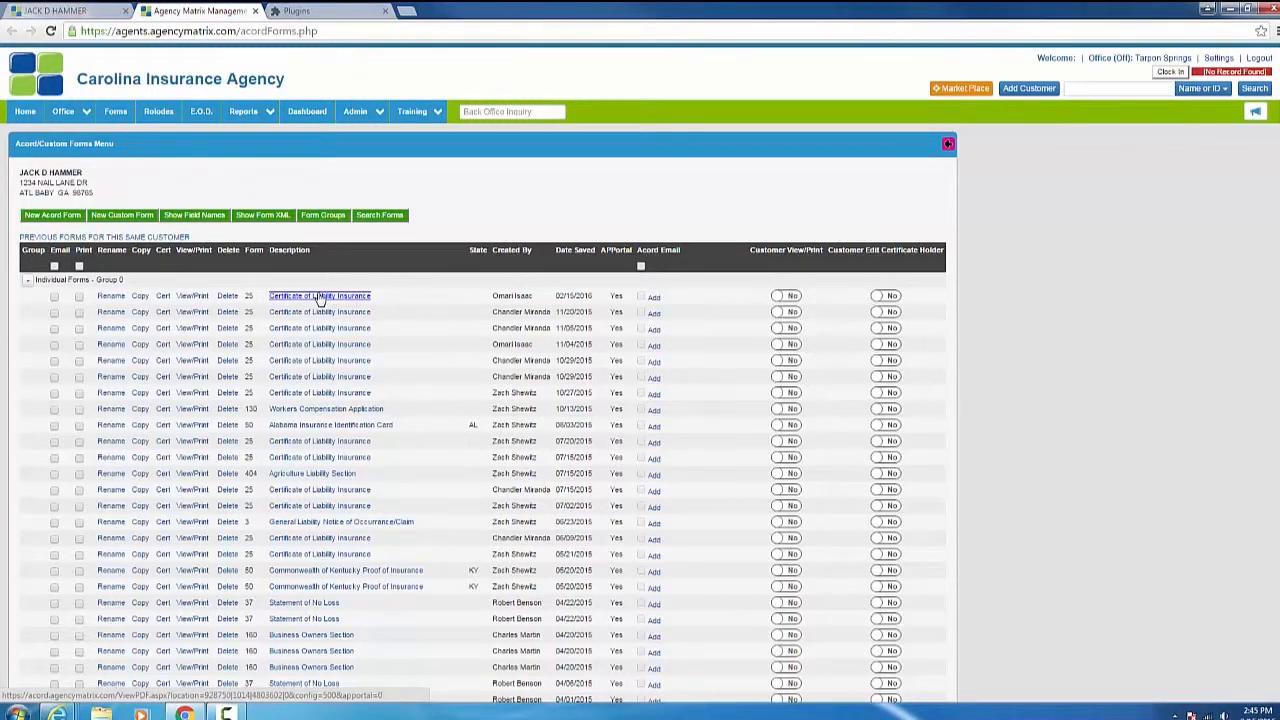
Step: Download the top Certificate of Liability Insurance PDF and view it from Chrome's download bar
click(320, 296)
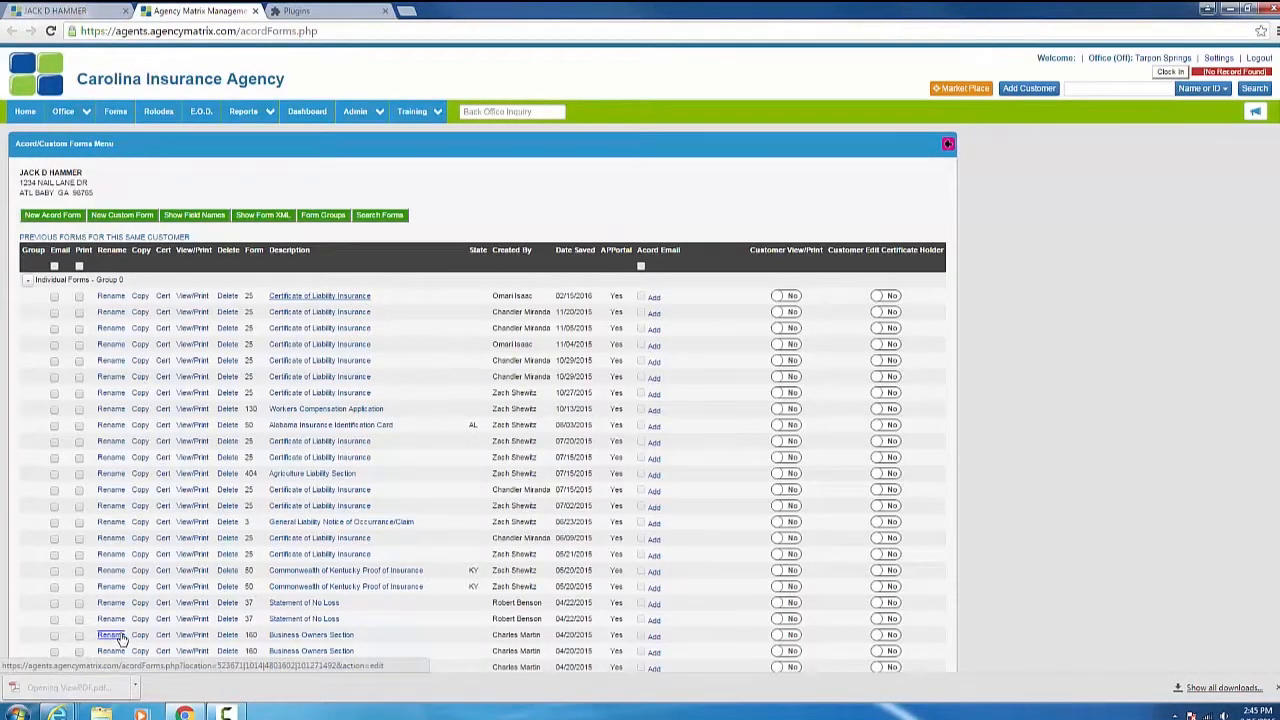
click(192, 296)
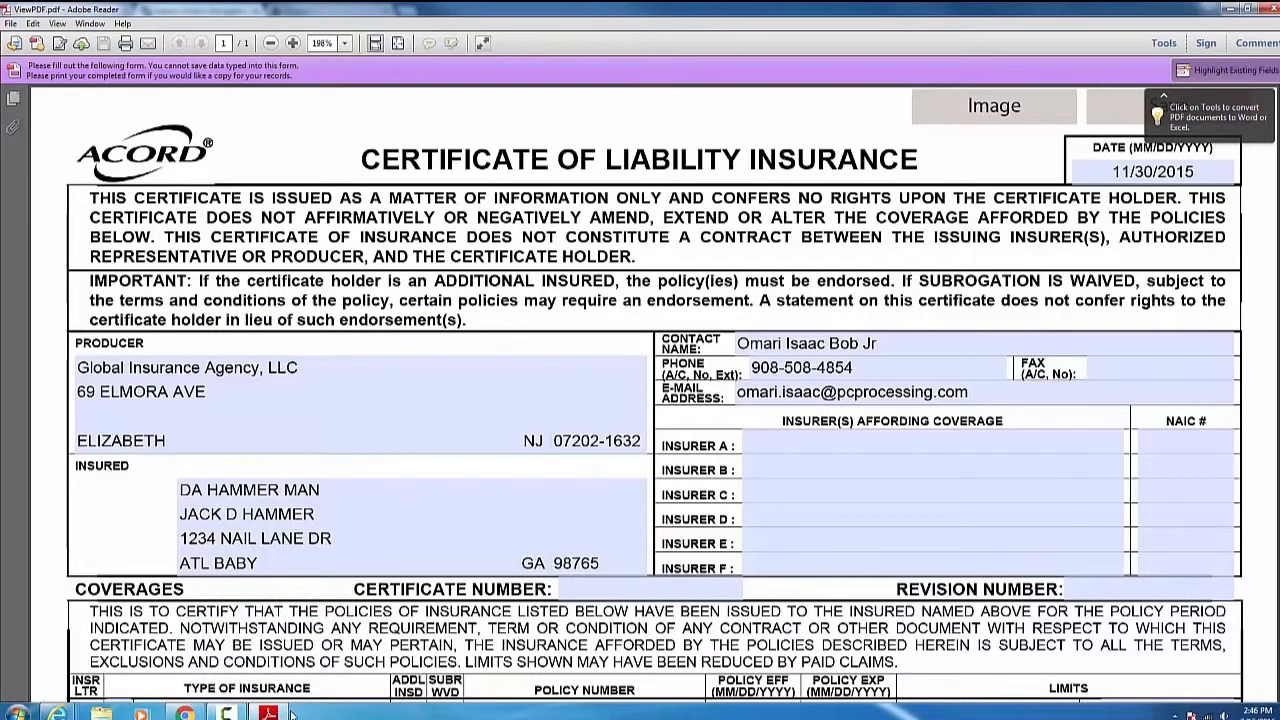
mouse_move(364, 700)
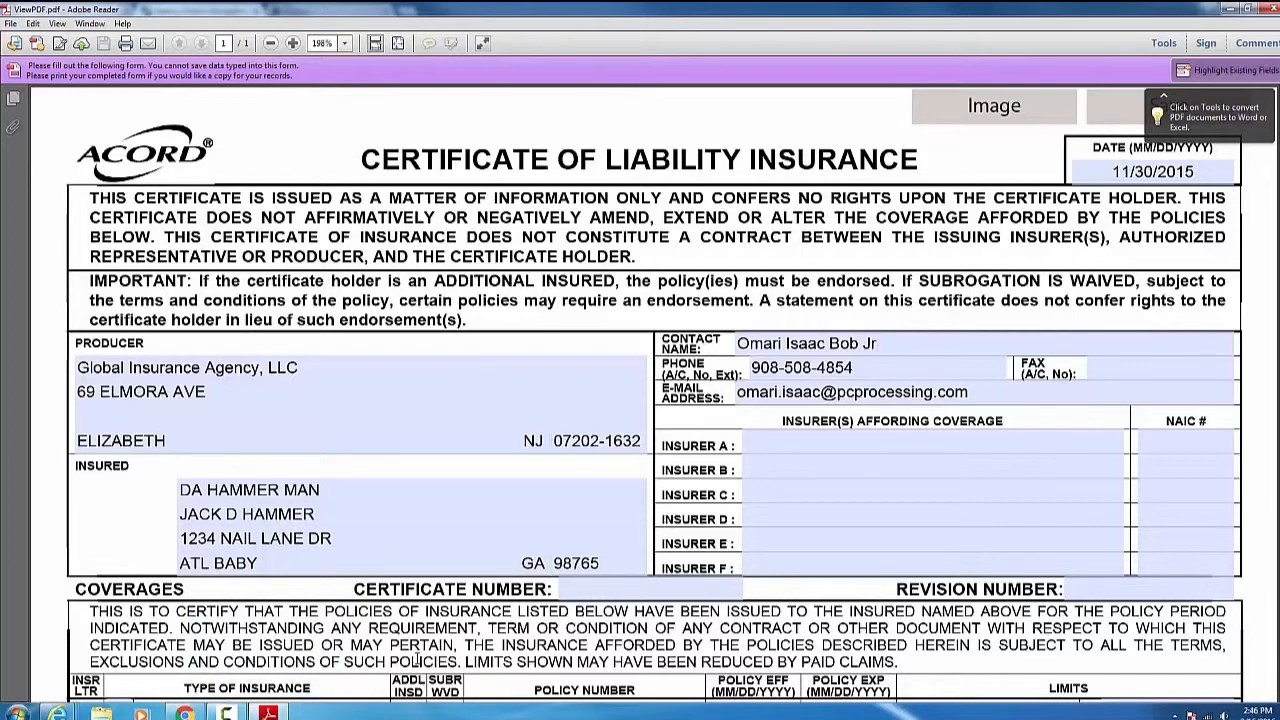
mouse_move(644, 512)
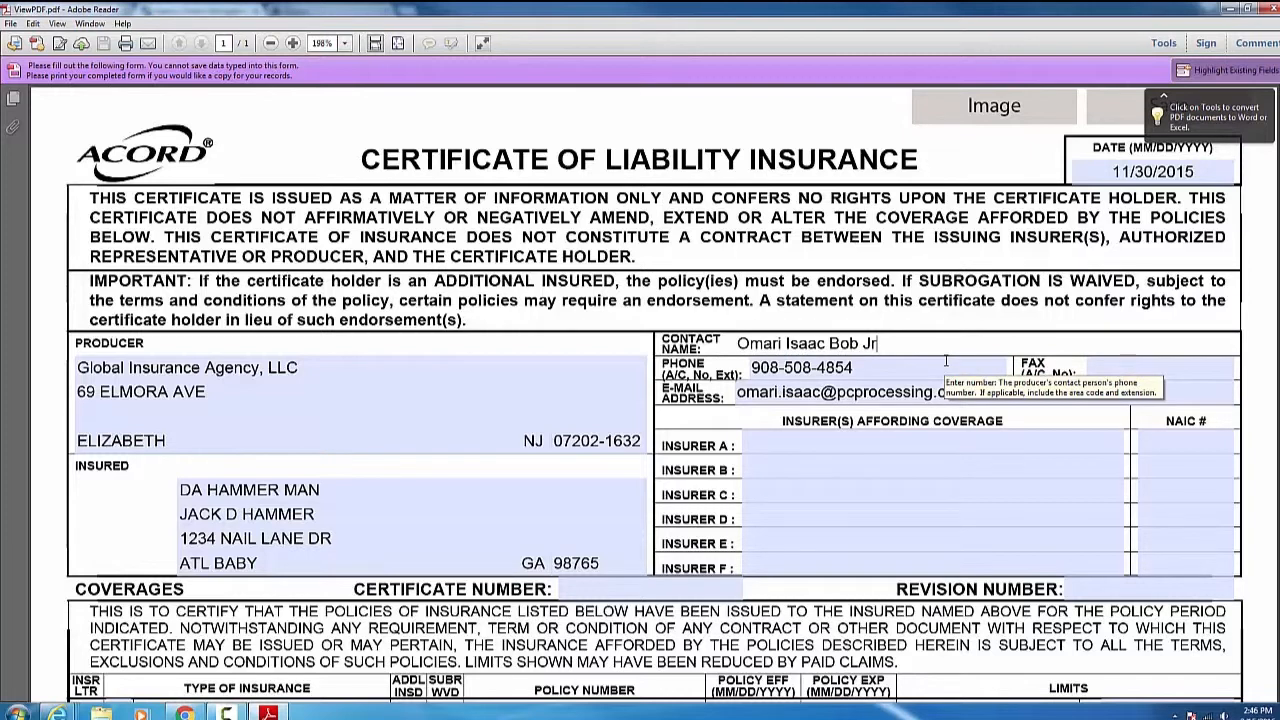
key(Backspace)
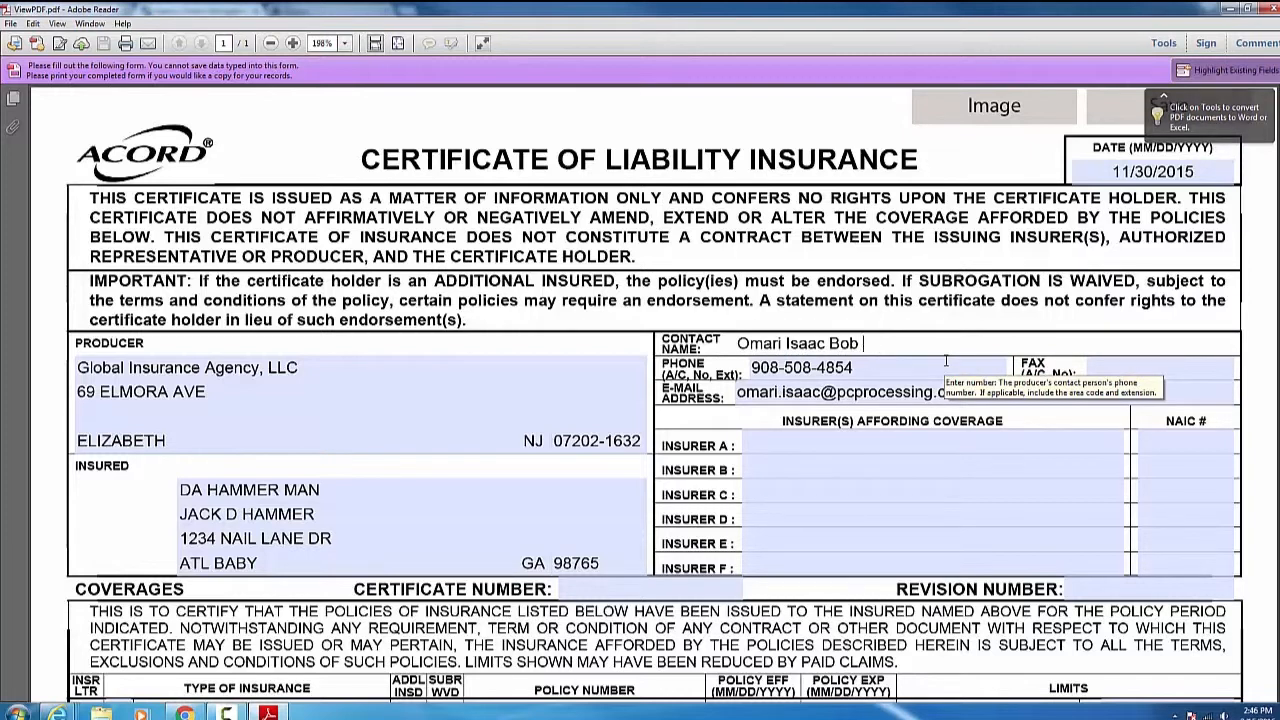
key(BackSpace)
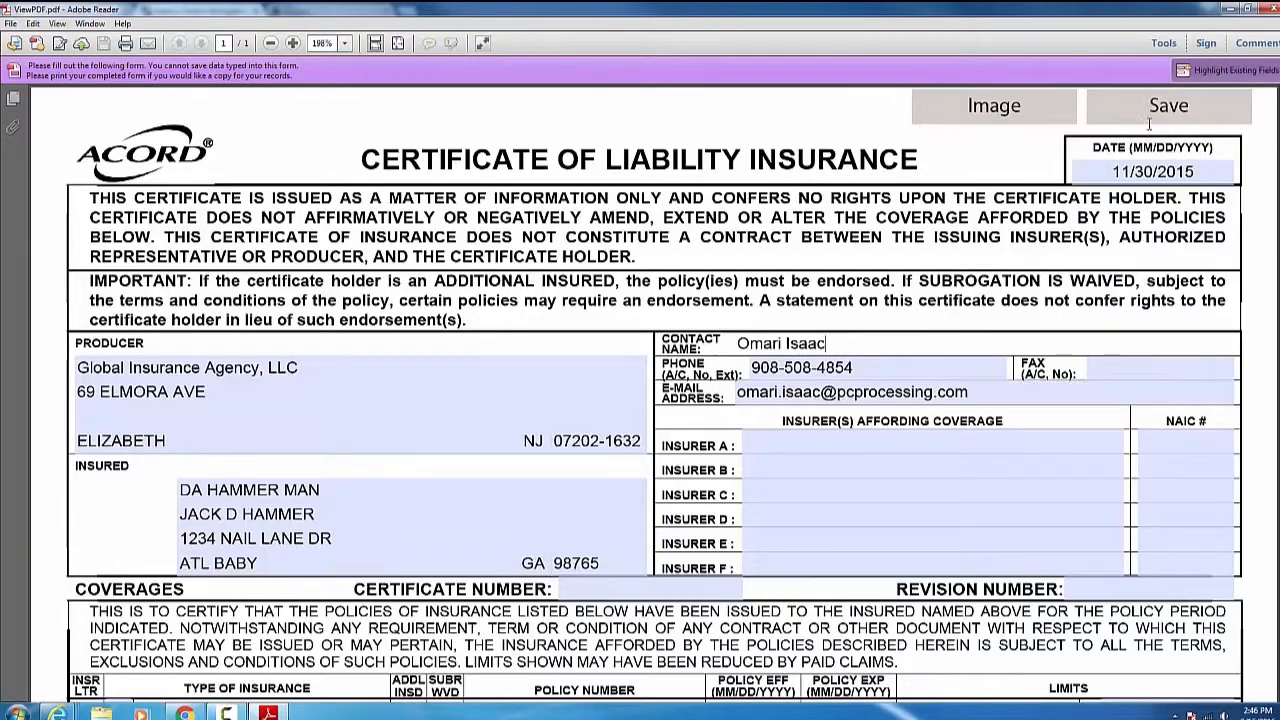
click(1168, 106)
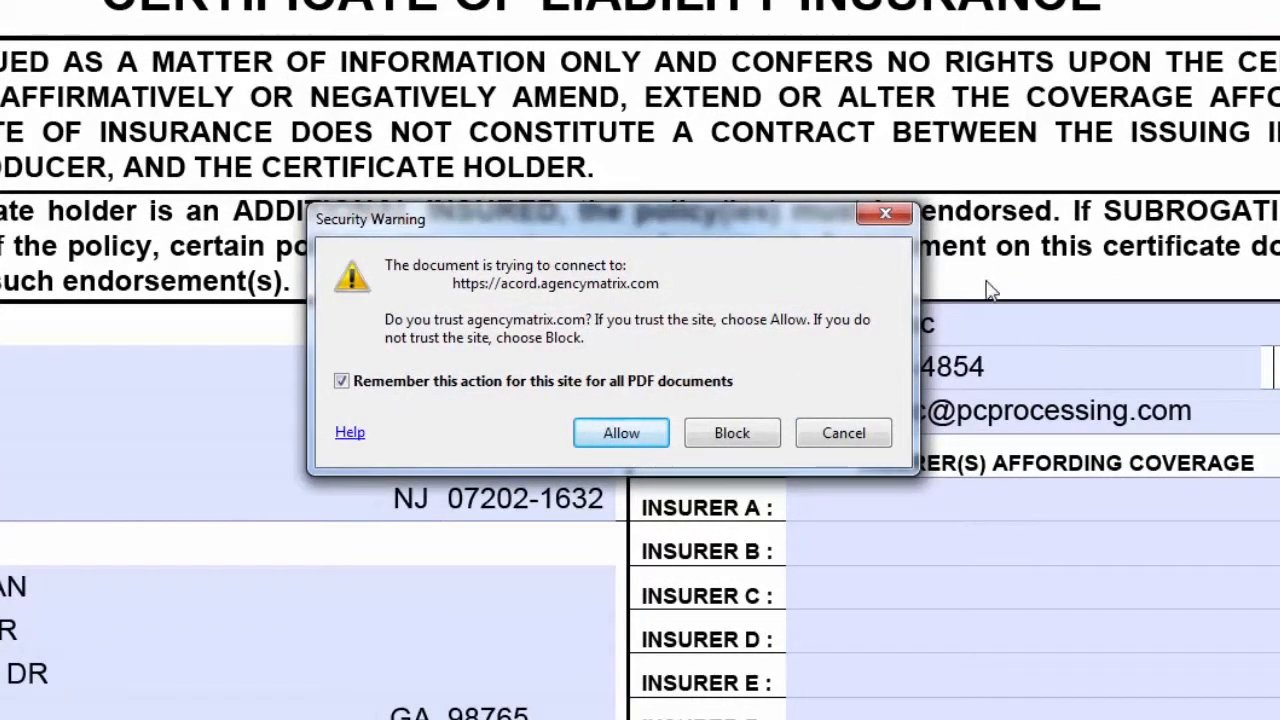
mouse_move(636, 330)
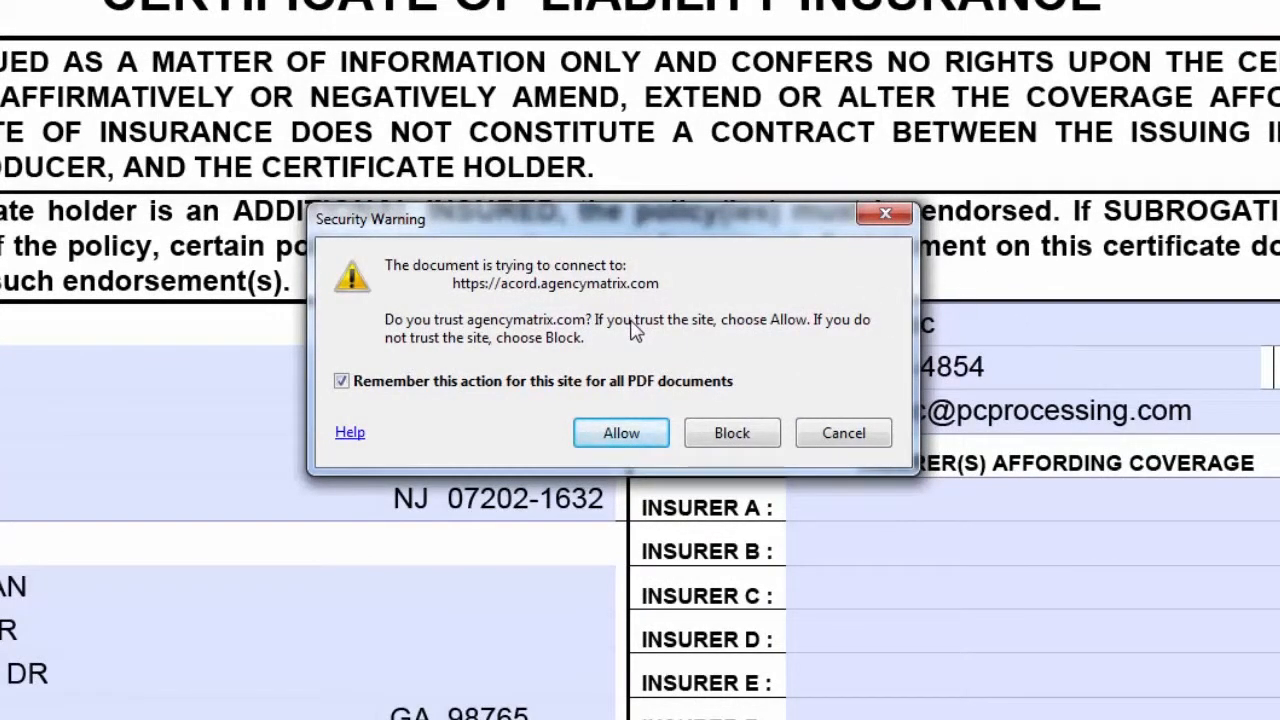
mouse_move(596, 324)
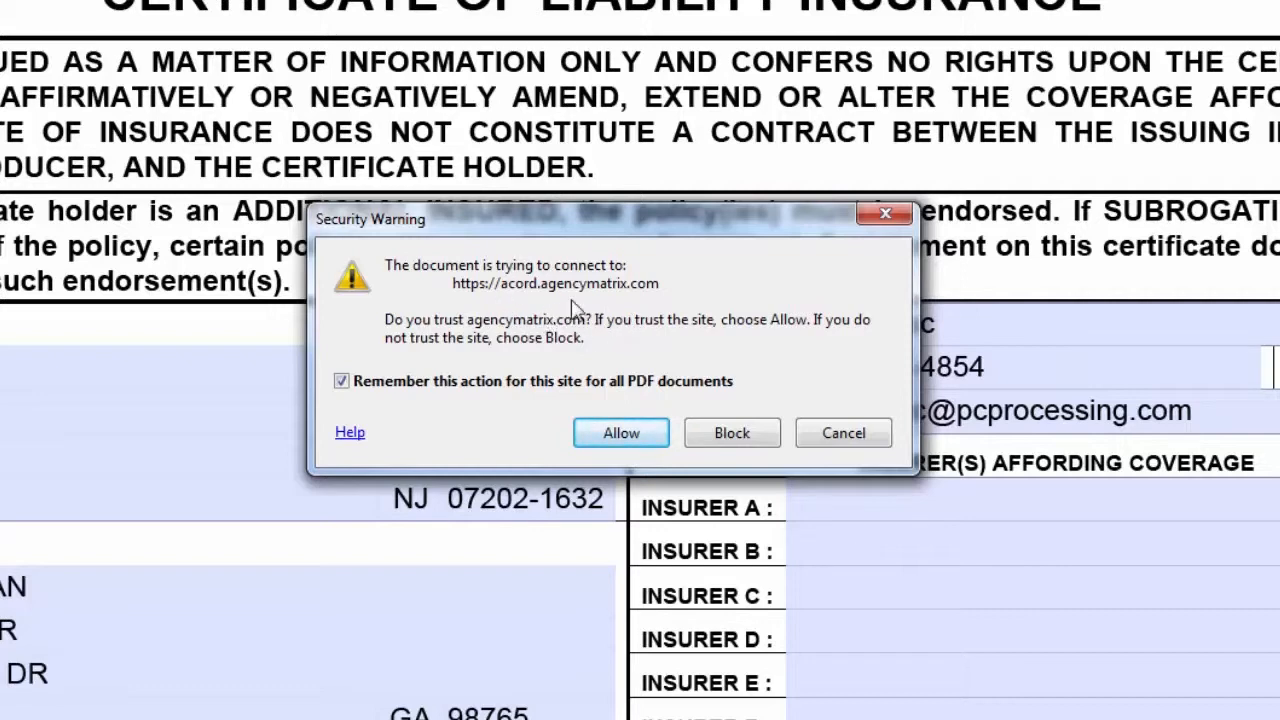
mouse_move(576, 310)
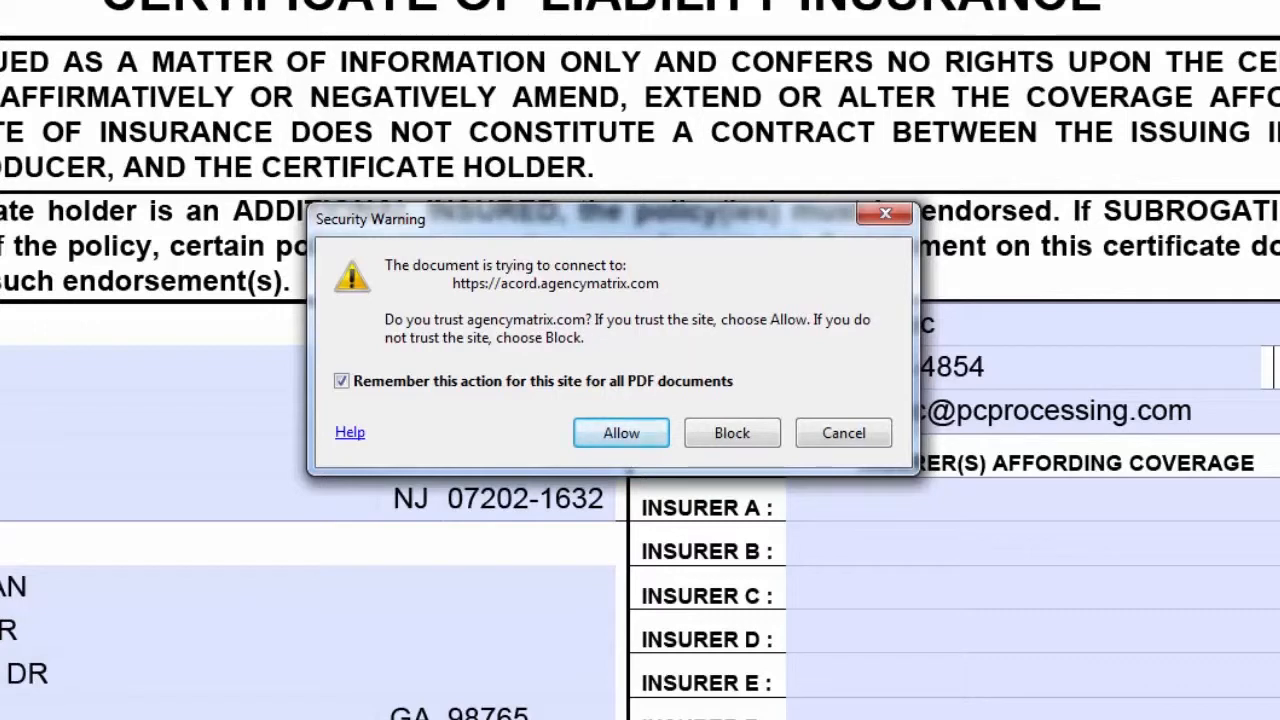
mouse_move(500, 324)
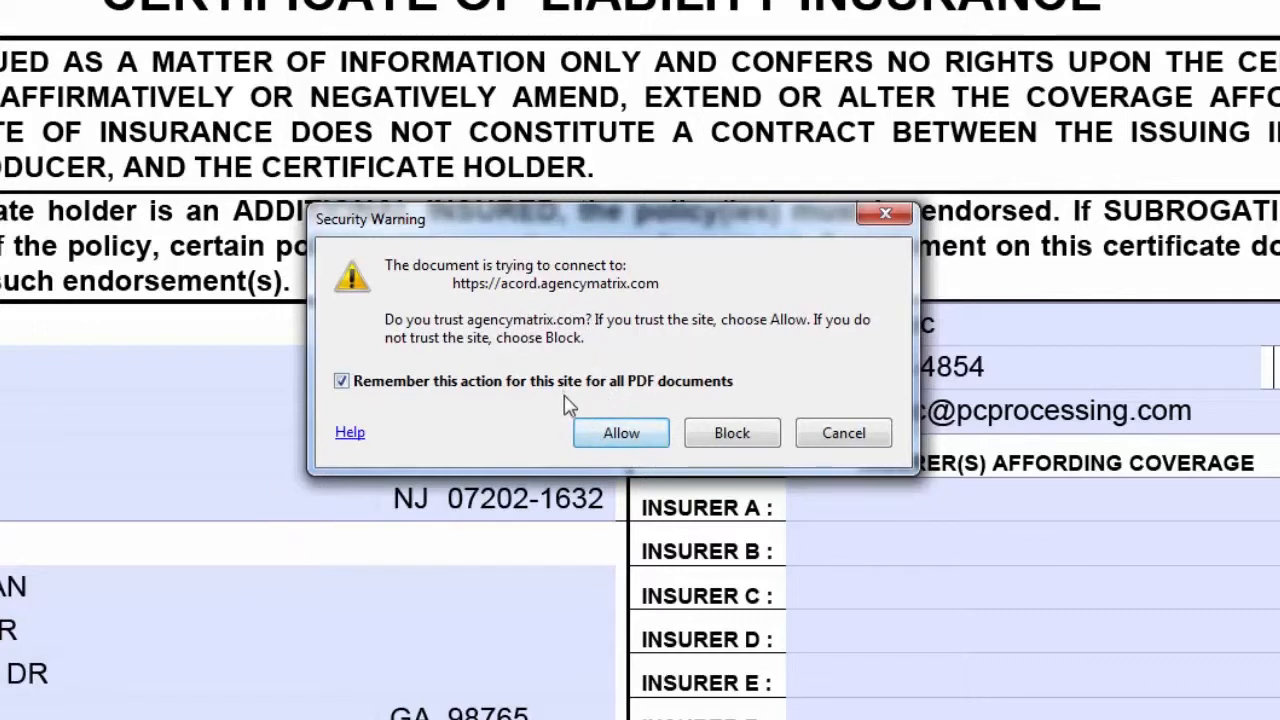
Step: Allow the connection to agencymatrix.com and acknowledge the 'could not process returned content' error
click(620, 432)
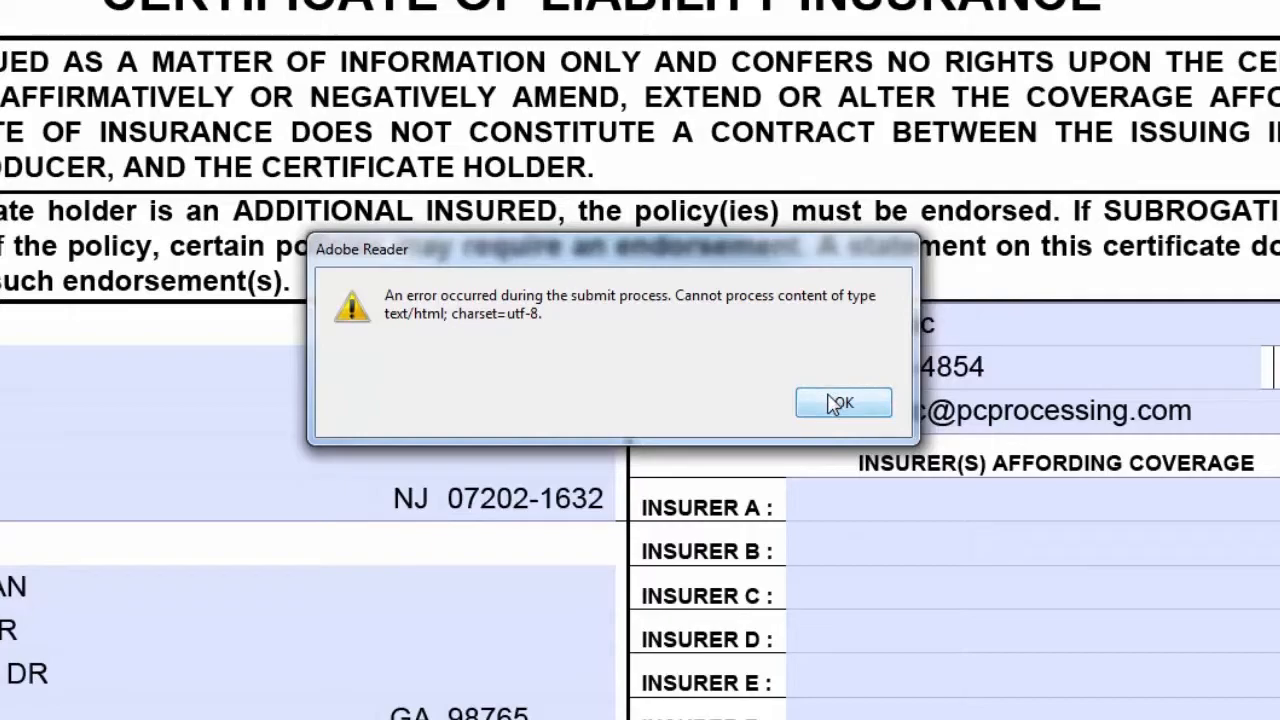
click(844, 400)
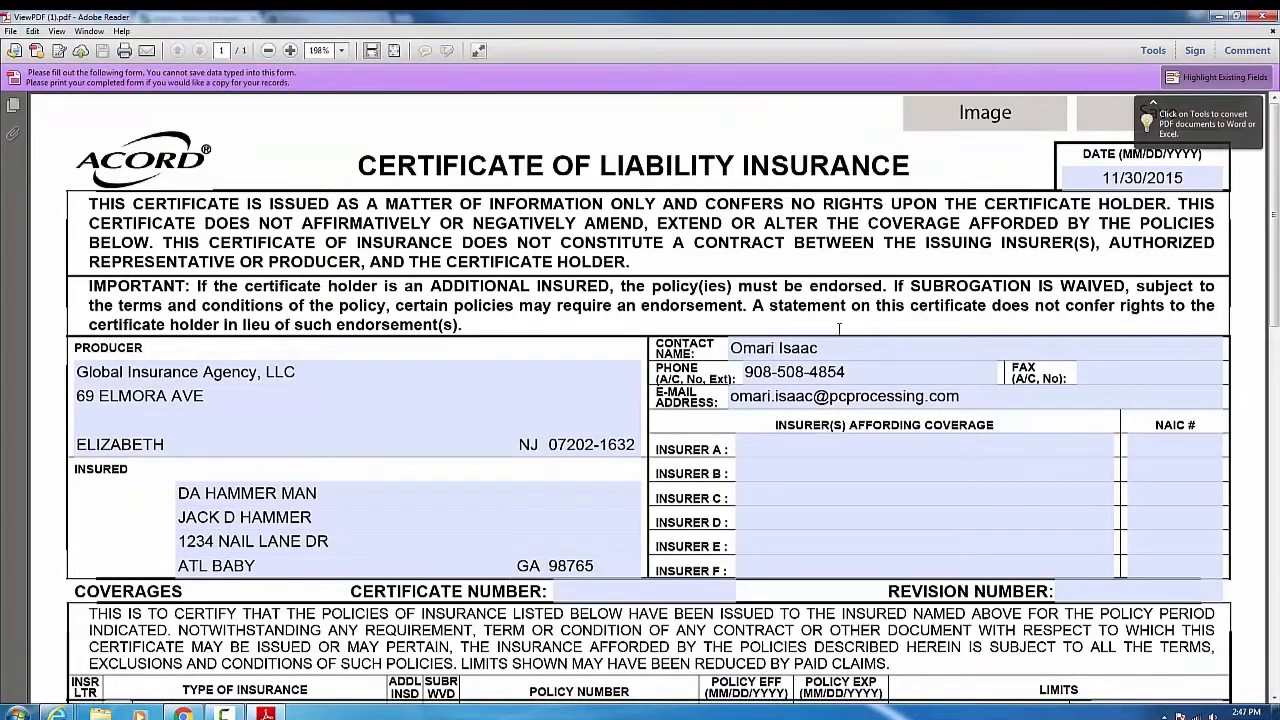
mouse_move(840, 348)
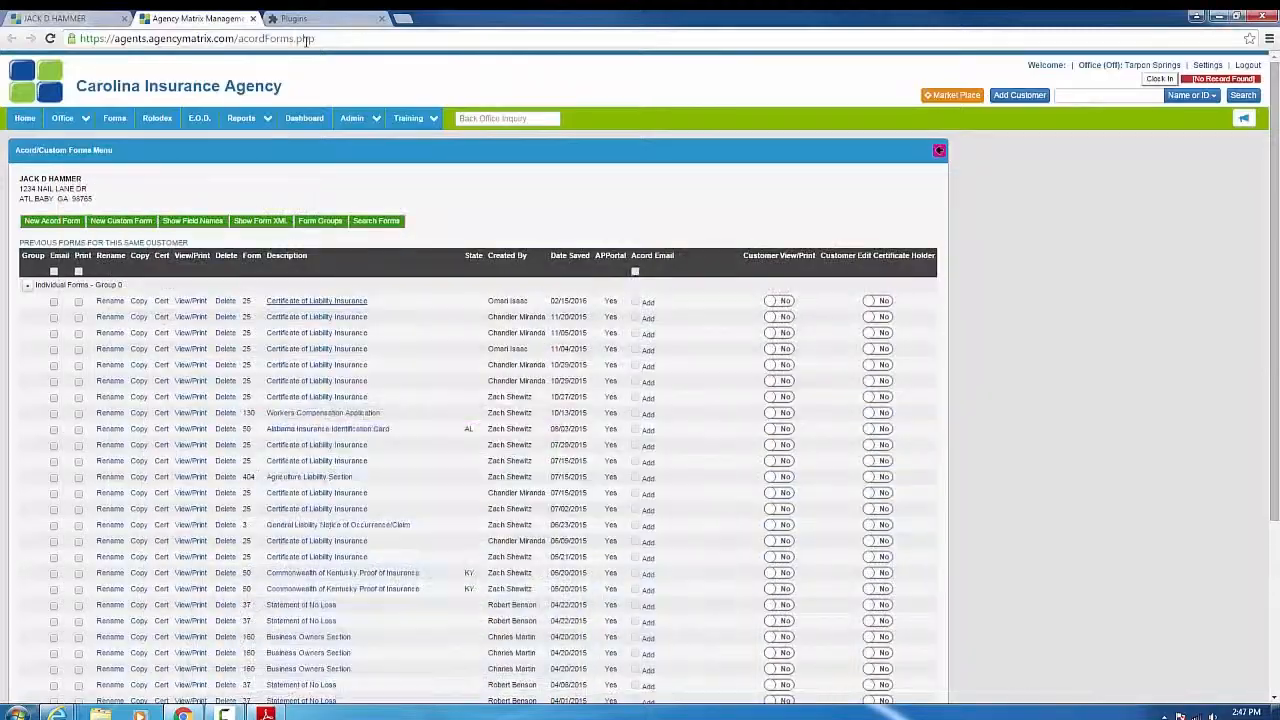
click(290, 18)
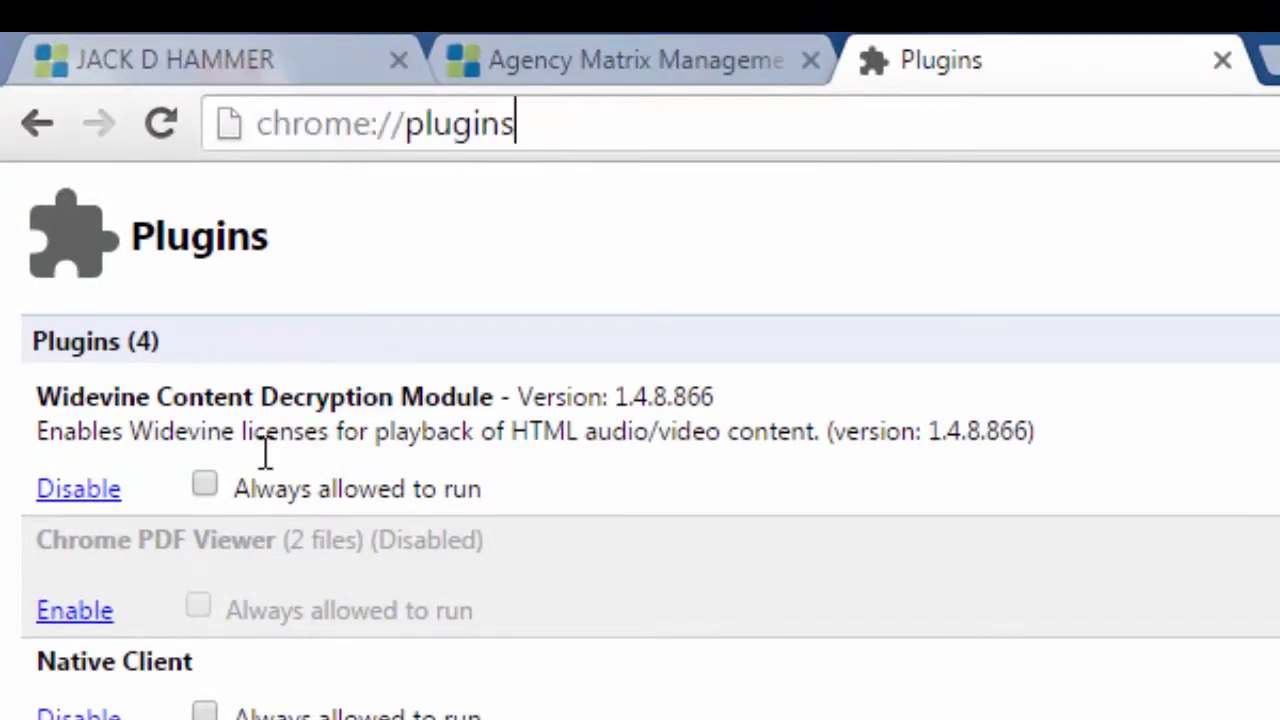
mouse_move(190, 620)
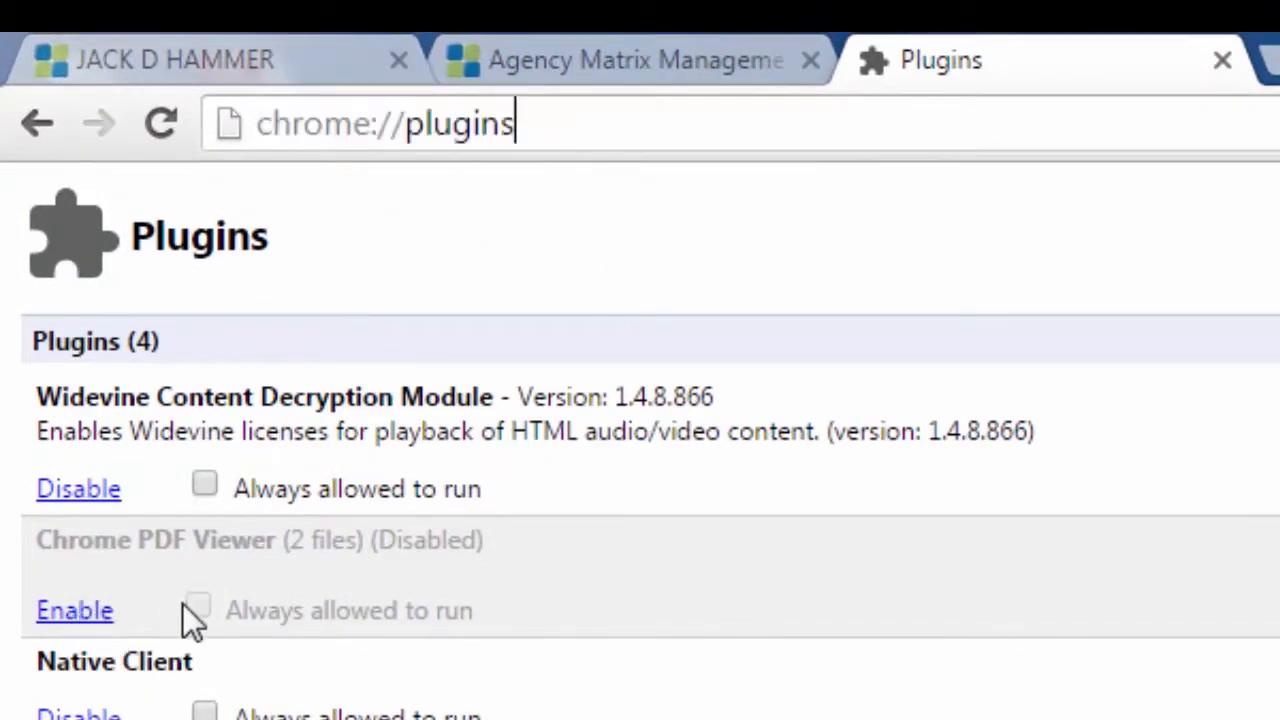
click(196, 18)
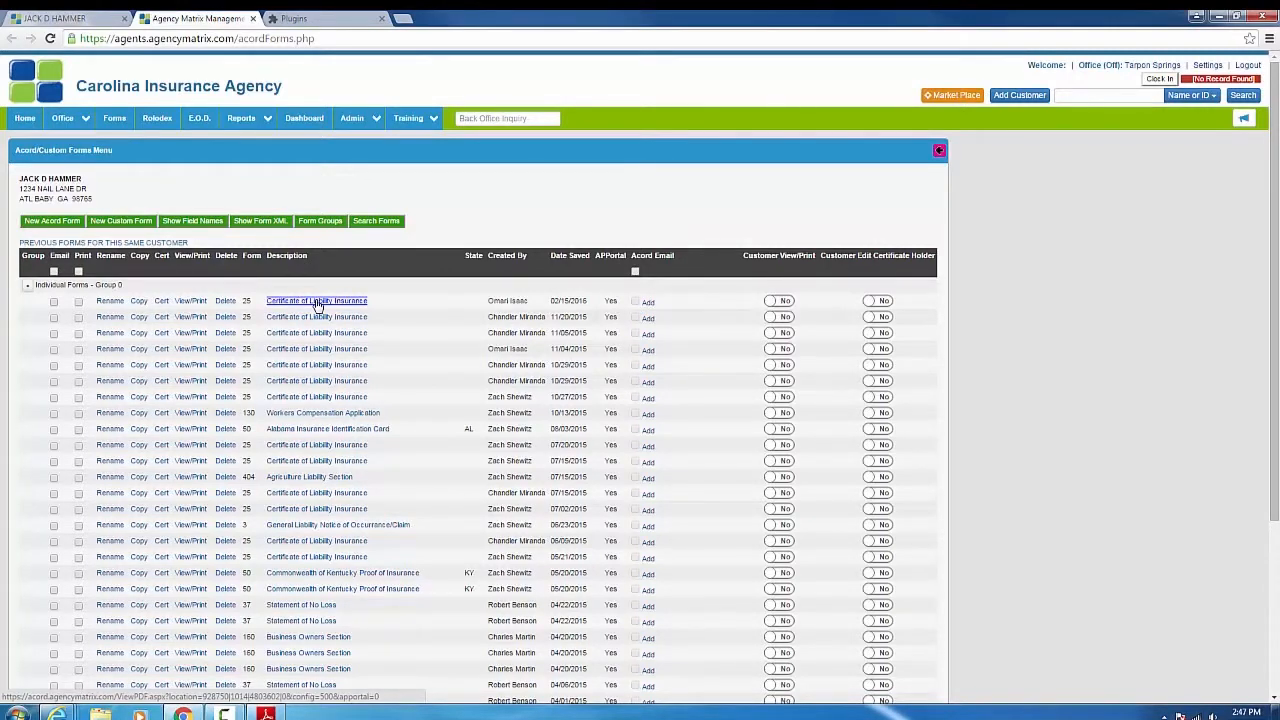
click(316, 300)
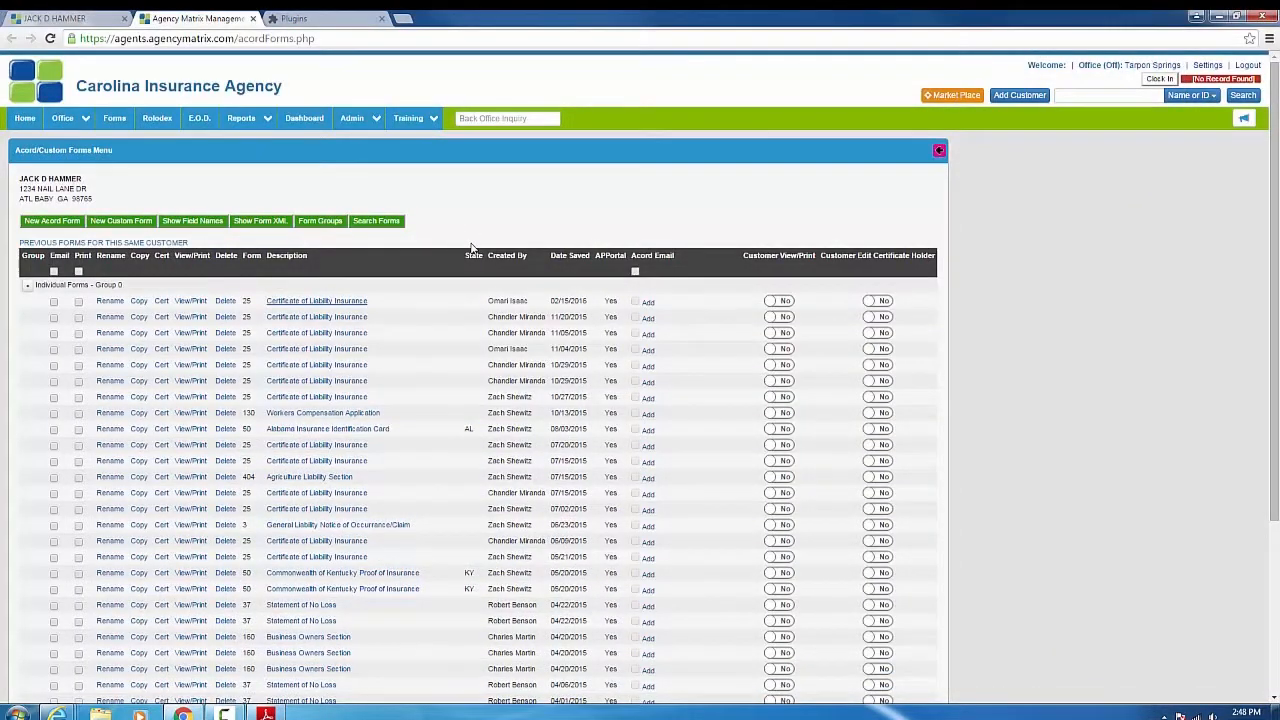
mouse_move(470, 230)
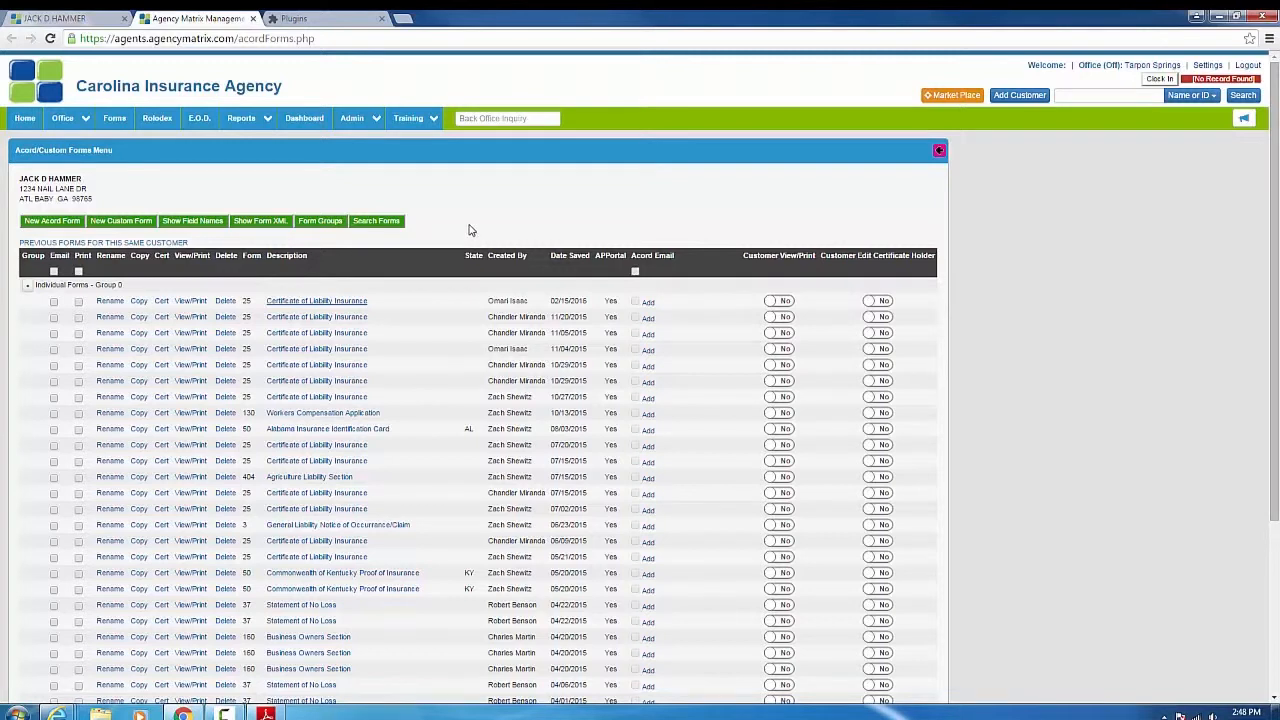
mouse_move(444, 206)
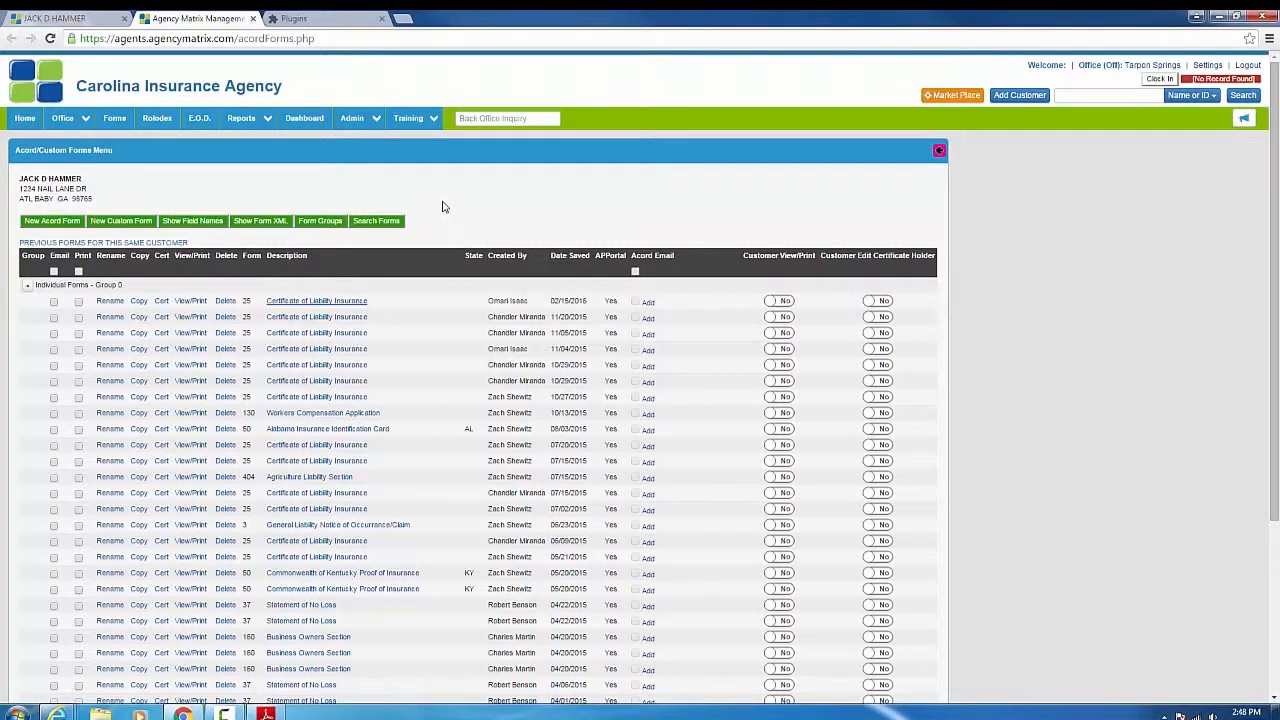
mouse_move(392, 206)
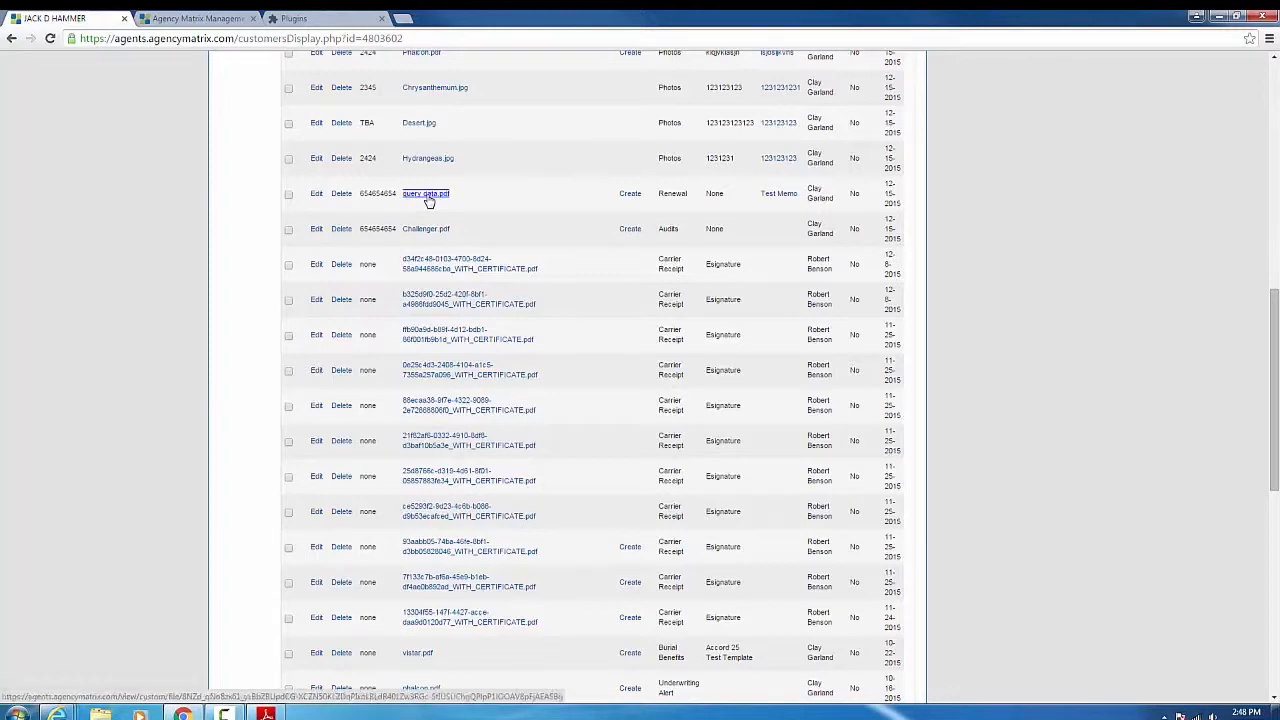
Step: Download query_date.pdf from Jack D Hammer's documents and open it from Chrome's download bar
click(424, 192)
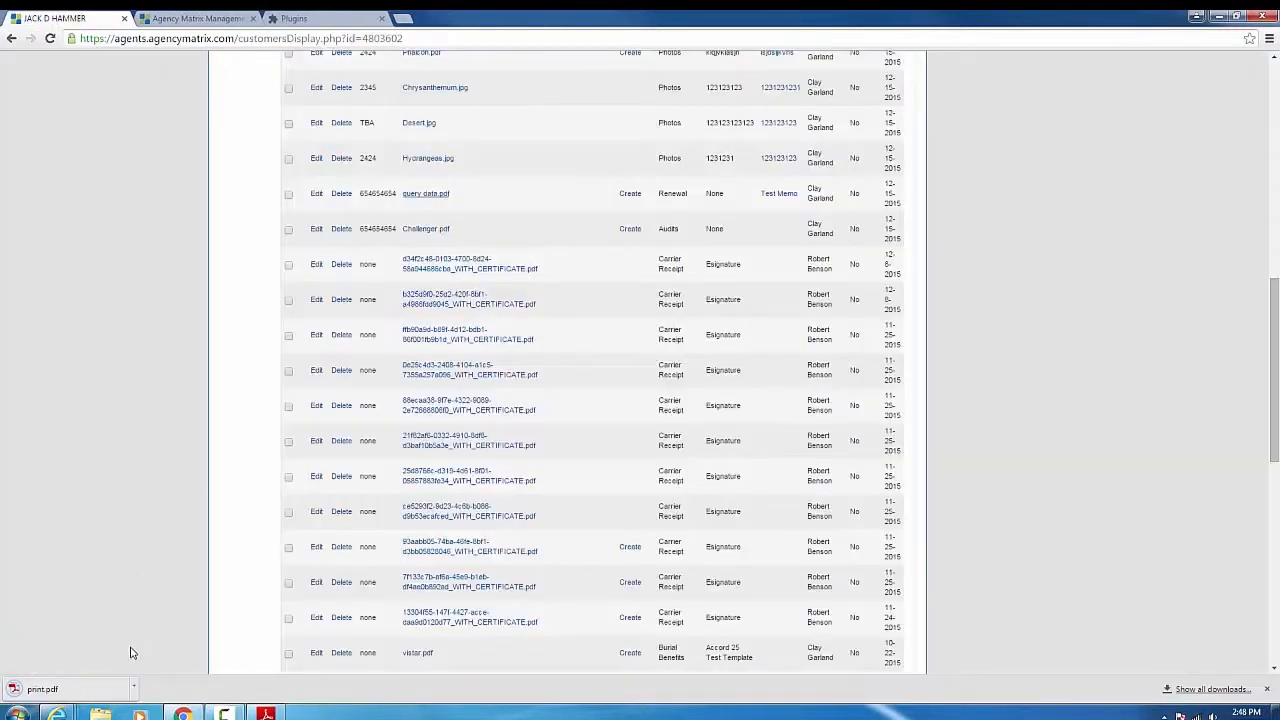
click(64, 688)
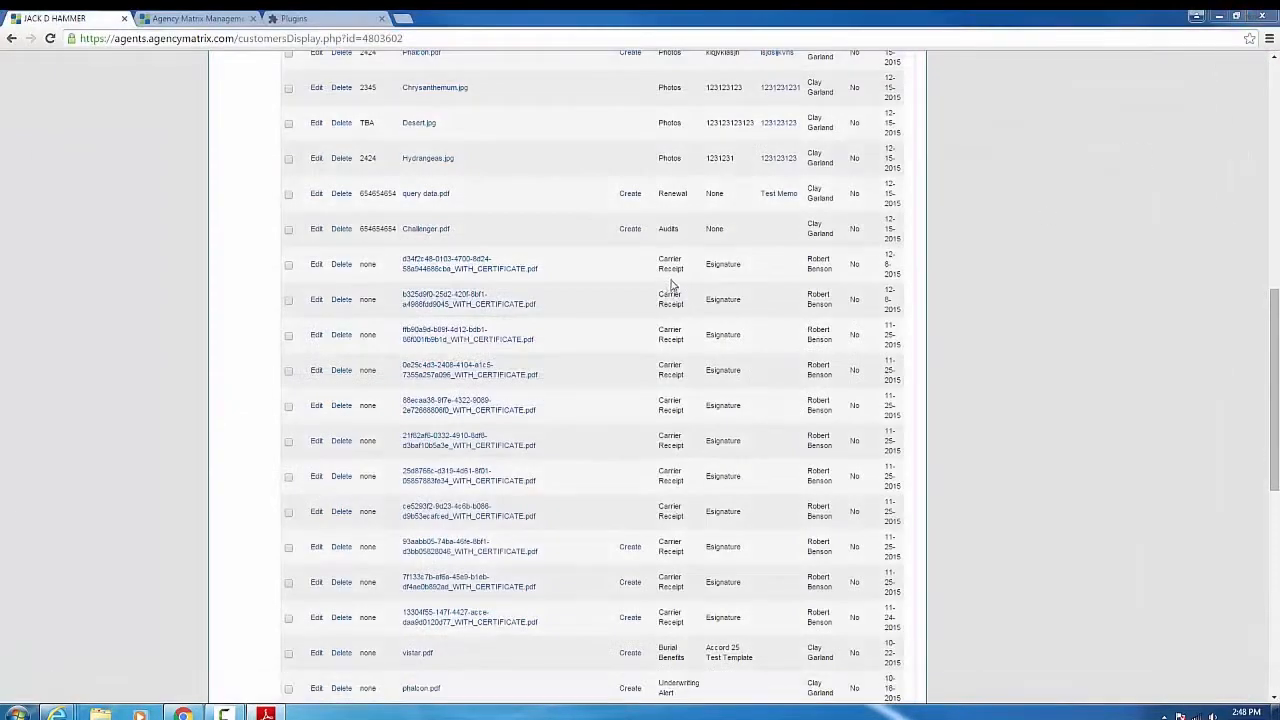
mouse_move(552, 276)
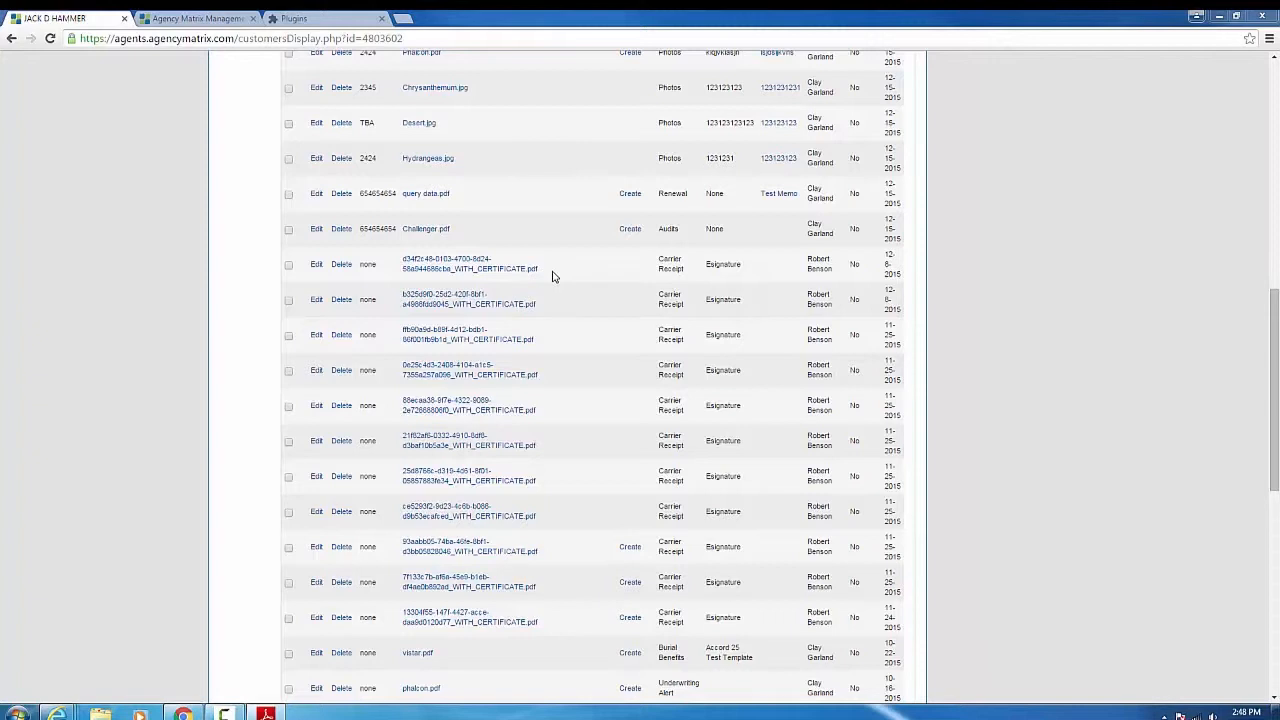
mouse_move(548, 304)
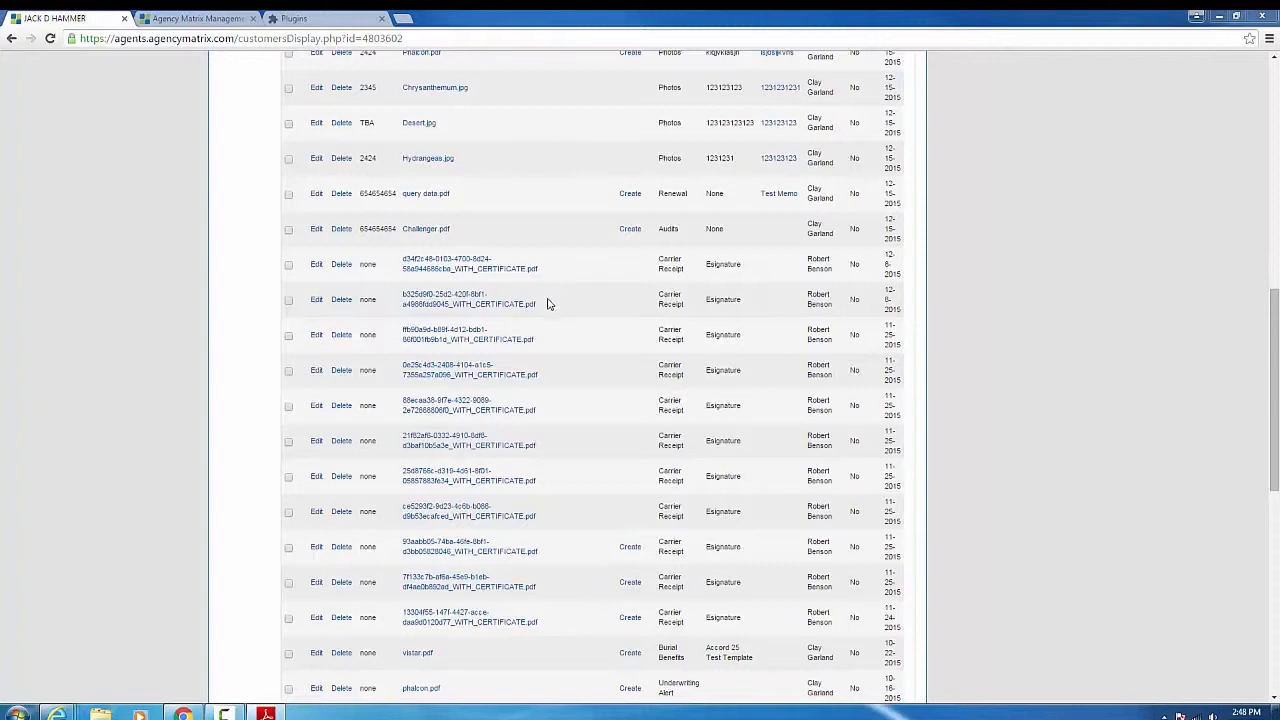
mouse_move(536, 296)
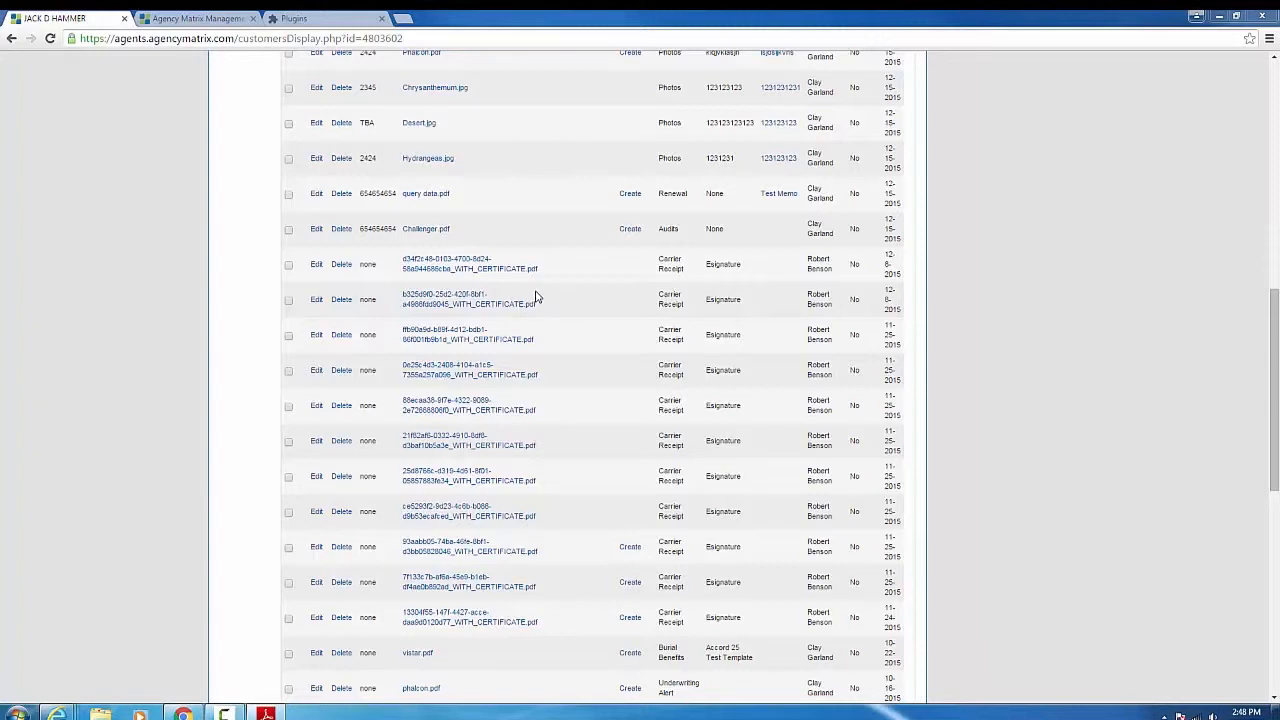
mouse_move(470, 192)
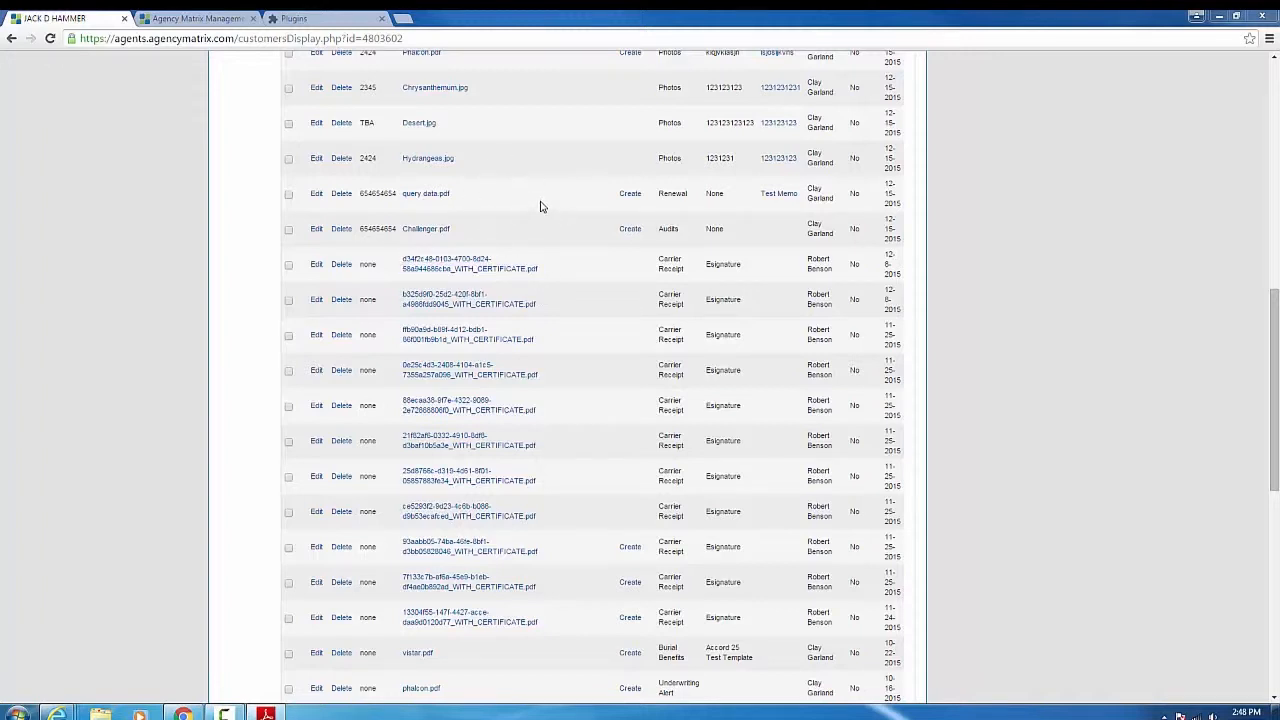
mouse_move(528, 206)
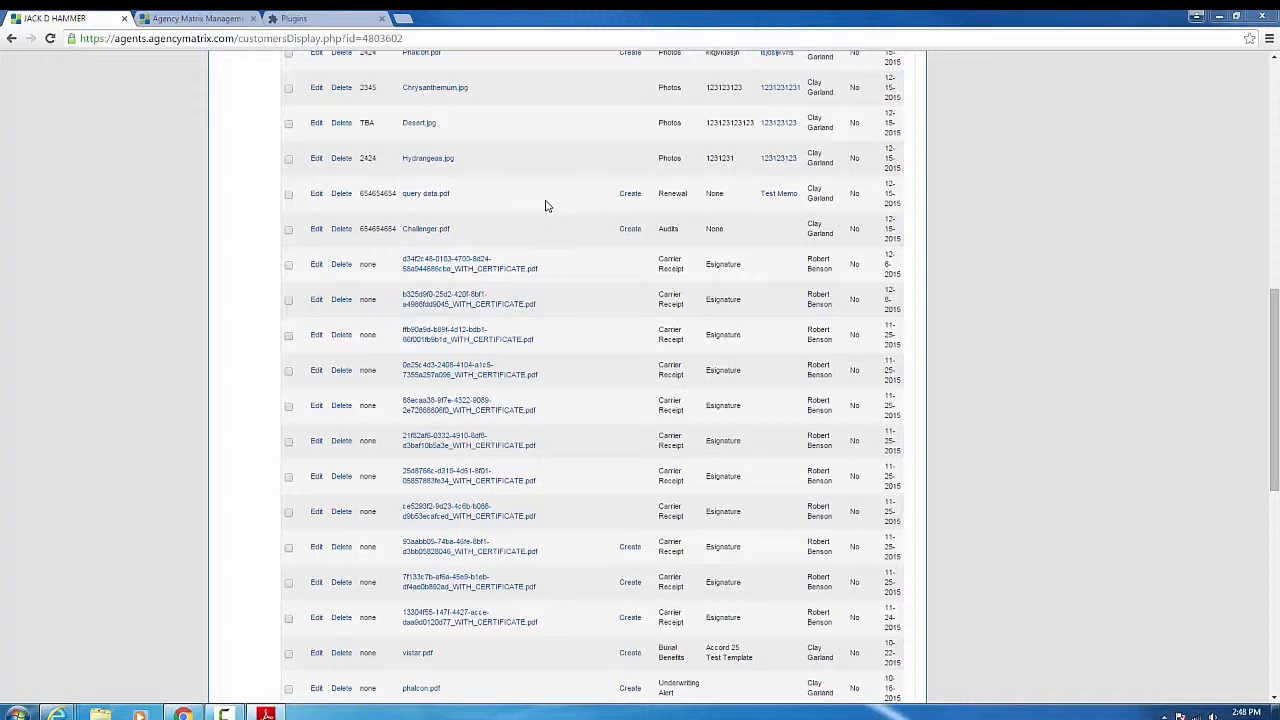
mouse_move(484, 288)
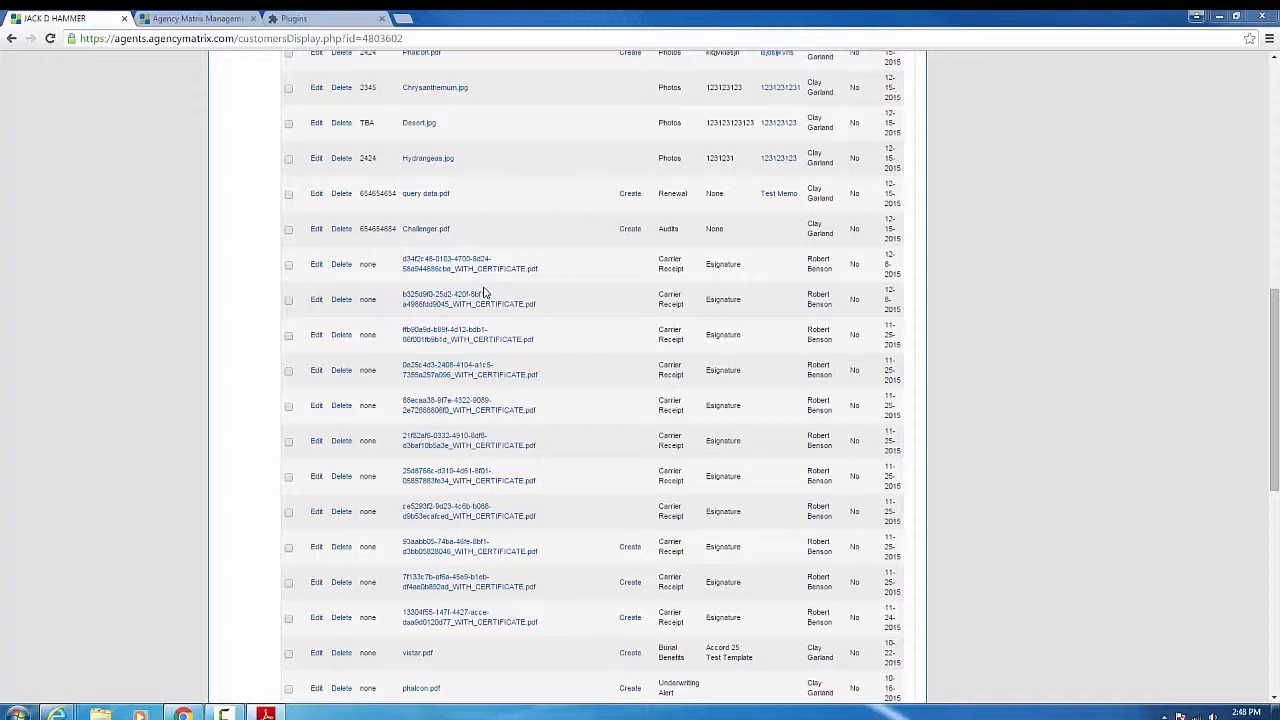
mouse_move(572, 304)
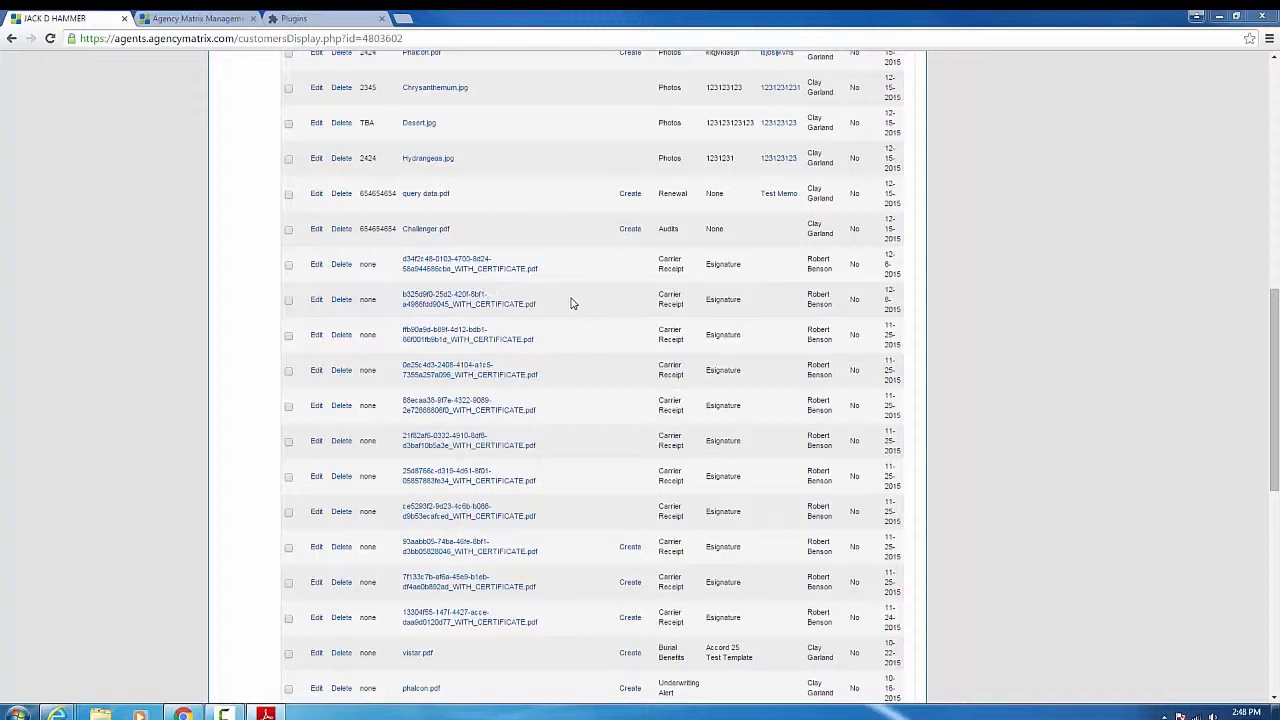